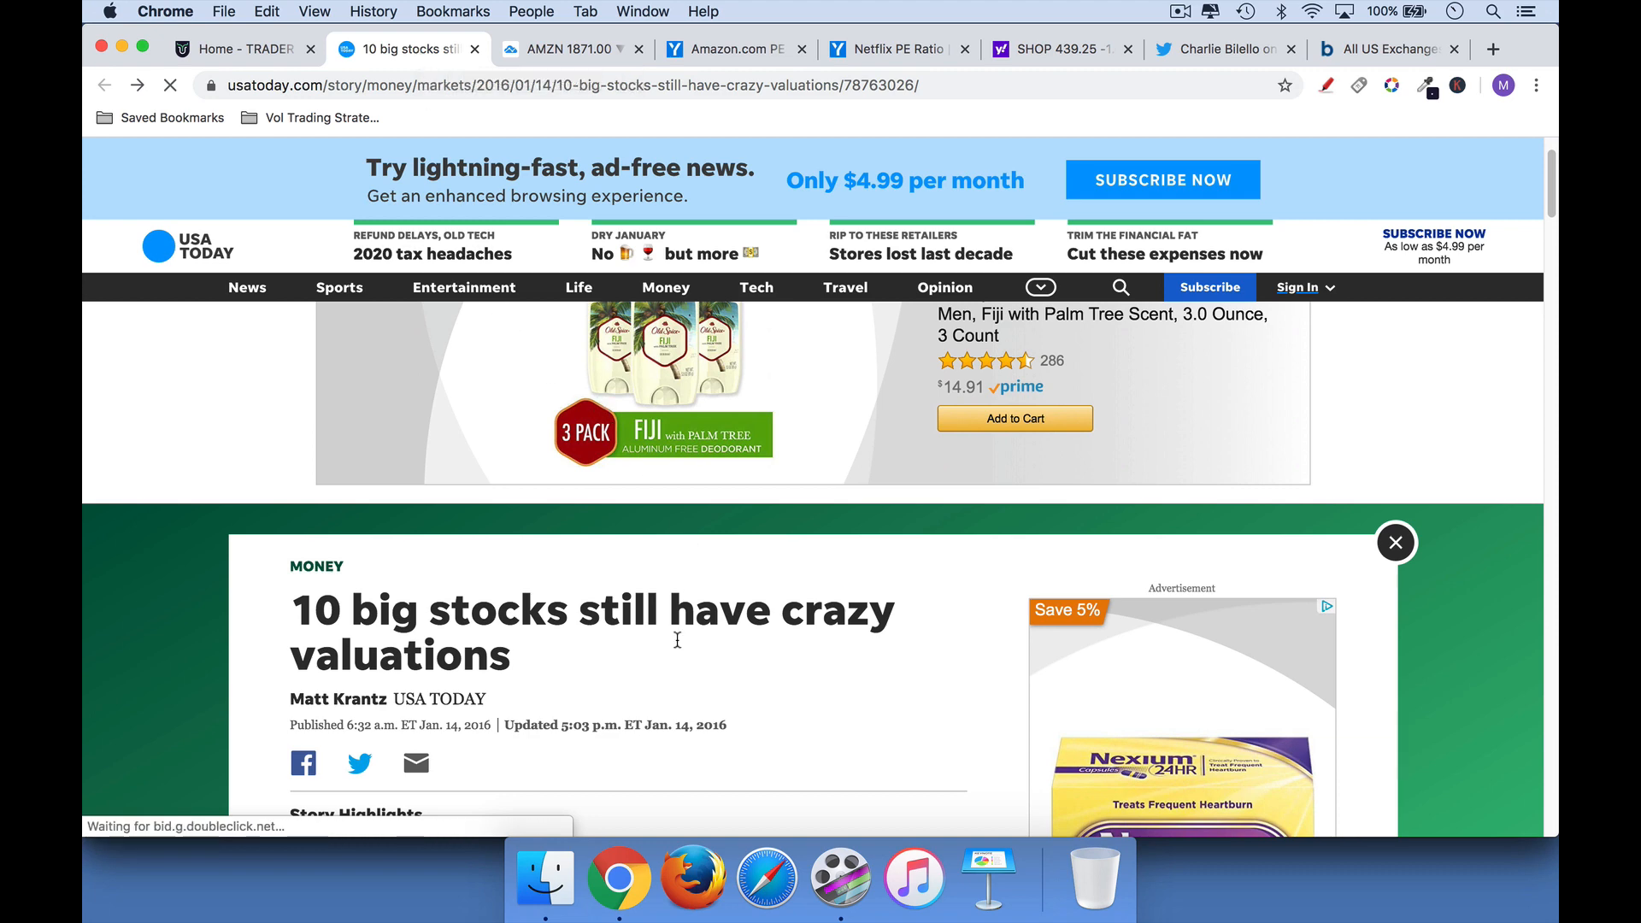
Skim down the USA Today valuations article, then switch to the AMZN TradingView chart
{"action": "scroll", "scroll_direction": "down", "scroll_amount": 3}
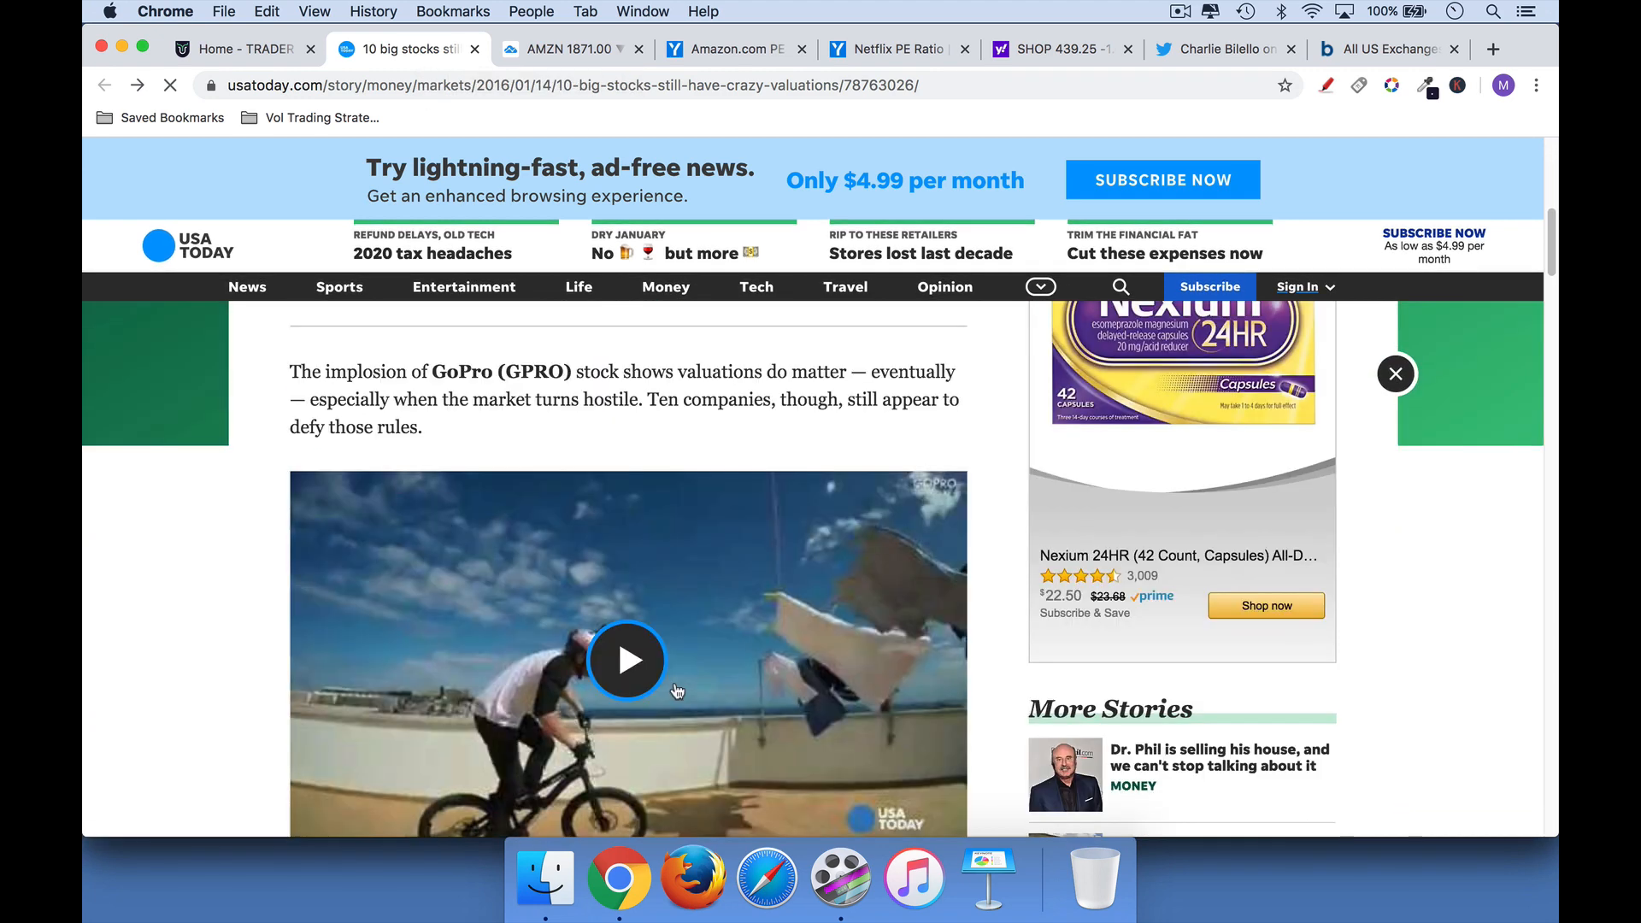
{"action": "scroll", "scroll_direction": "down", "scroll_amount": 3}
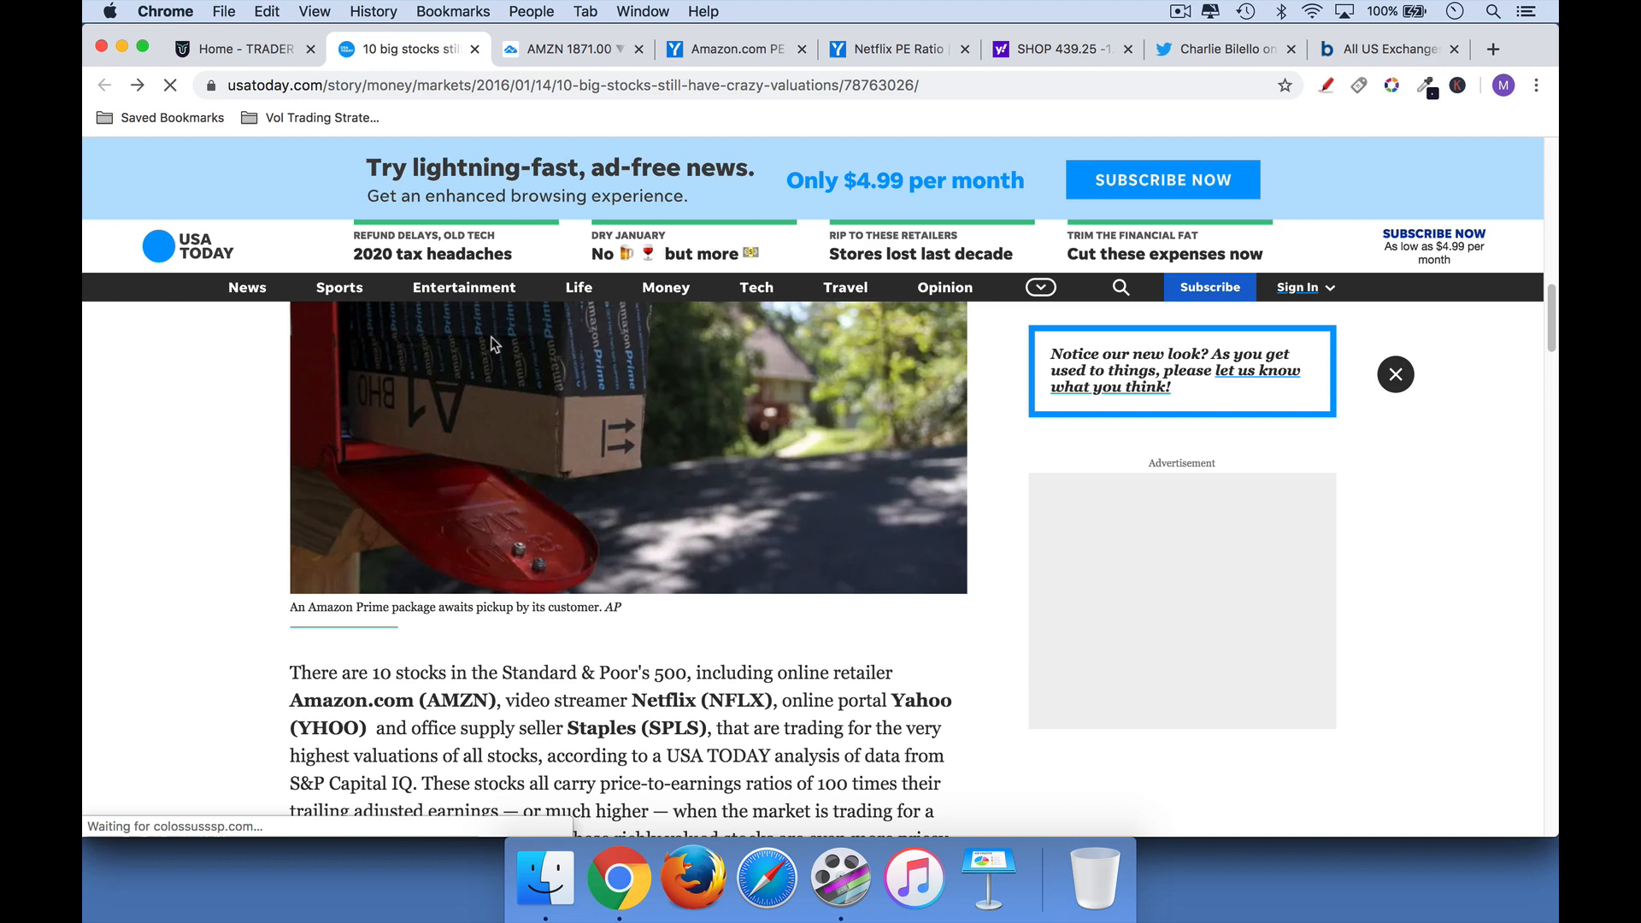
{"action": "left_click", "coordinate": [571, 48]}
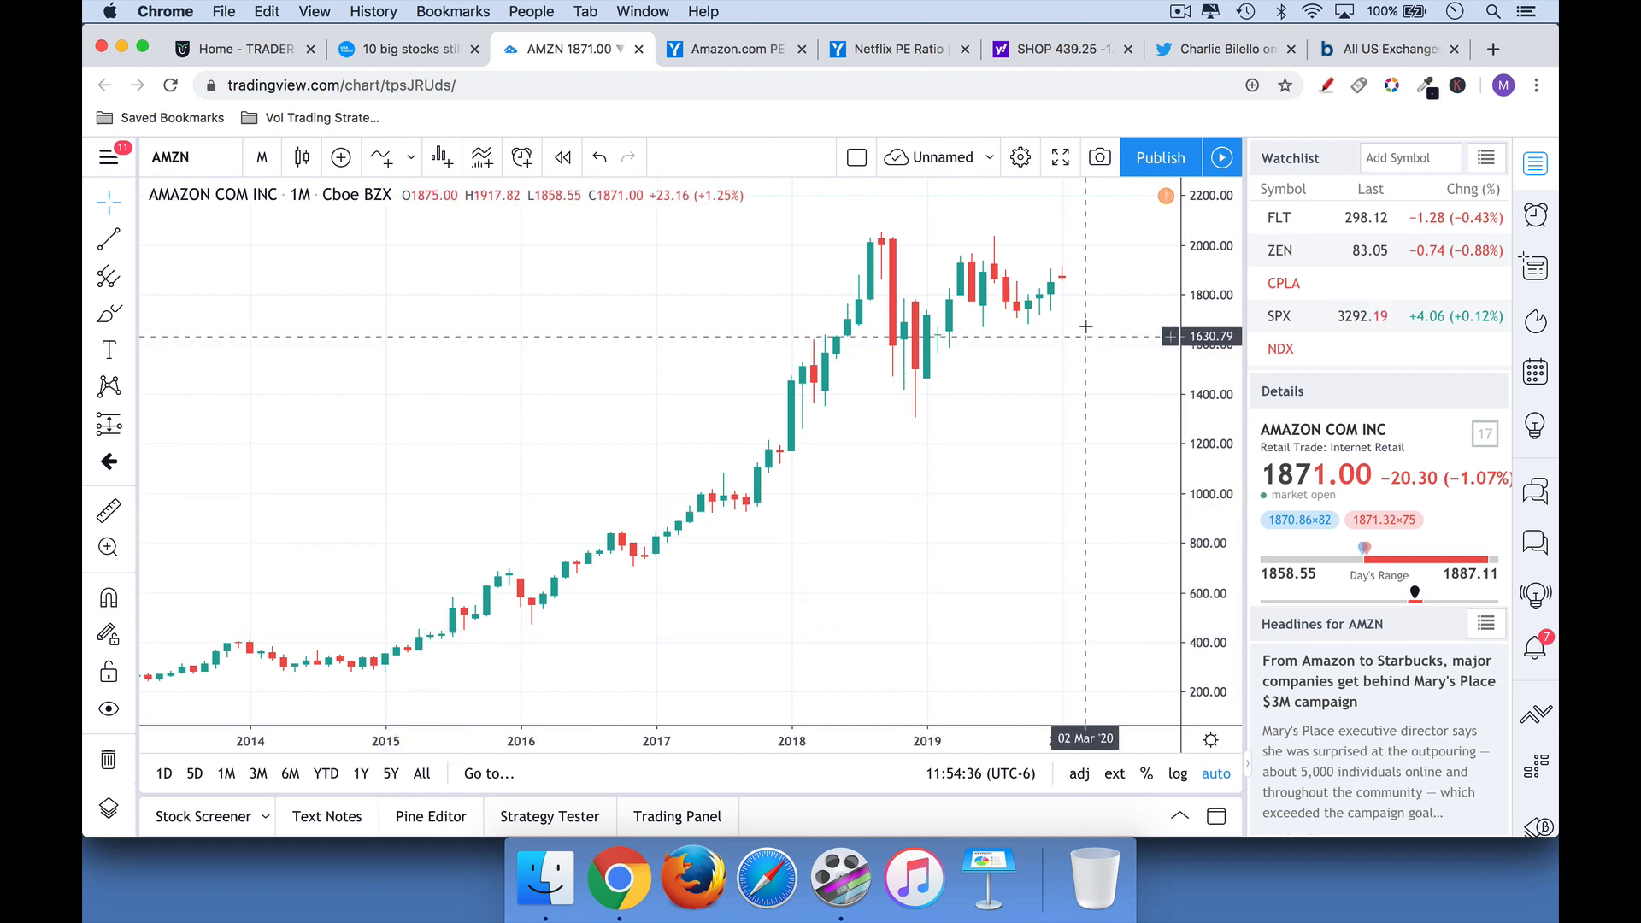
{"action": "mouse_move", "coordinate": [1041, 314]}
{"action": "type", "text": "NFLX"}
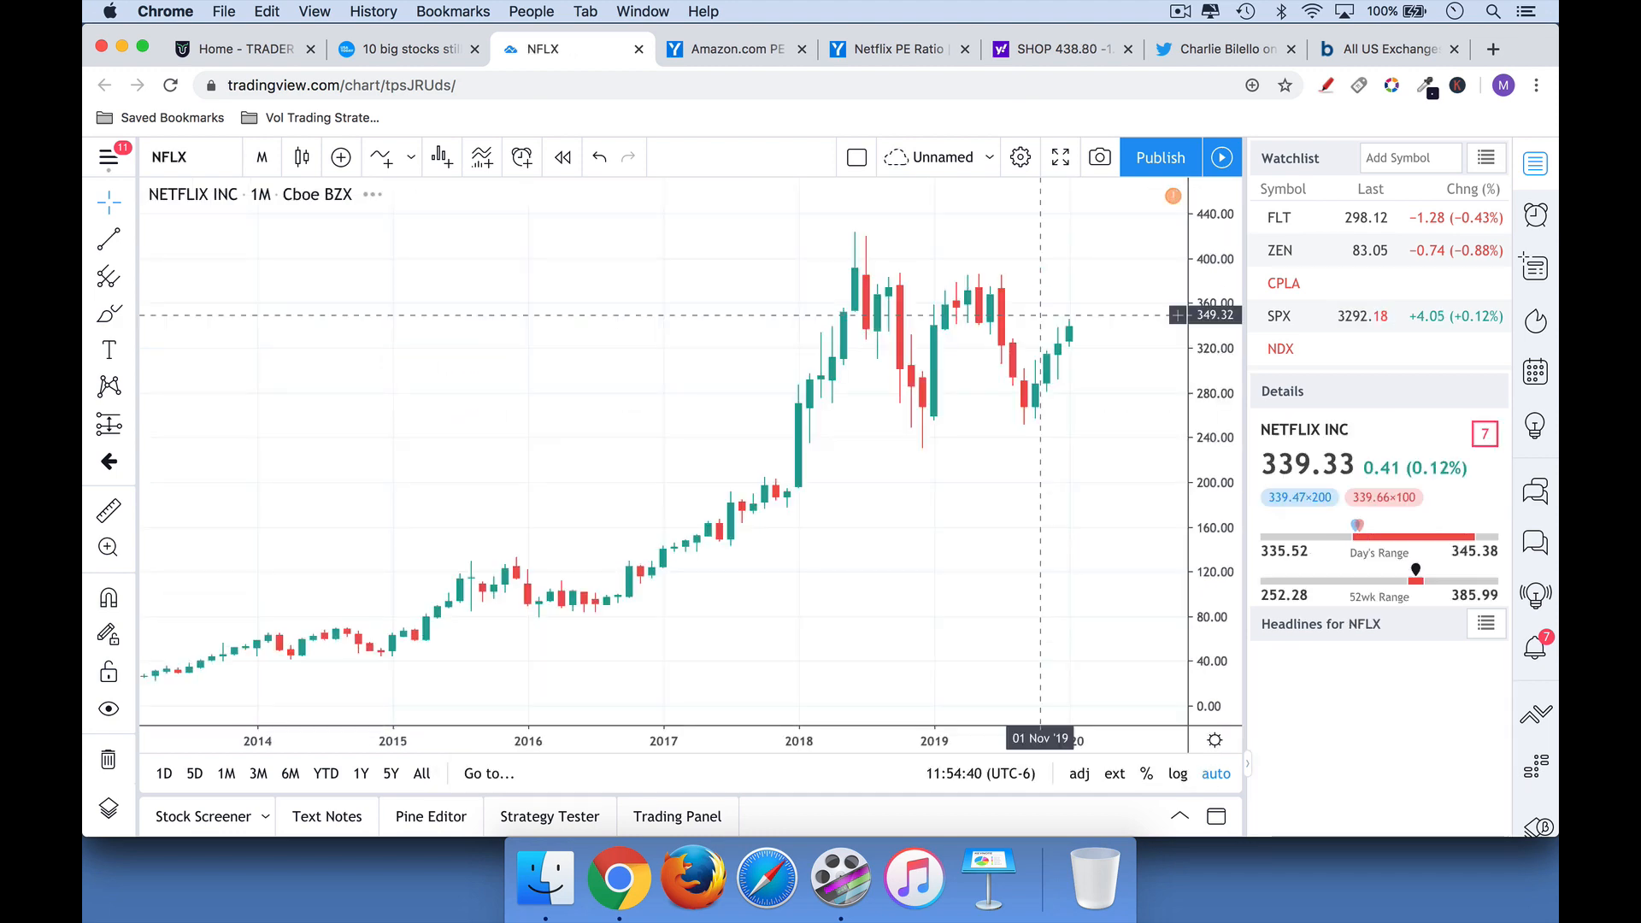
{"action": "mouse_move", "coordinate": [423, 518]}
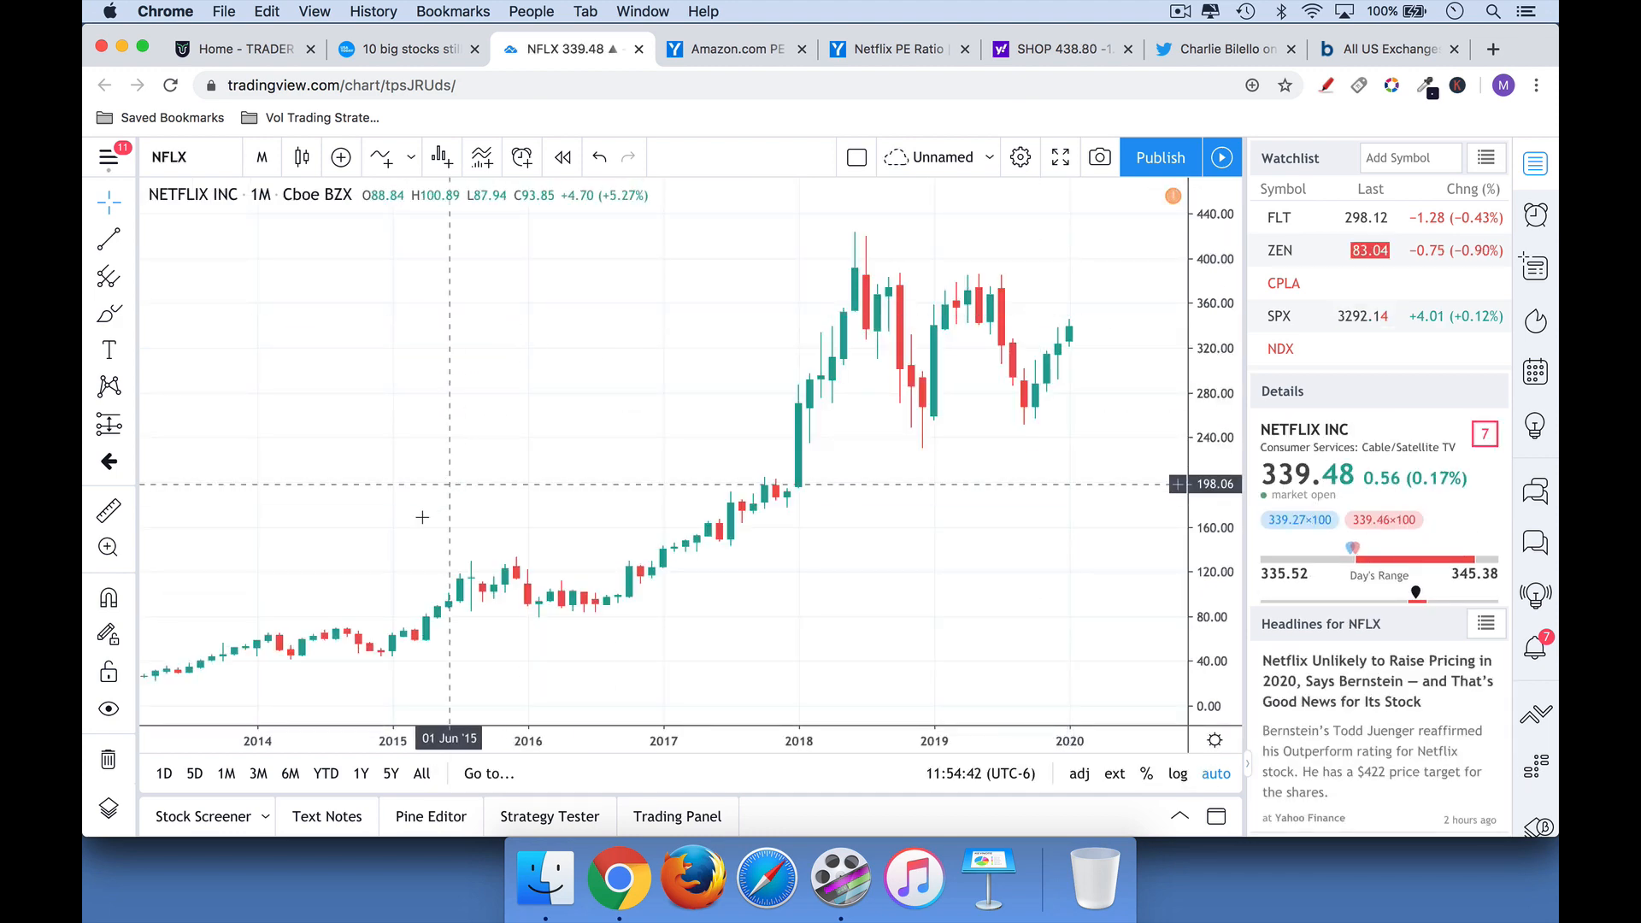
{"action": "mouse_move", "coordinate": [381, 542]}
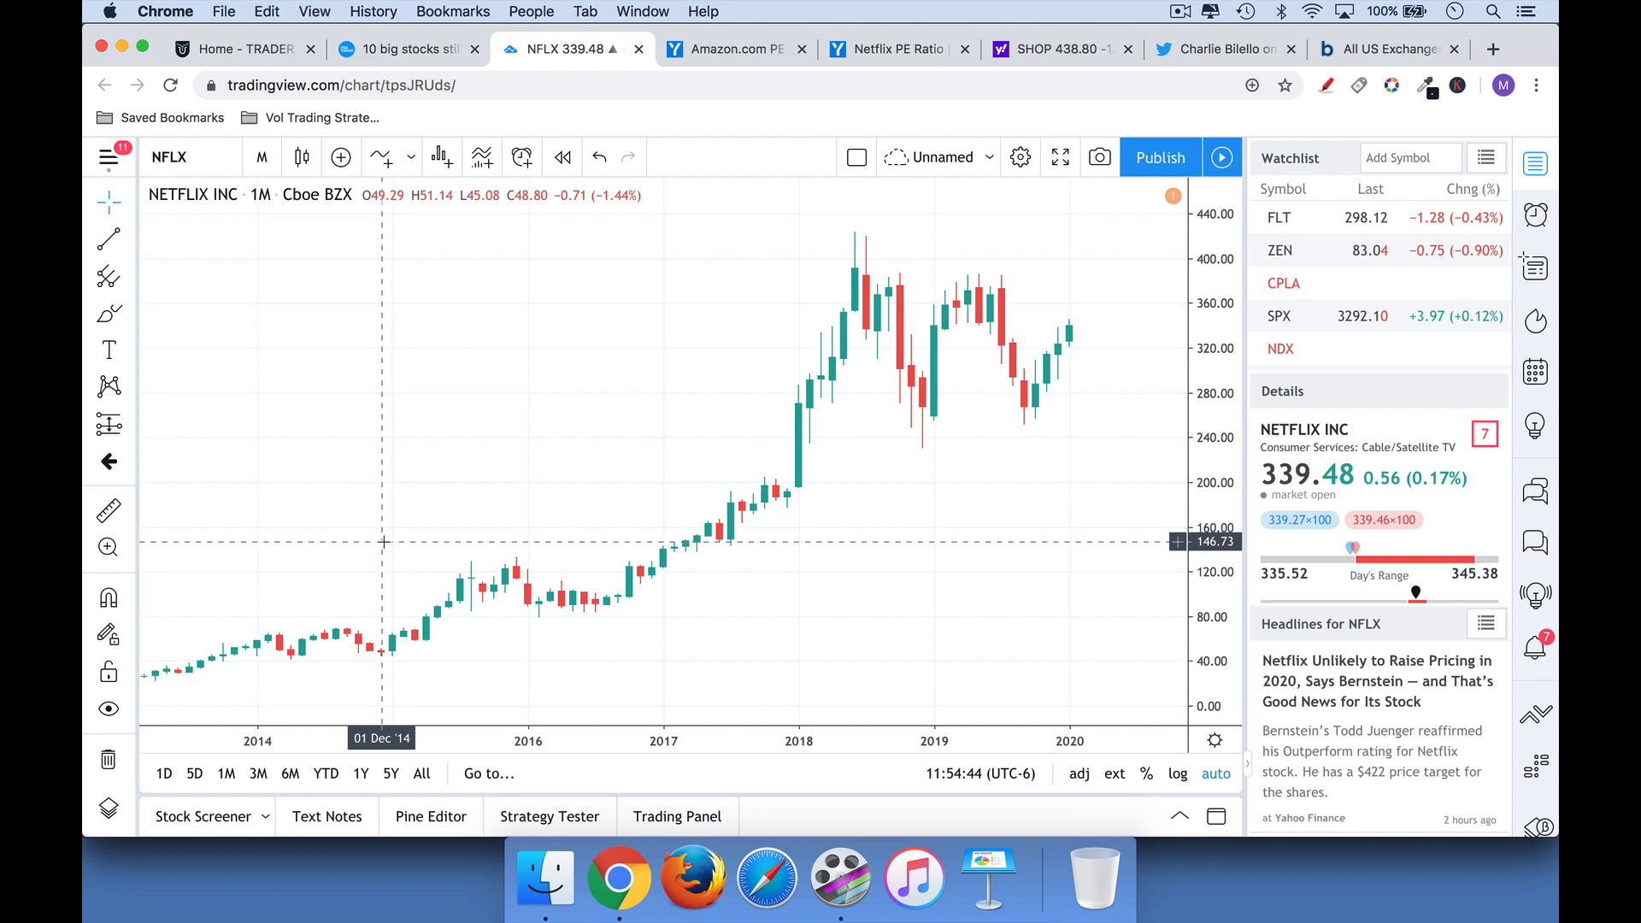
{"action": "mouse_move", "coordinate": [1024, 362]}
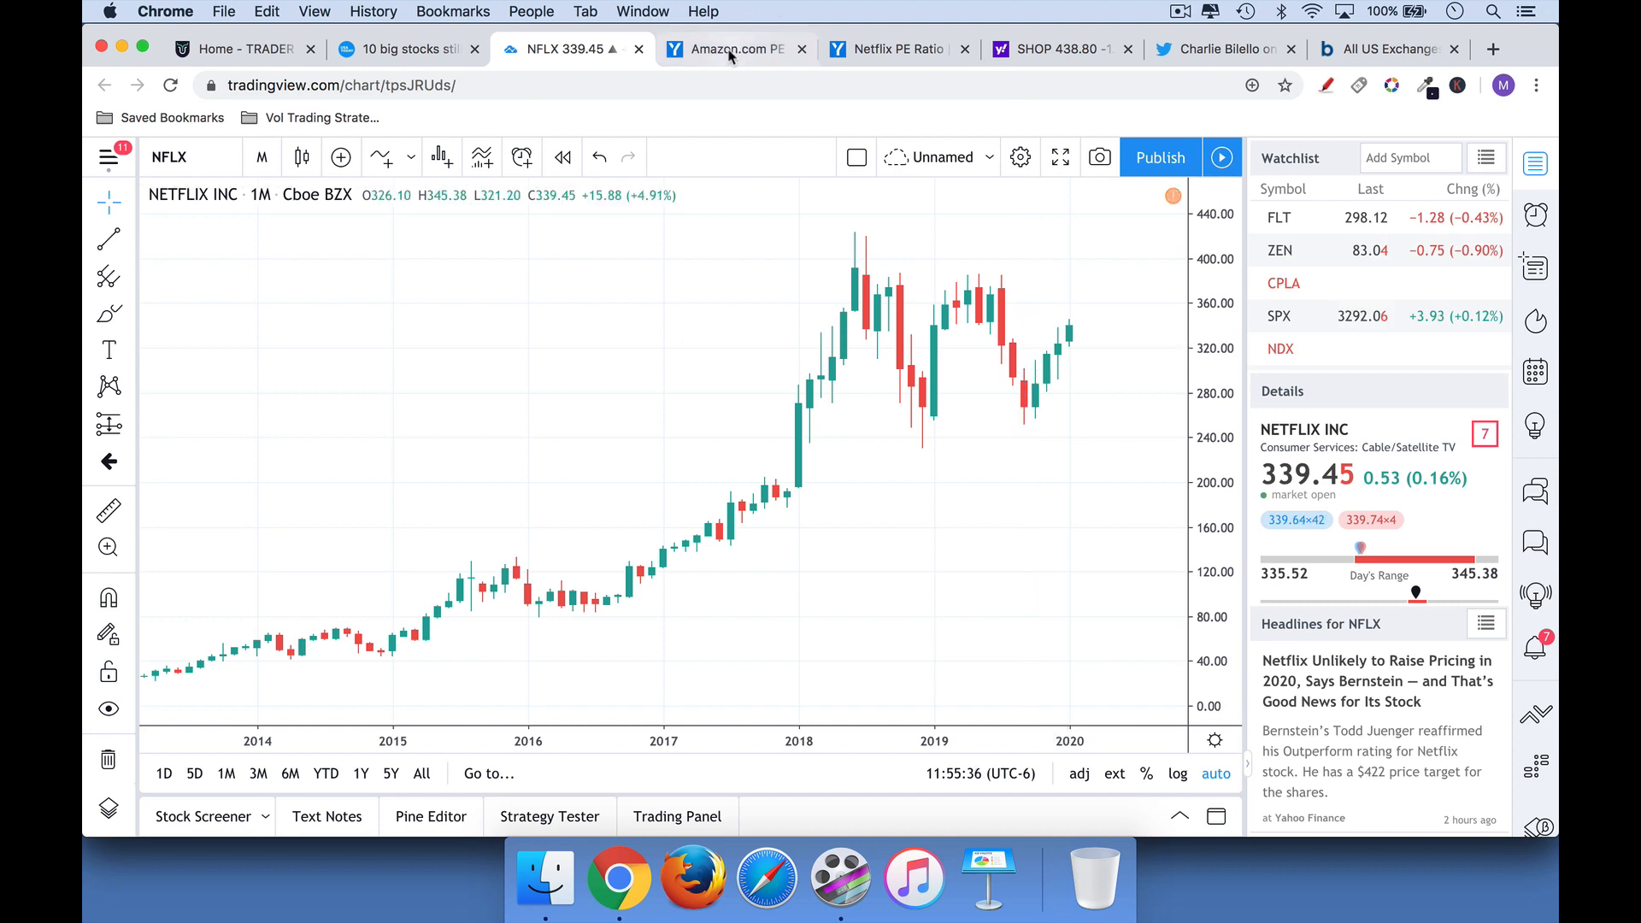
View Amazon's PE ratio history on YCharts, then switch to Netflix's PE ratio page
{"action": "left_click", "coordinate": [733, 48]}
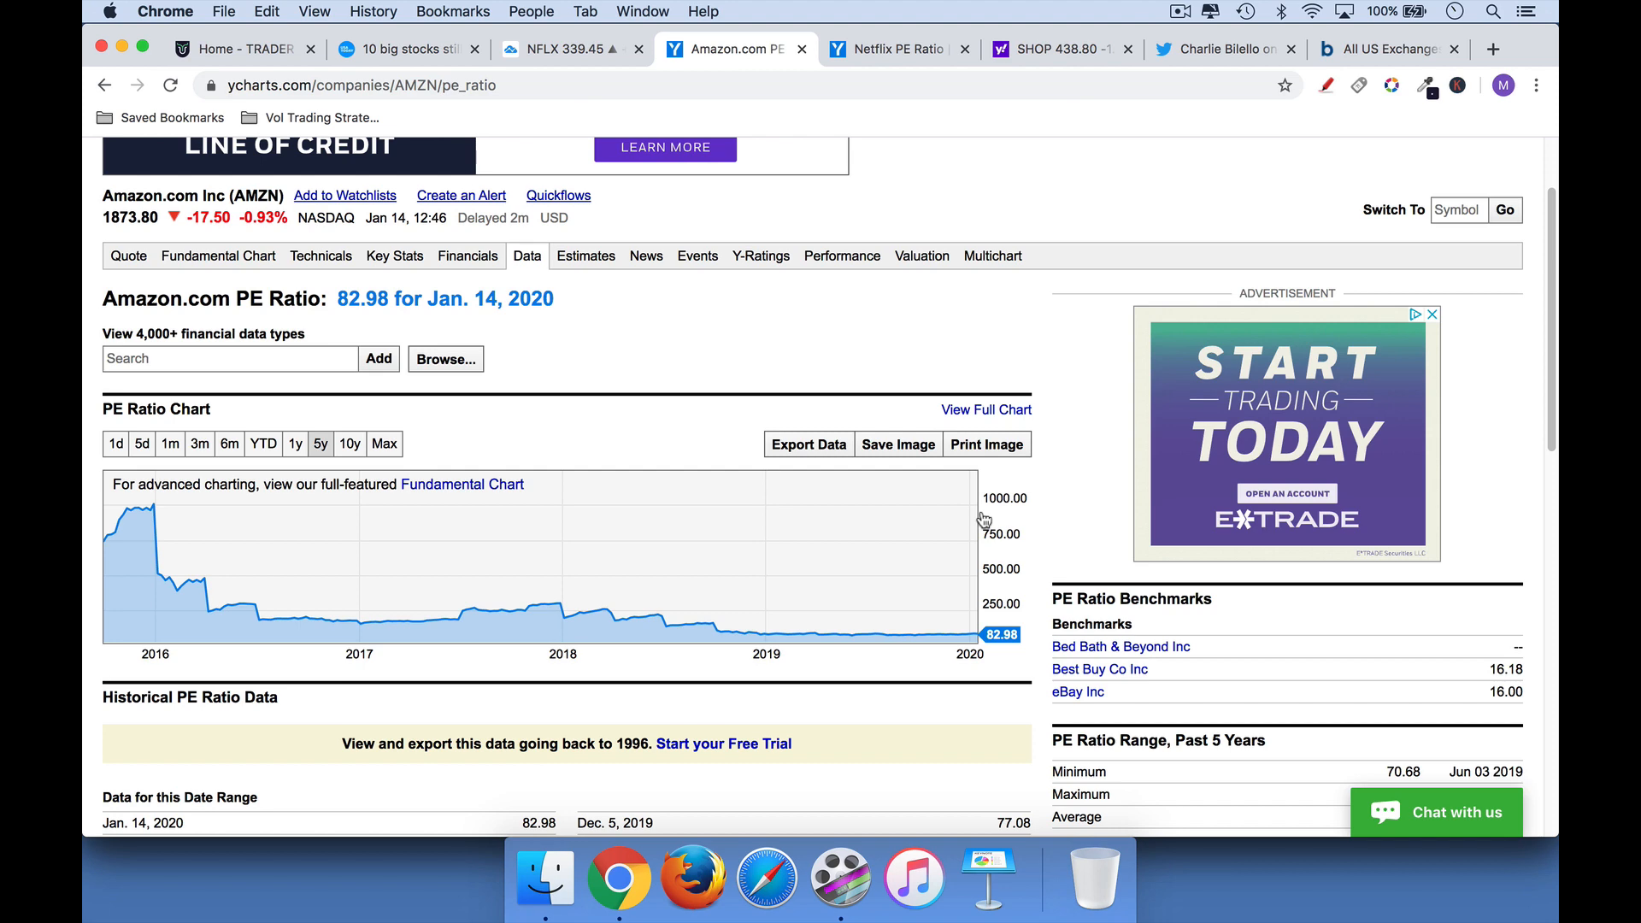
{"action": "mouse_move", "coordinate": [1205, 244]}
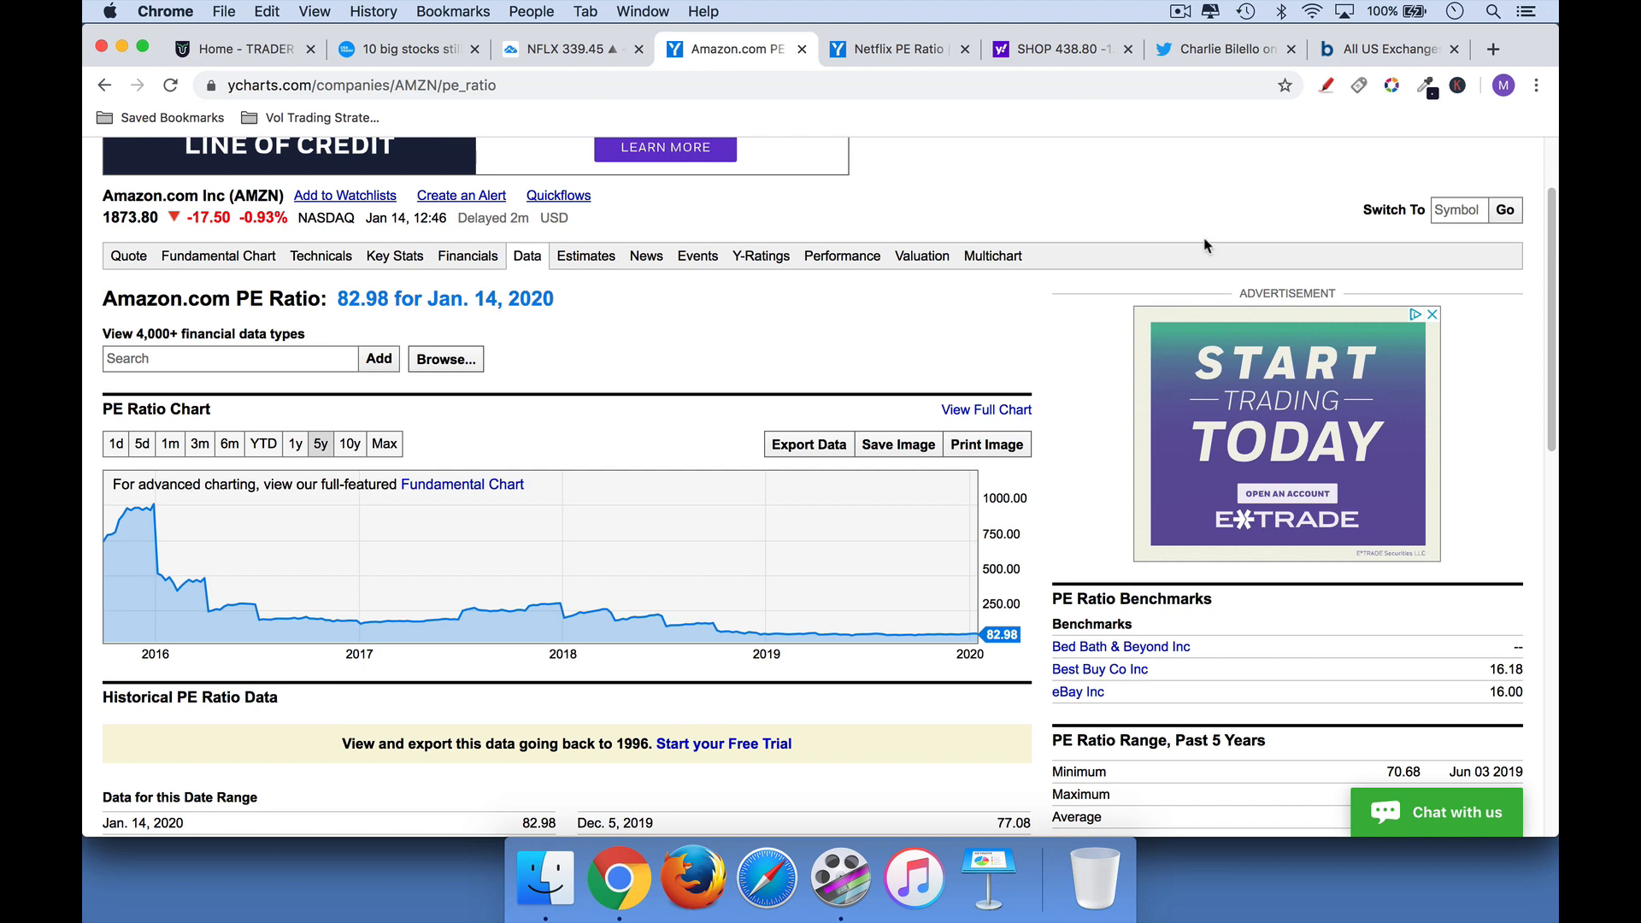
{"action": "left_click", "coordinate": [894, 48]}
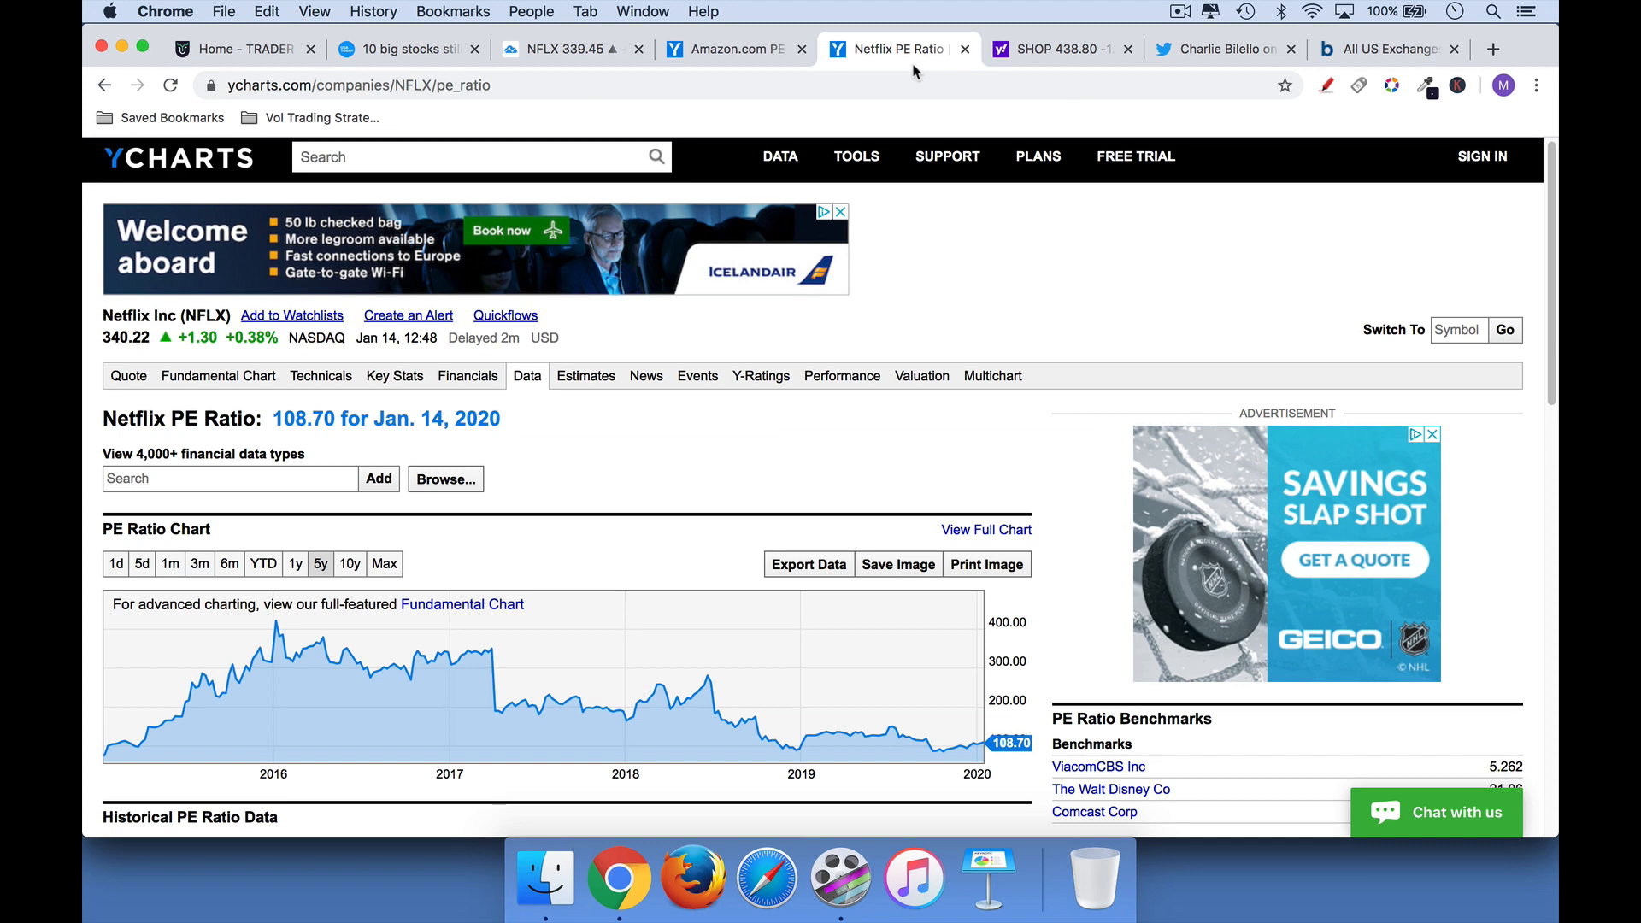
Switch to Shopify's Yahoo Finance financials and scroll the income statement to net income
{"action": "left_click", "coordinate": [1056, 48]}
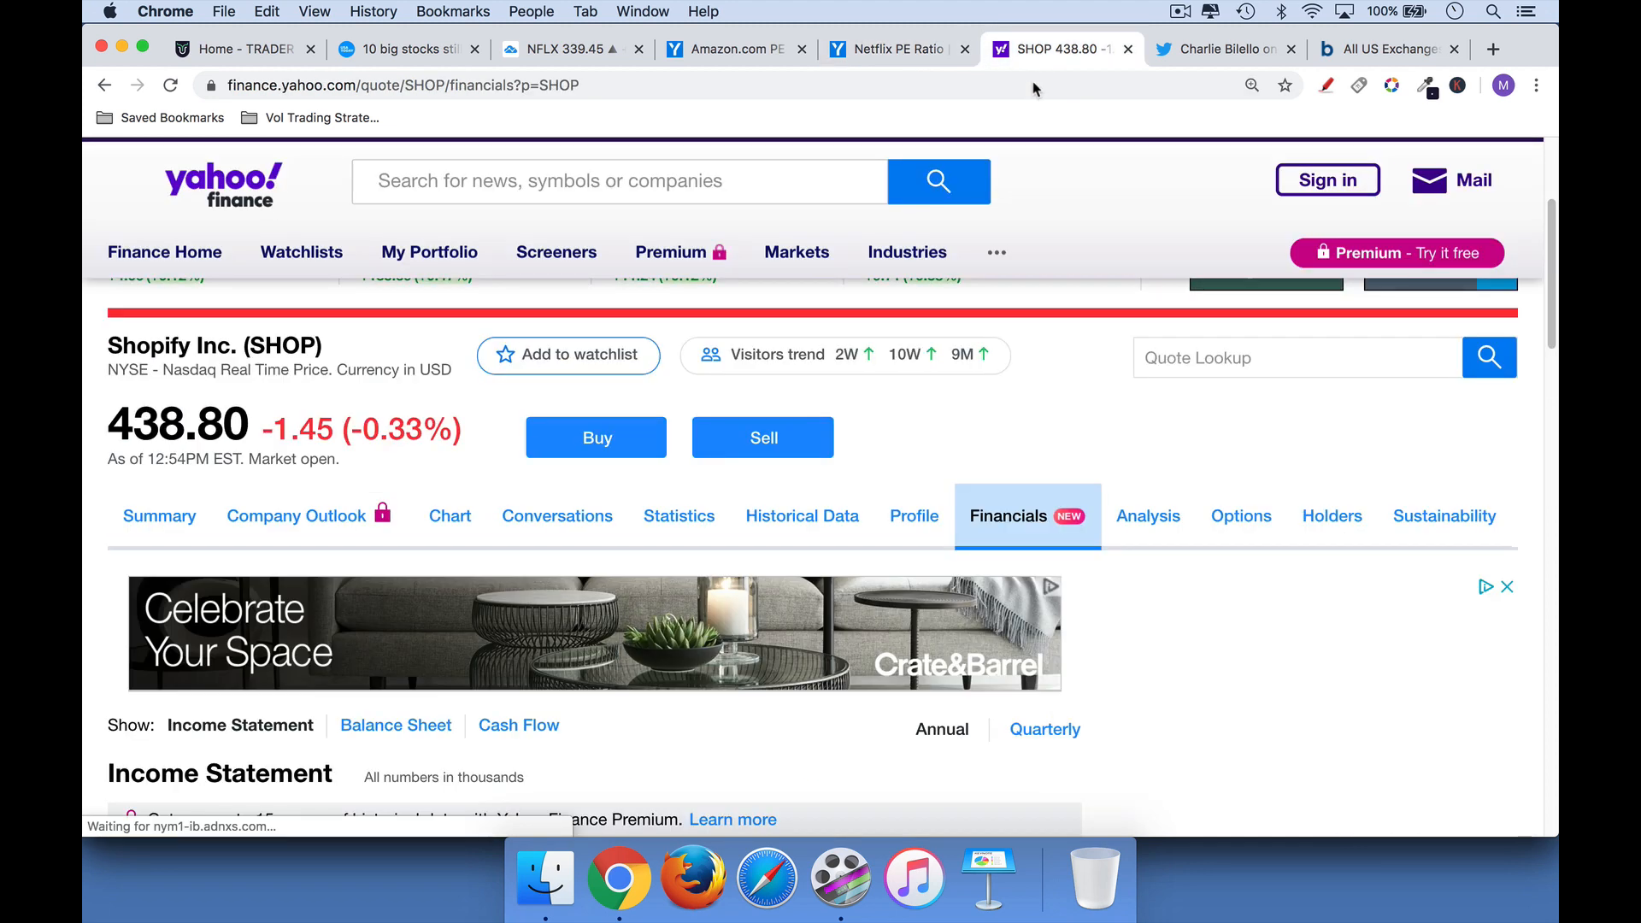
{"action": "scroll", "scroll_direction": "down", "scroll_amount": 3}
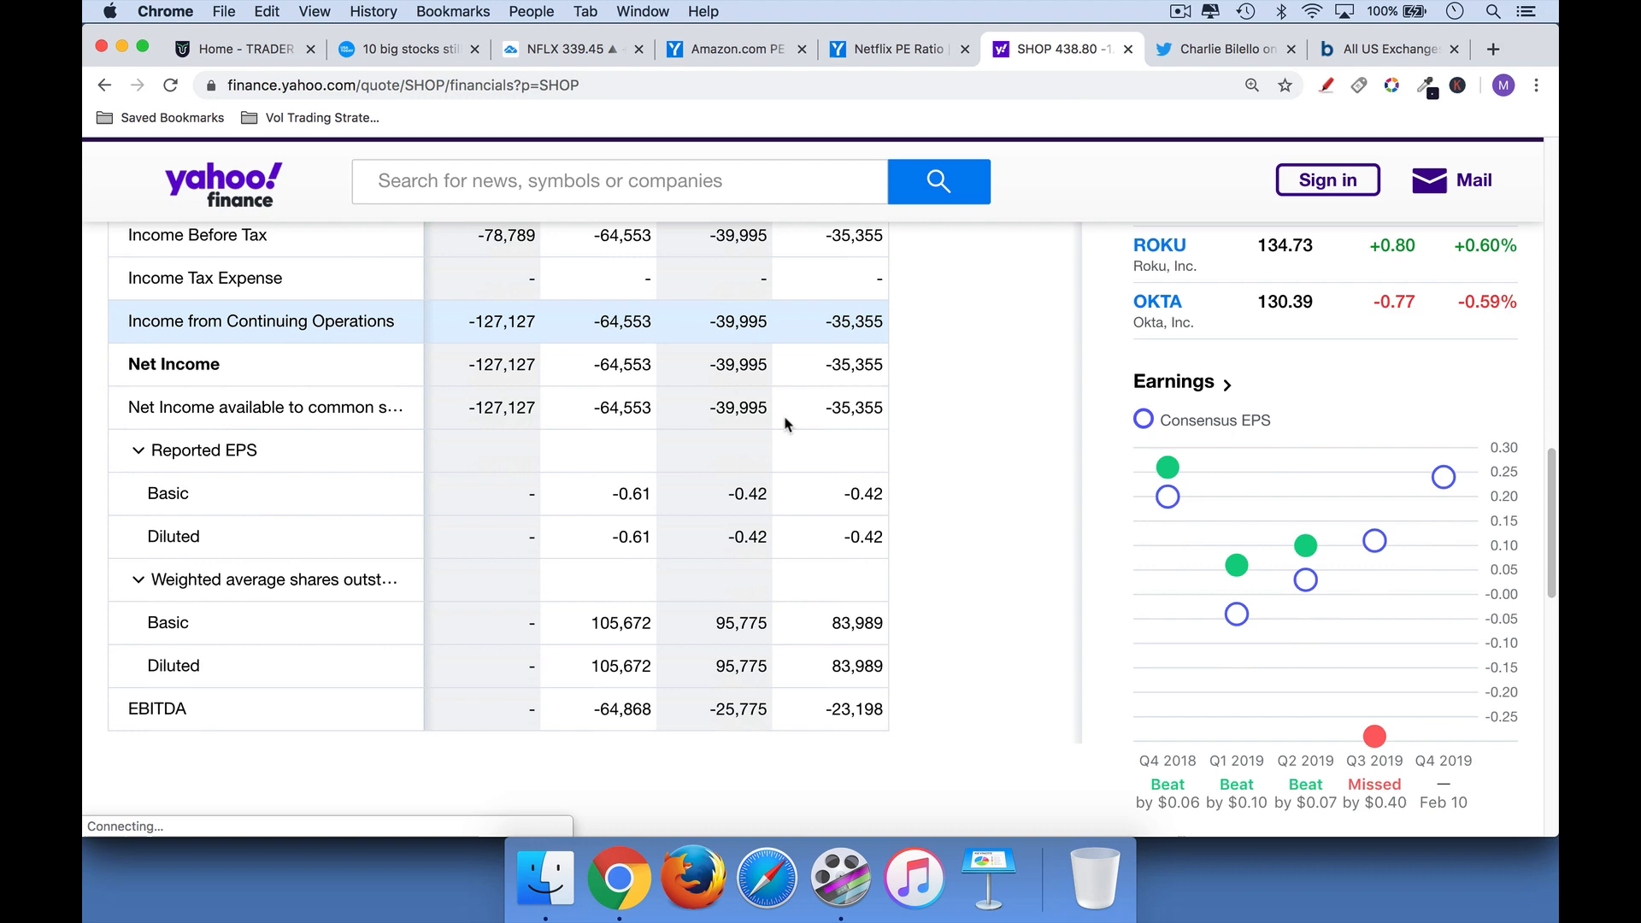
{"action": "scroll", "scroll_direction": "down", "scroll_amount": 3}
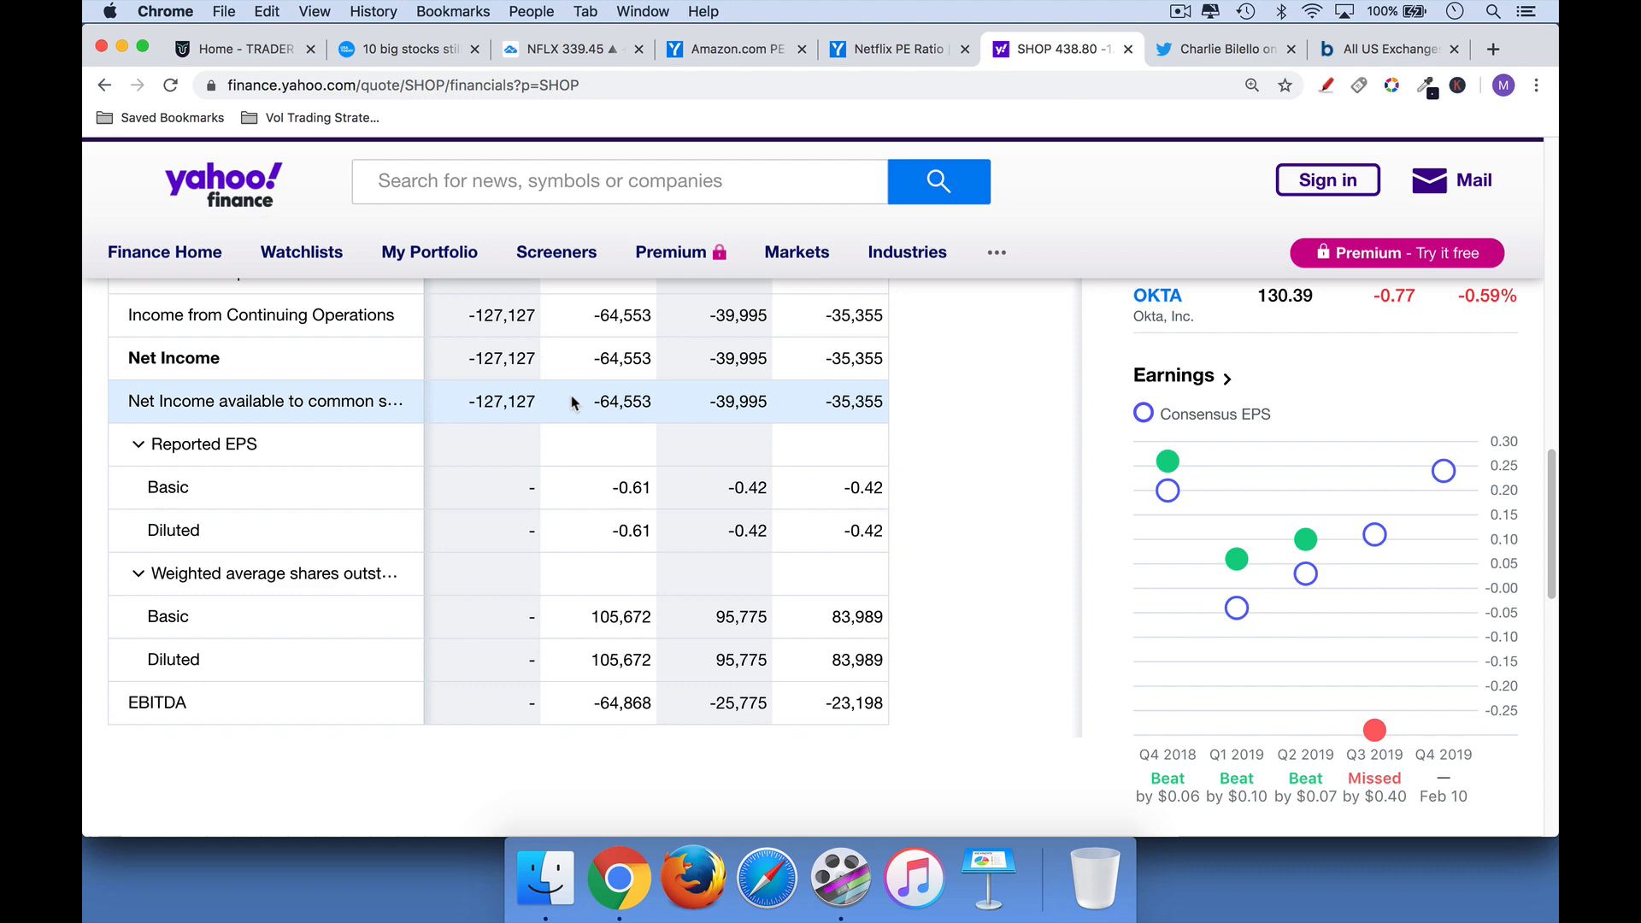
Return to the TradingView chart and ready a red freehand pen over it
{"action": "left_click", "coordinate": [565, 49]}
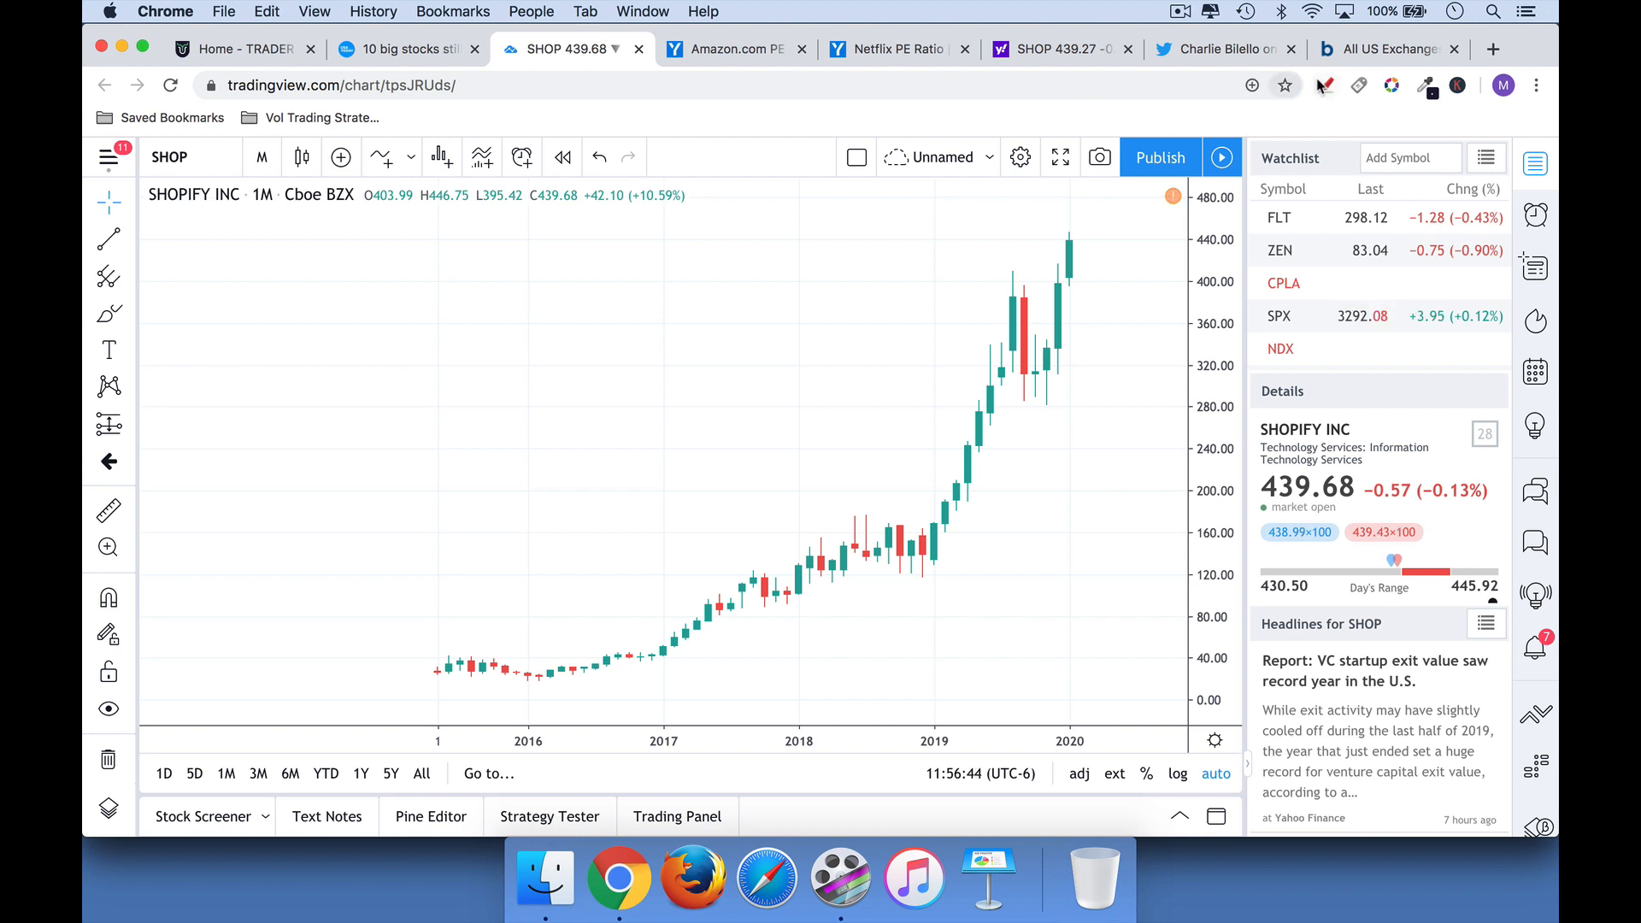
{"action": "left_click", "coordinate": [1323, 86]}
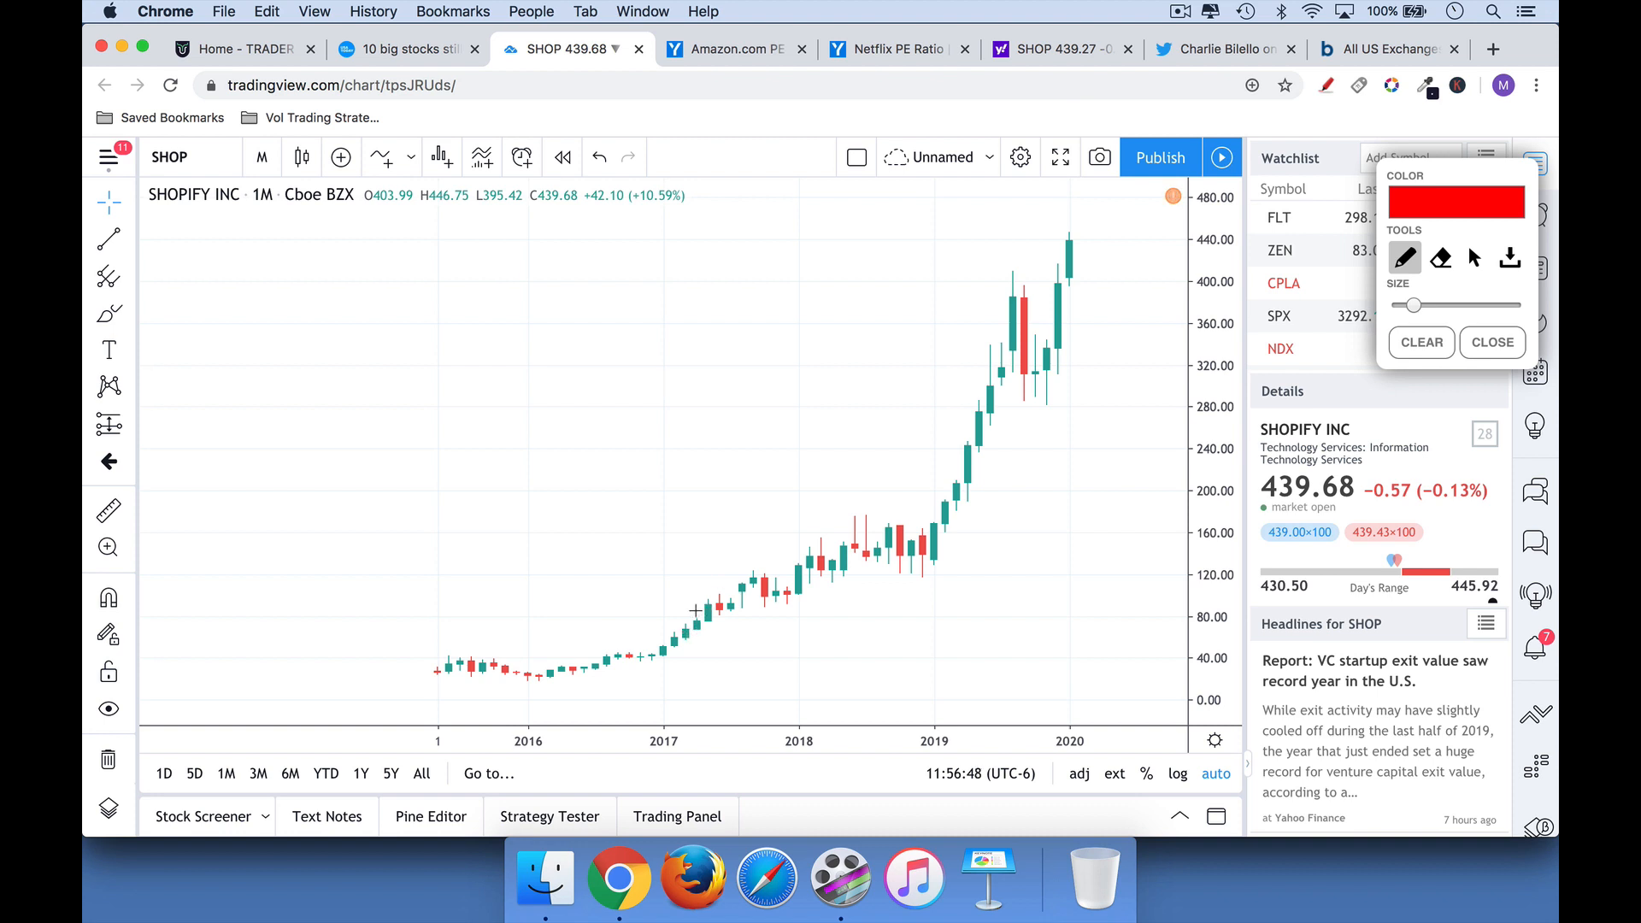
Circle Shopify's 2017 candles and trace its 2019 rally in red
{"action": "left_click_drag", "start_coordinate": [691, 617], "coordinate": [711, 596]}
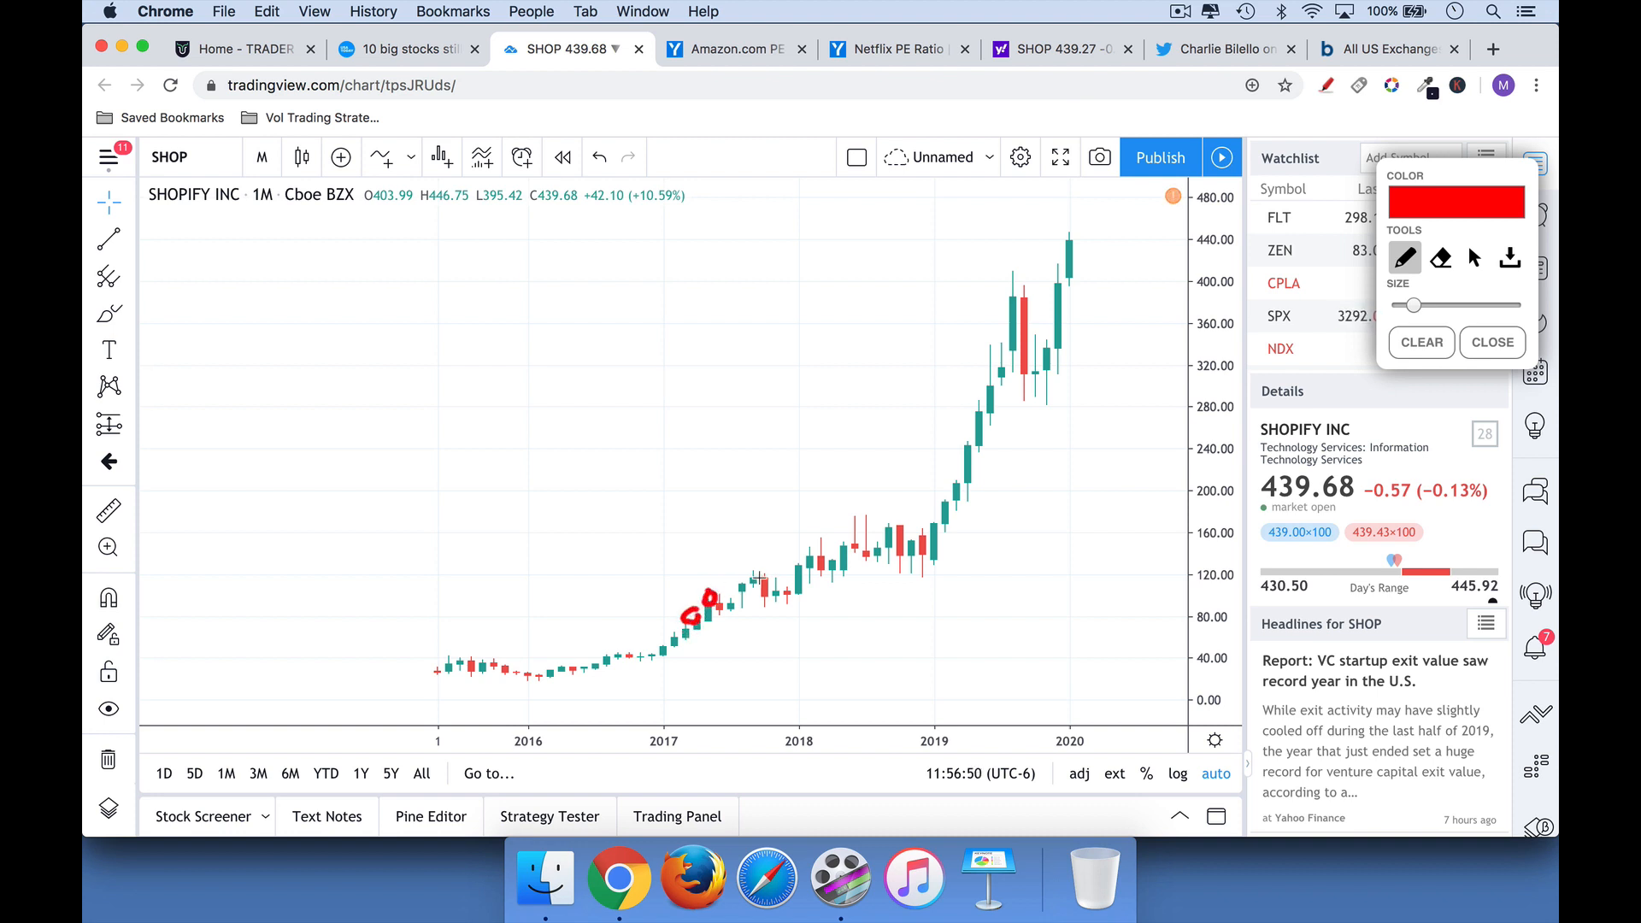
{"action": "mouse_move", "coordinate": [841, 537]}
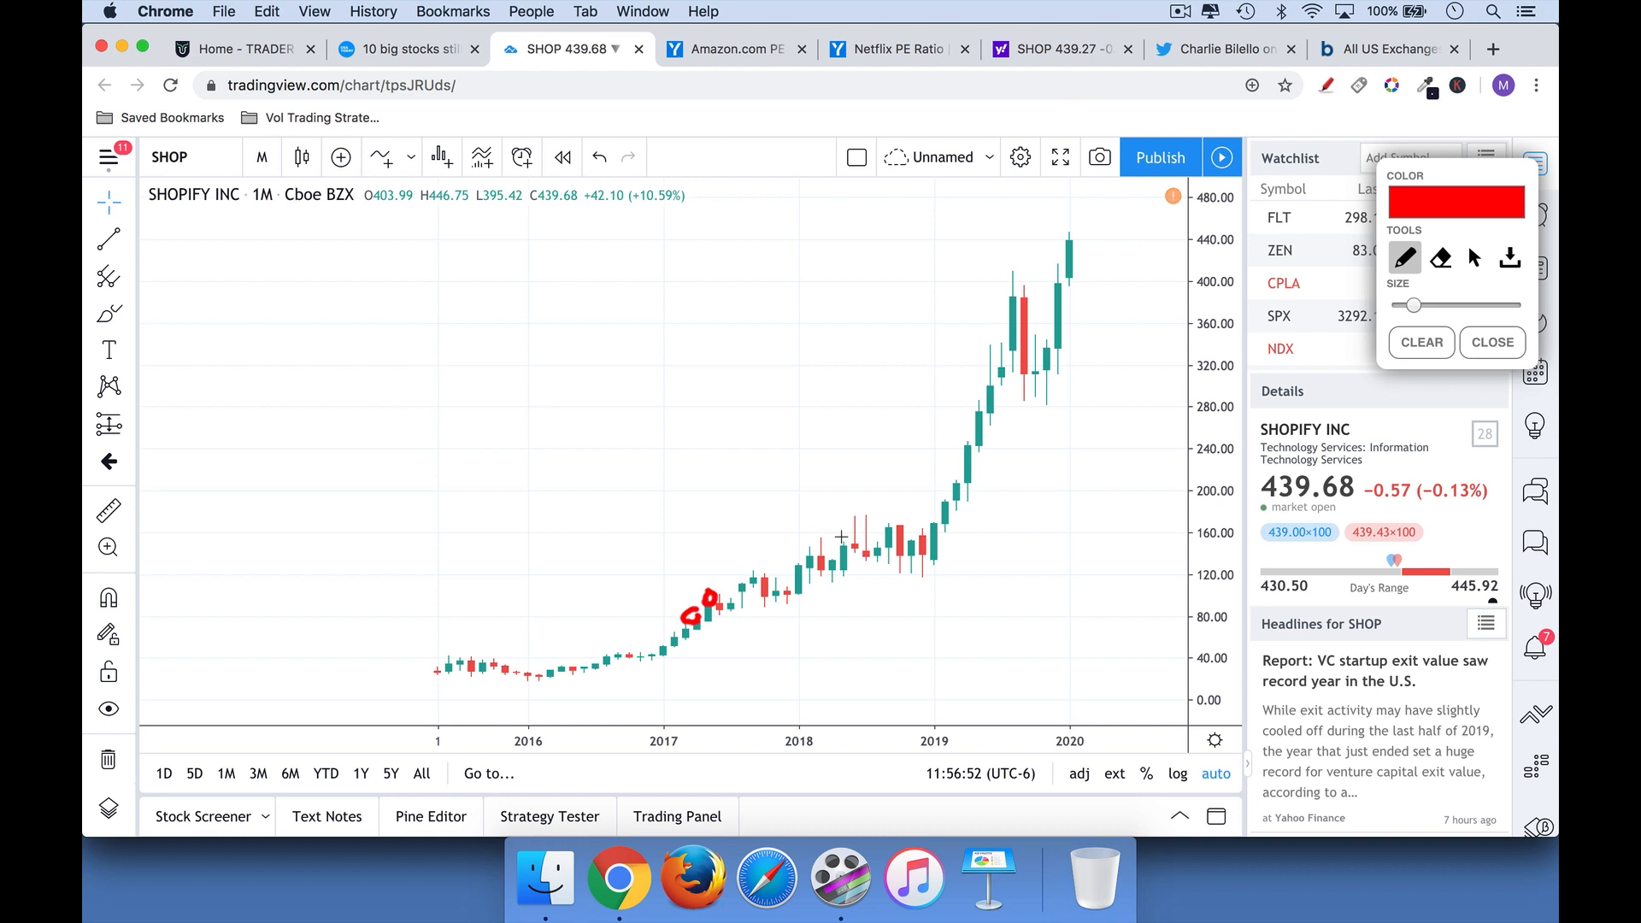
{"action": "left_click_drag", "start_coordinate": [918, 513], "coordinate": [969, 340]}
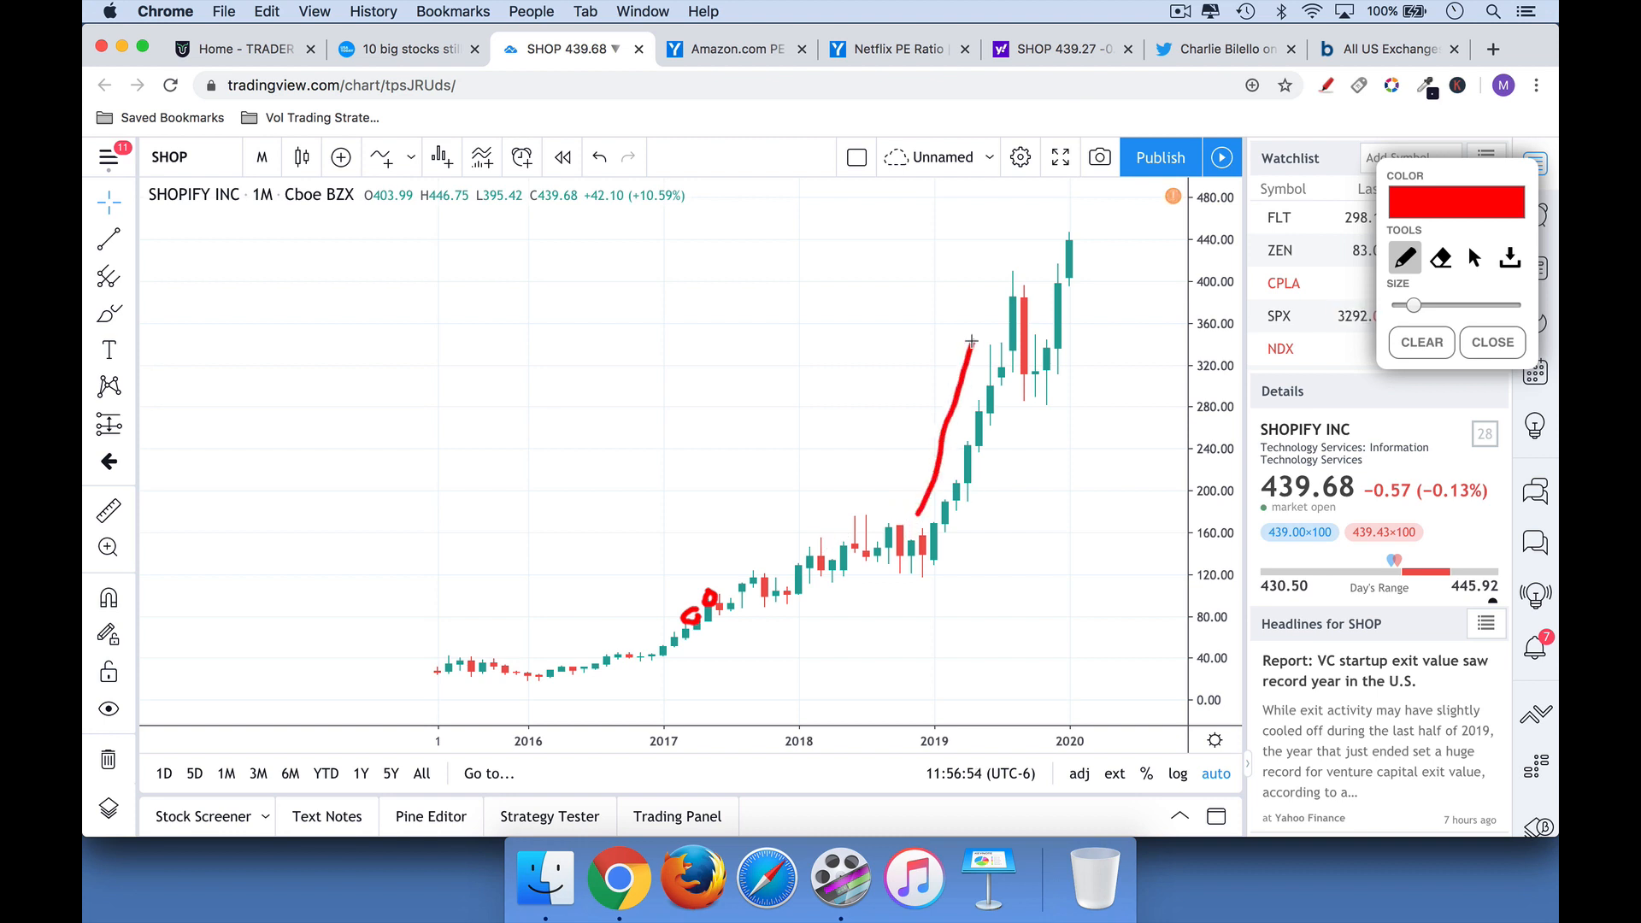
{"action": "mouse_move", "coordinate": [747, 613]}
{"action": "type", "text": "GE"}
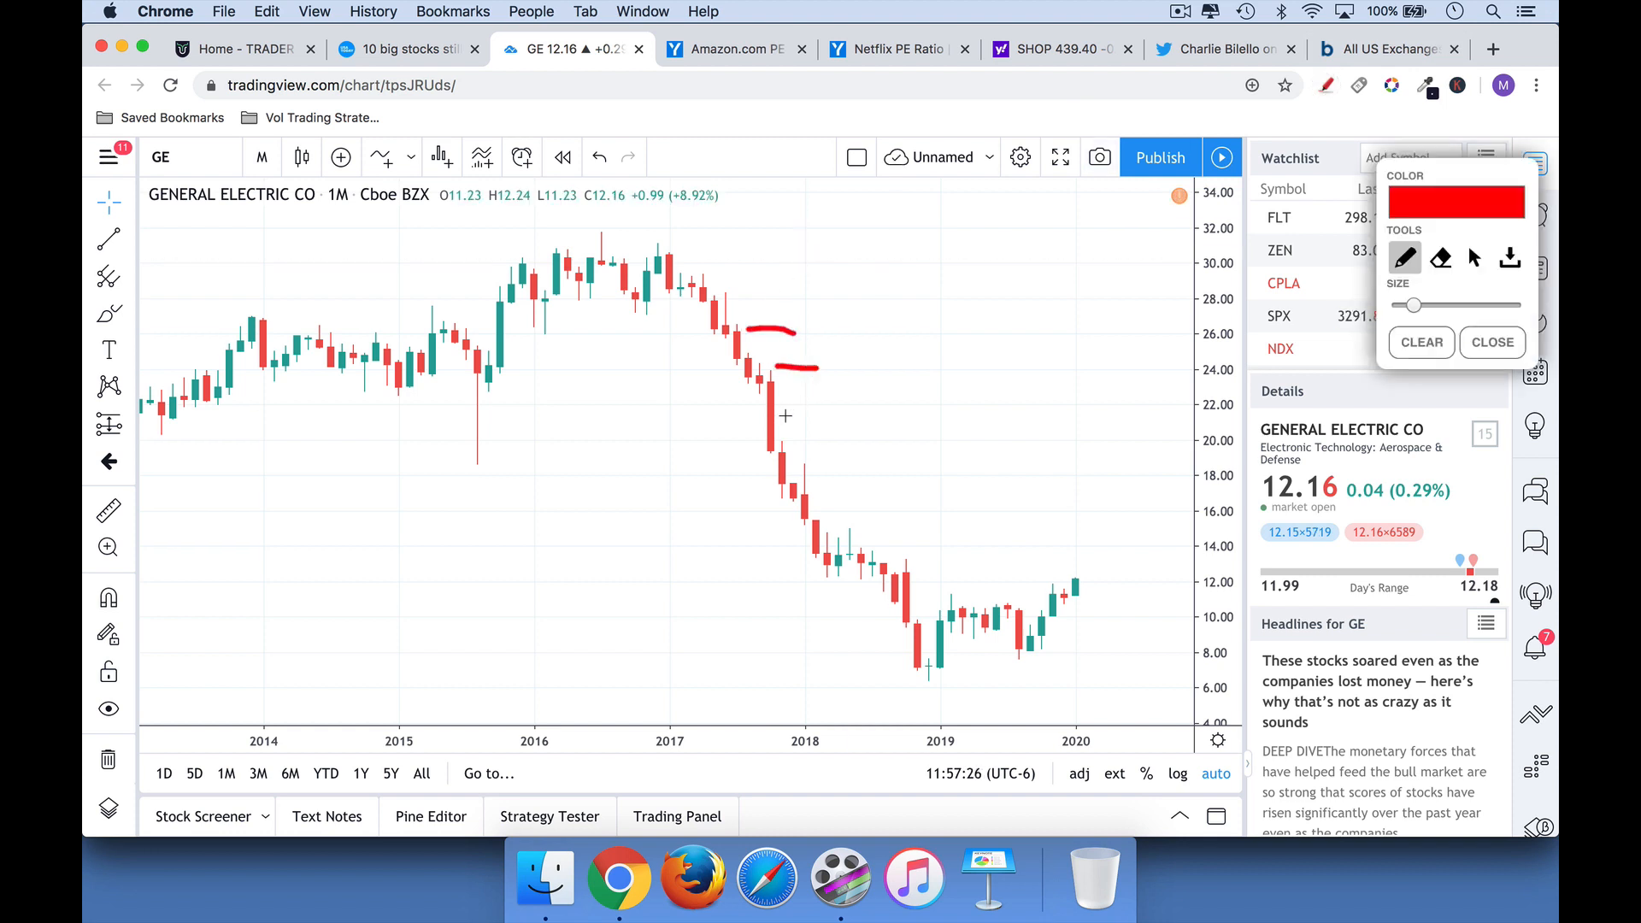
Mark GE's lower highs, a horizontal line near 12 and a down arrow in red
{"action": "left_click_drag", "start_coordinate": [800, 439], "coordinate": [847, 492]}
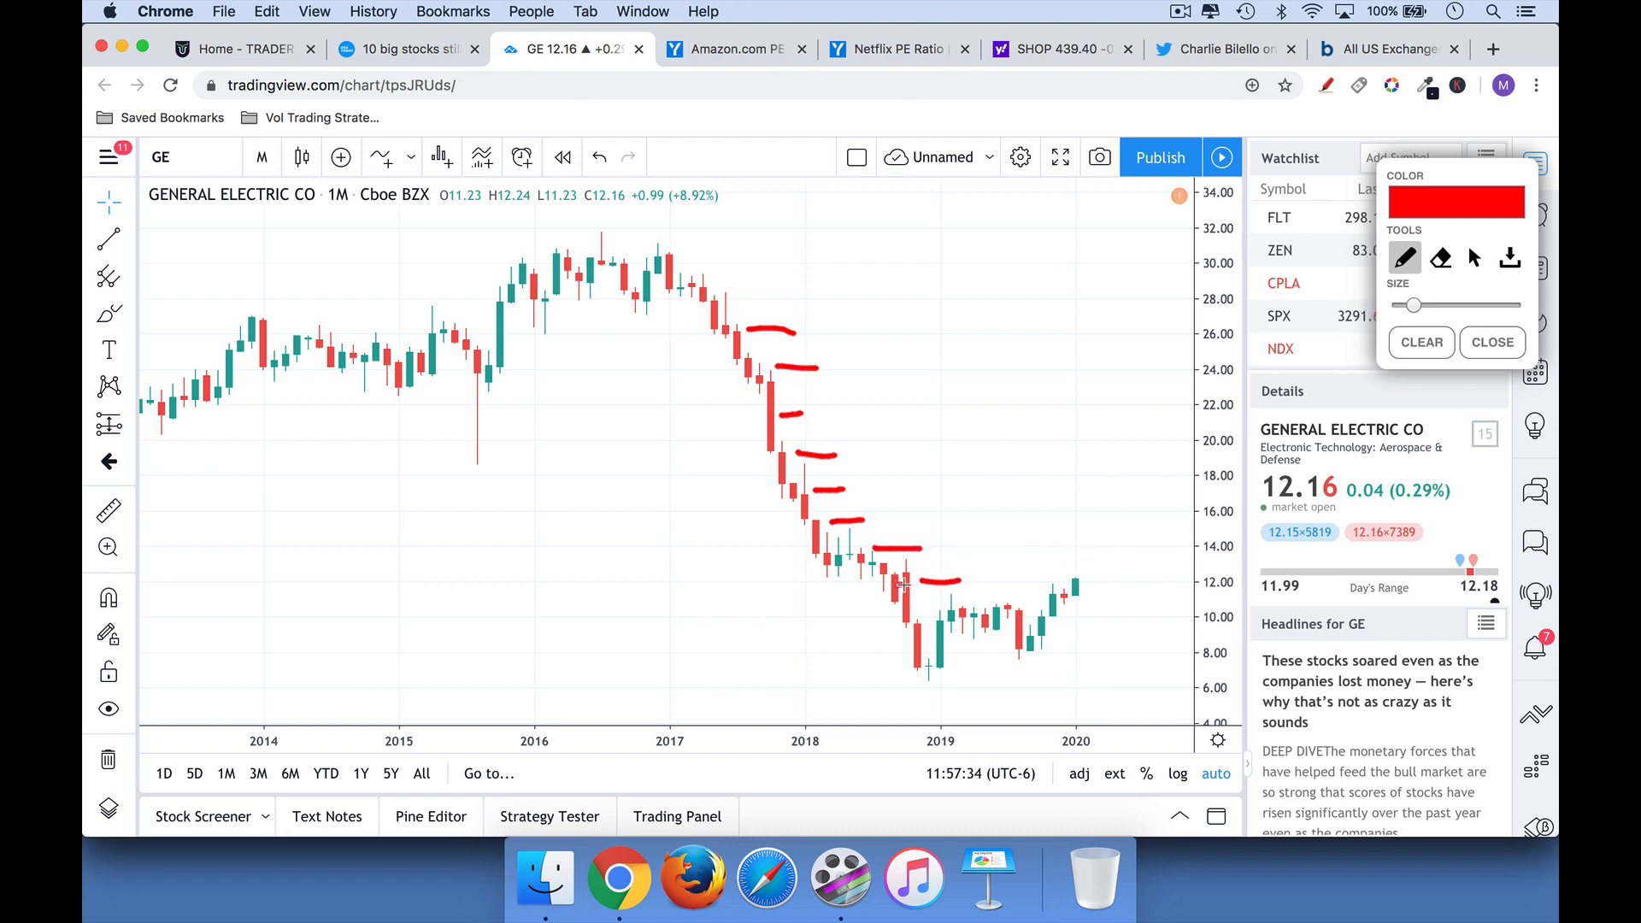
{"action": "left_click_drag", "start_coordinate": [901, 585], "coordinate": [1100, 582]}
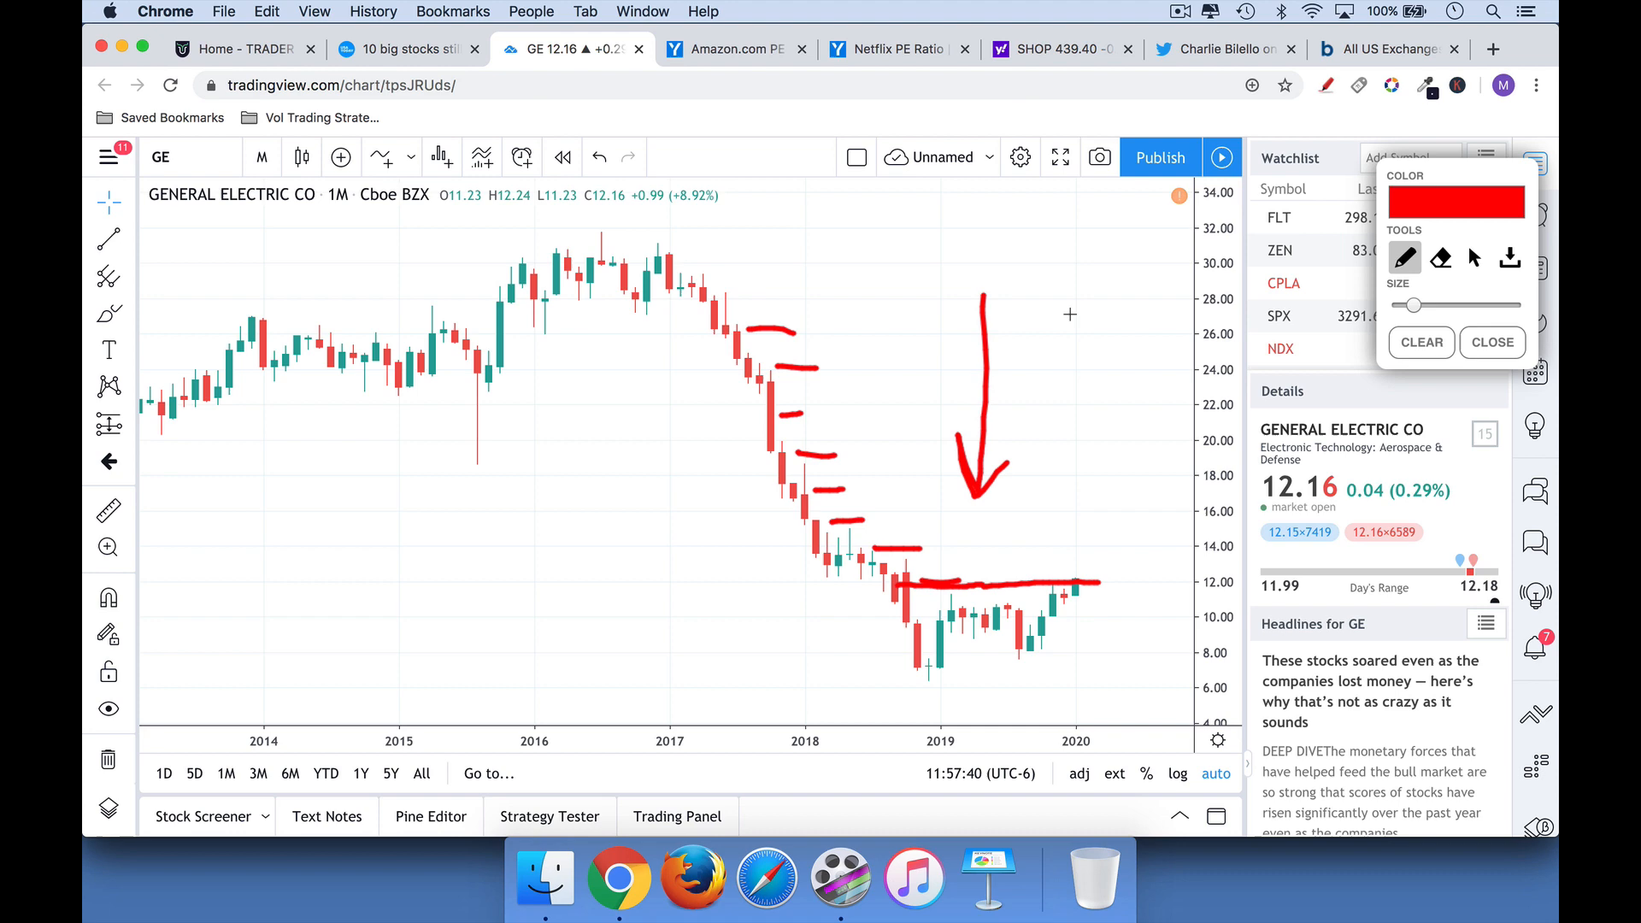
{"action": "left_click_drag", "start_coordinate": [1070, 314], "coordinate": [1070, 498]}
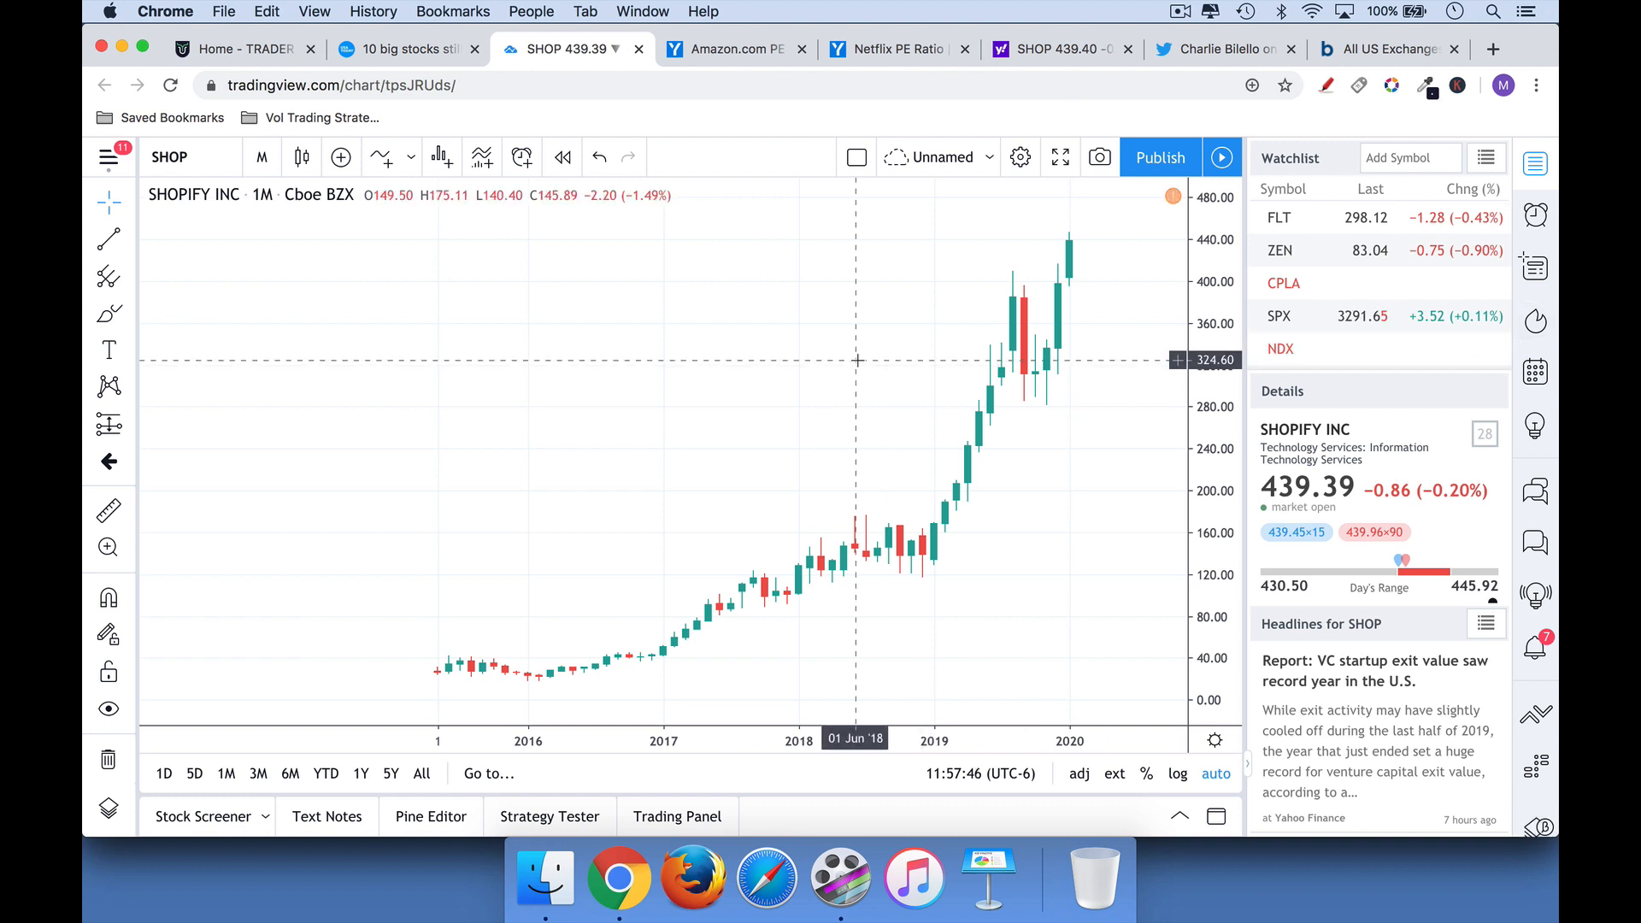
{"action": "mouse_move", "coordinate": [1109, 315]}
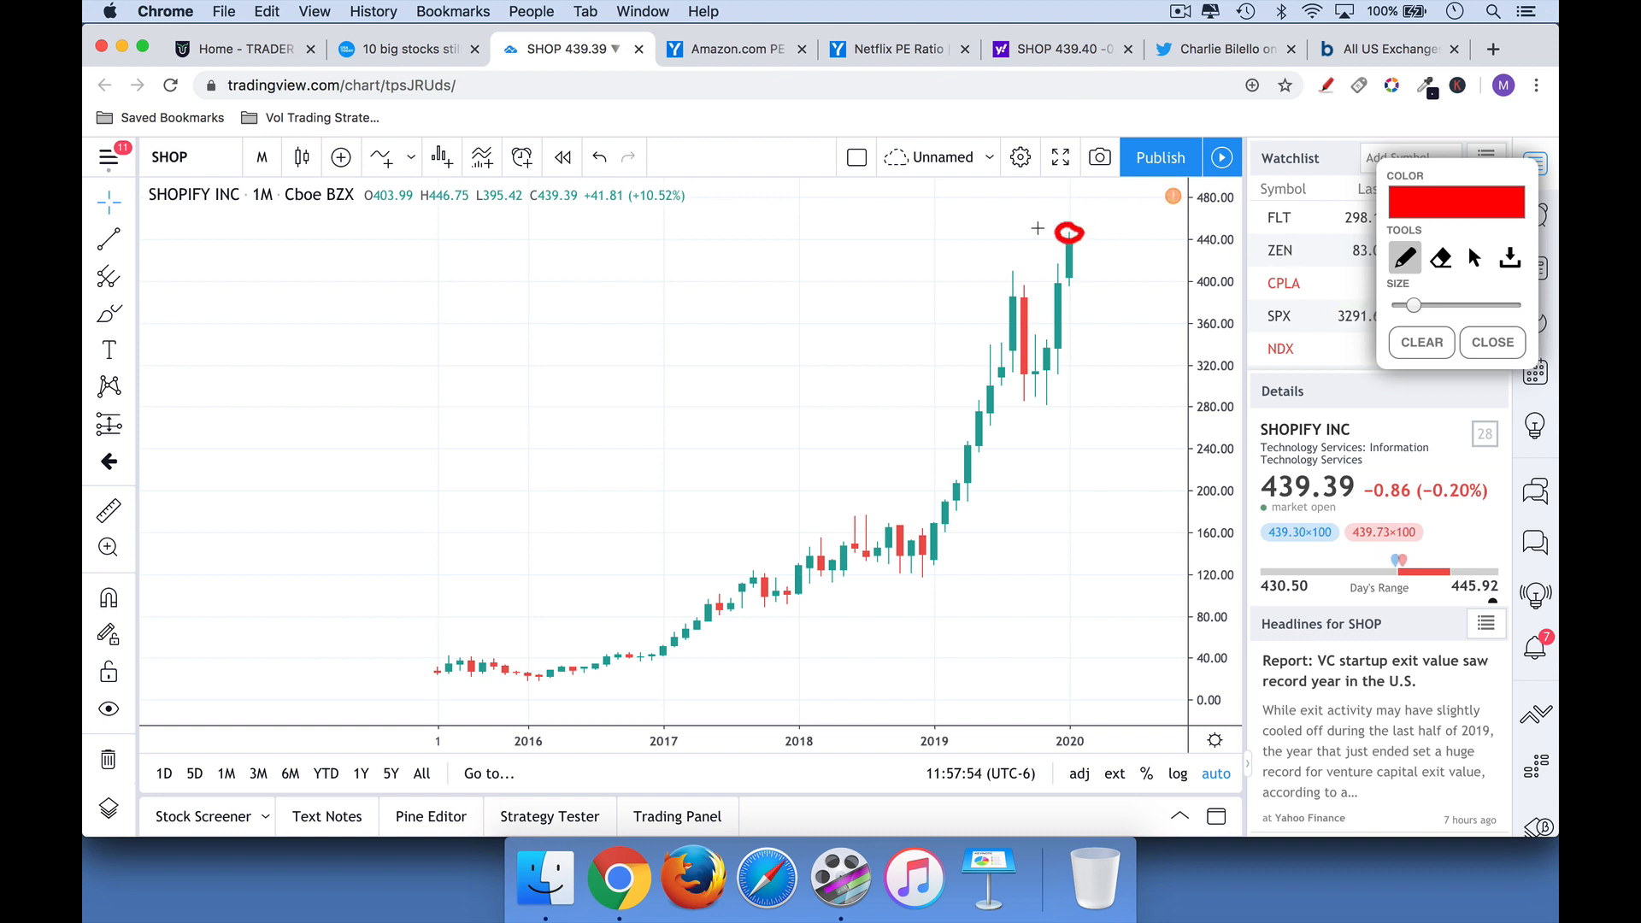
{"action": "left_click_drag", "start_coordinate": [871, 641], "coordinate": [1029, 441]}
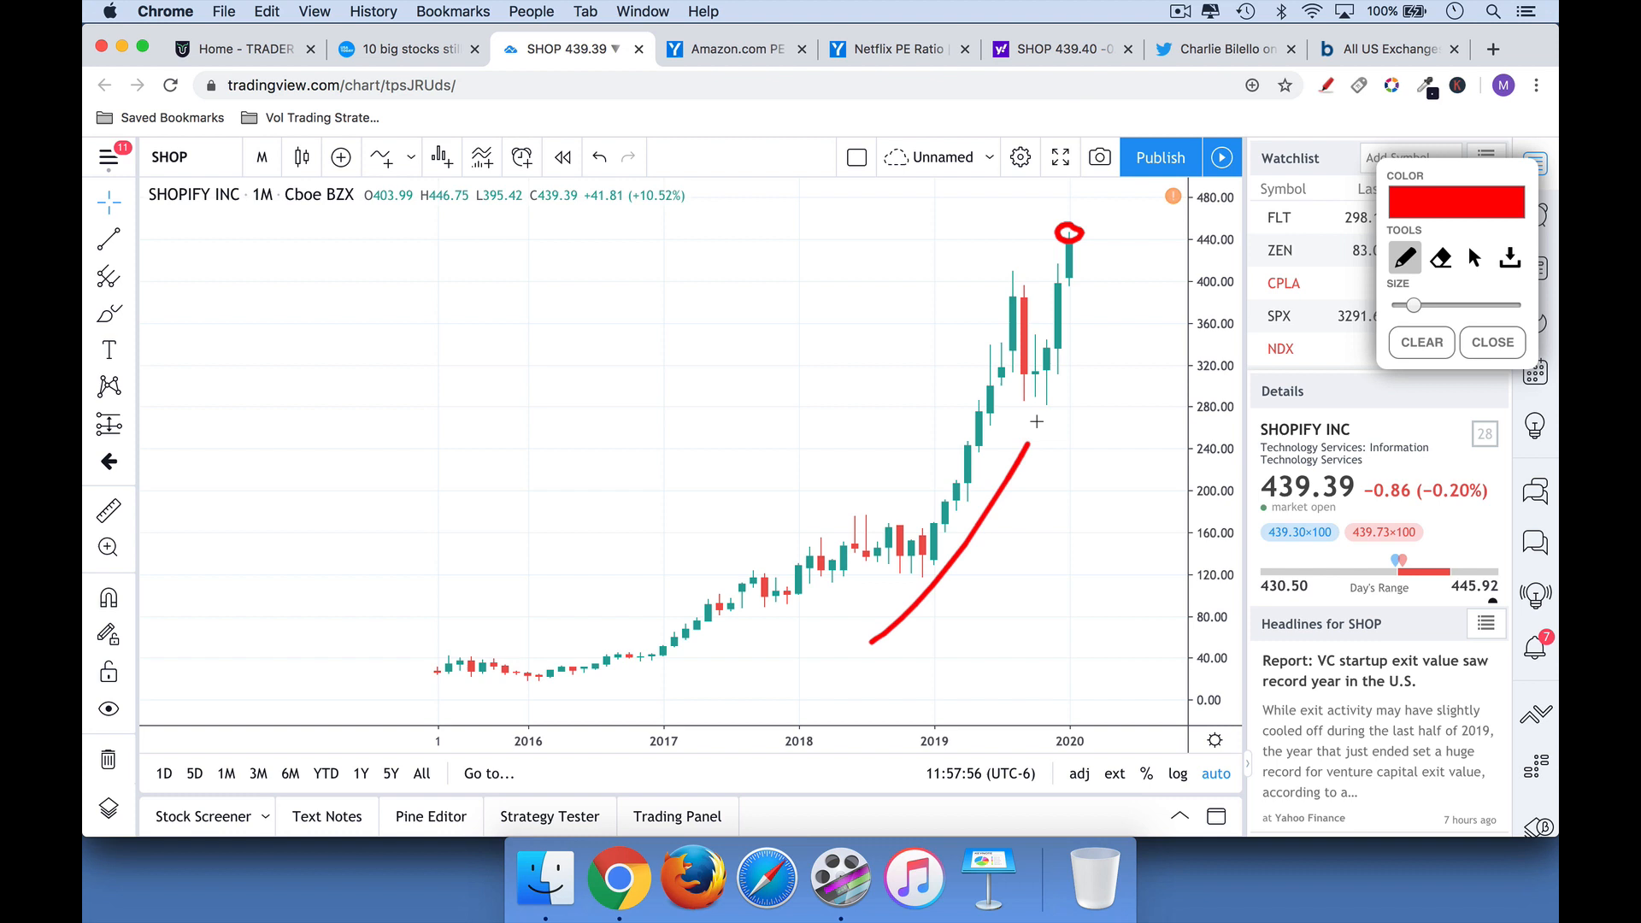
{"action": "left_click_drag", "start_coordinate": [1030, 439], "coordinate": [1070, 388]}
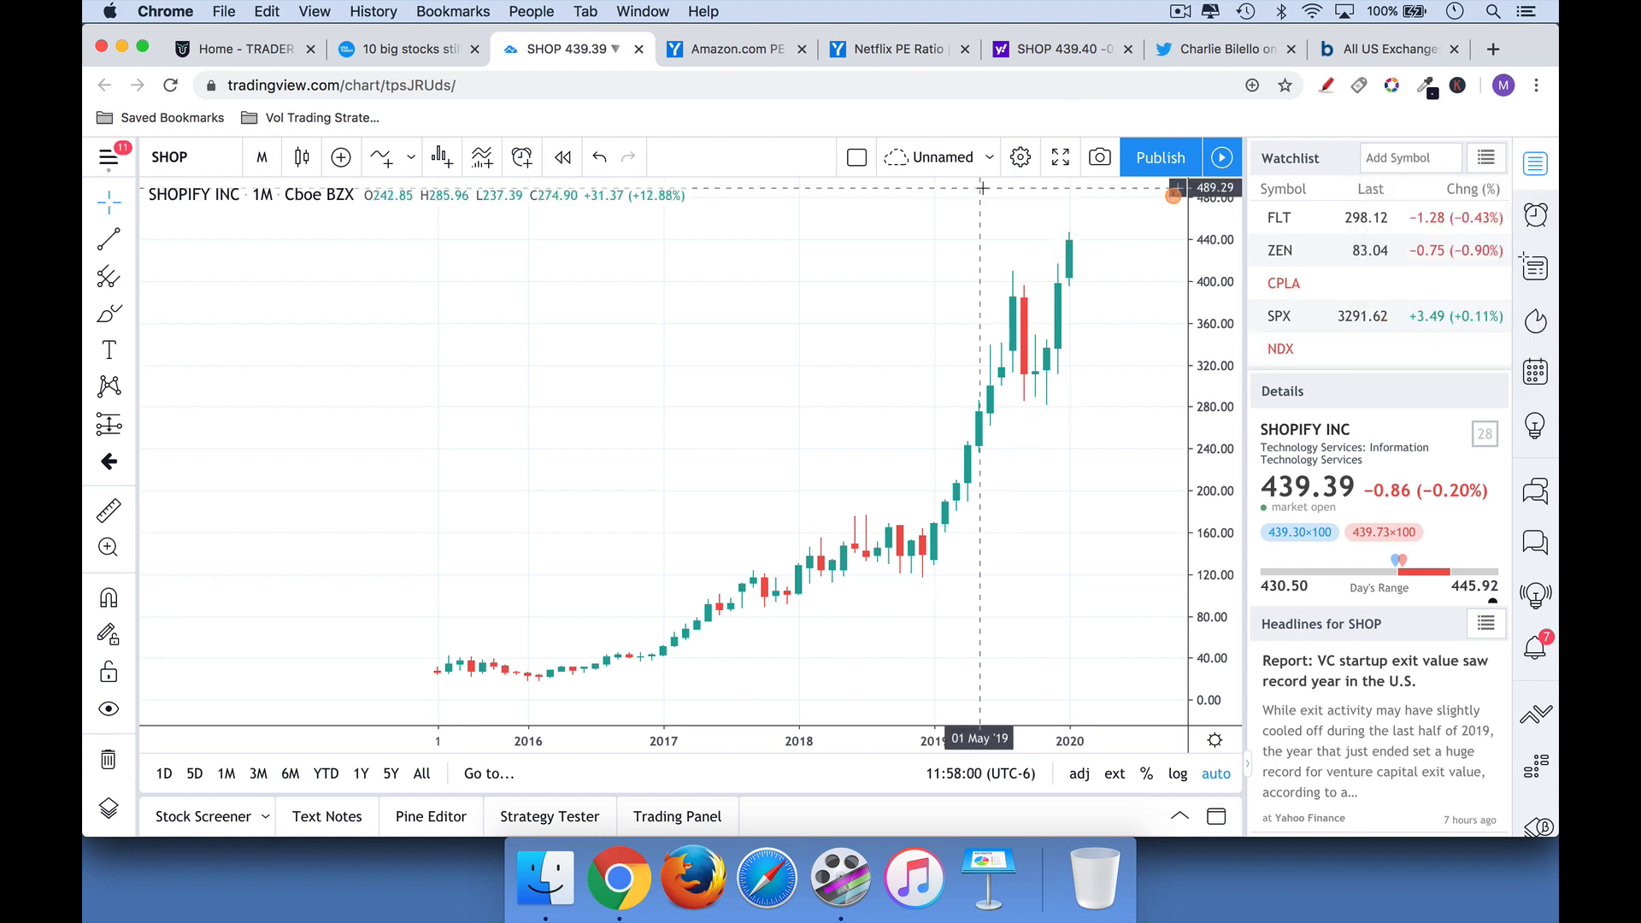
Switch the chart to AAPL daily and zoom out to show June through January 2020
{"action": "left_click", "coordinate": [260, 158]}
{"action": "type", "text": "AAPL"}
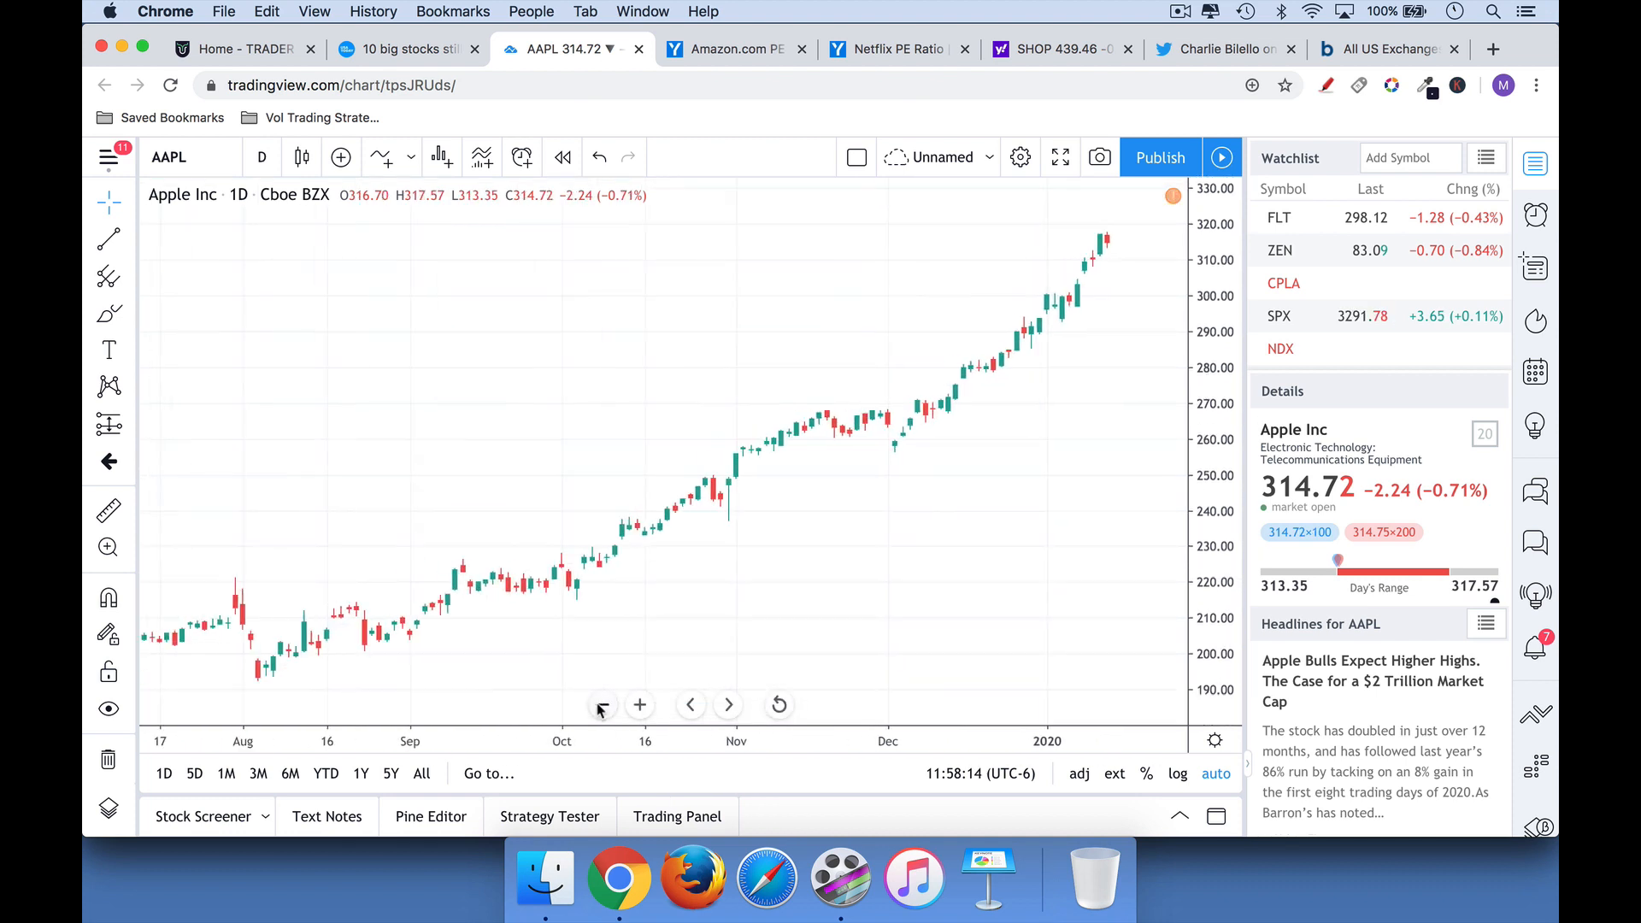
{"action": "left_click", "coordinate": [639, 704]}
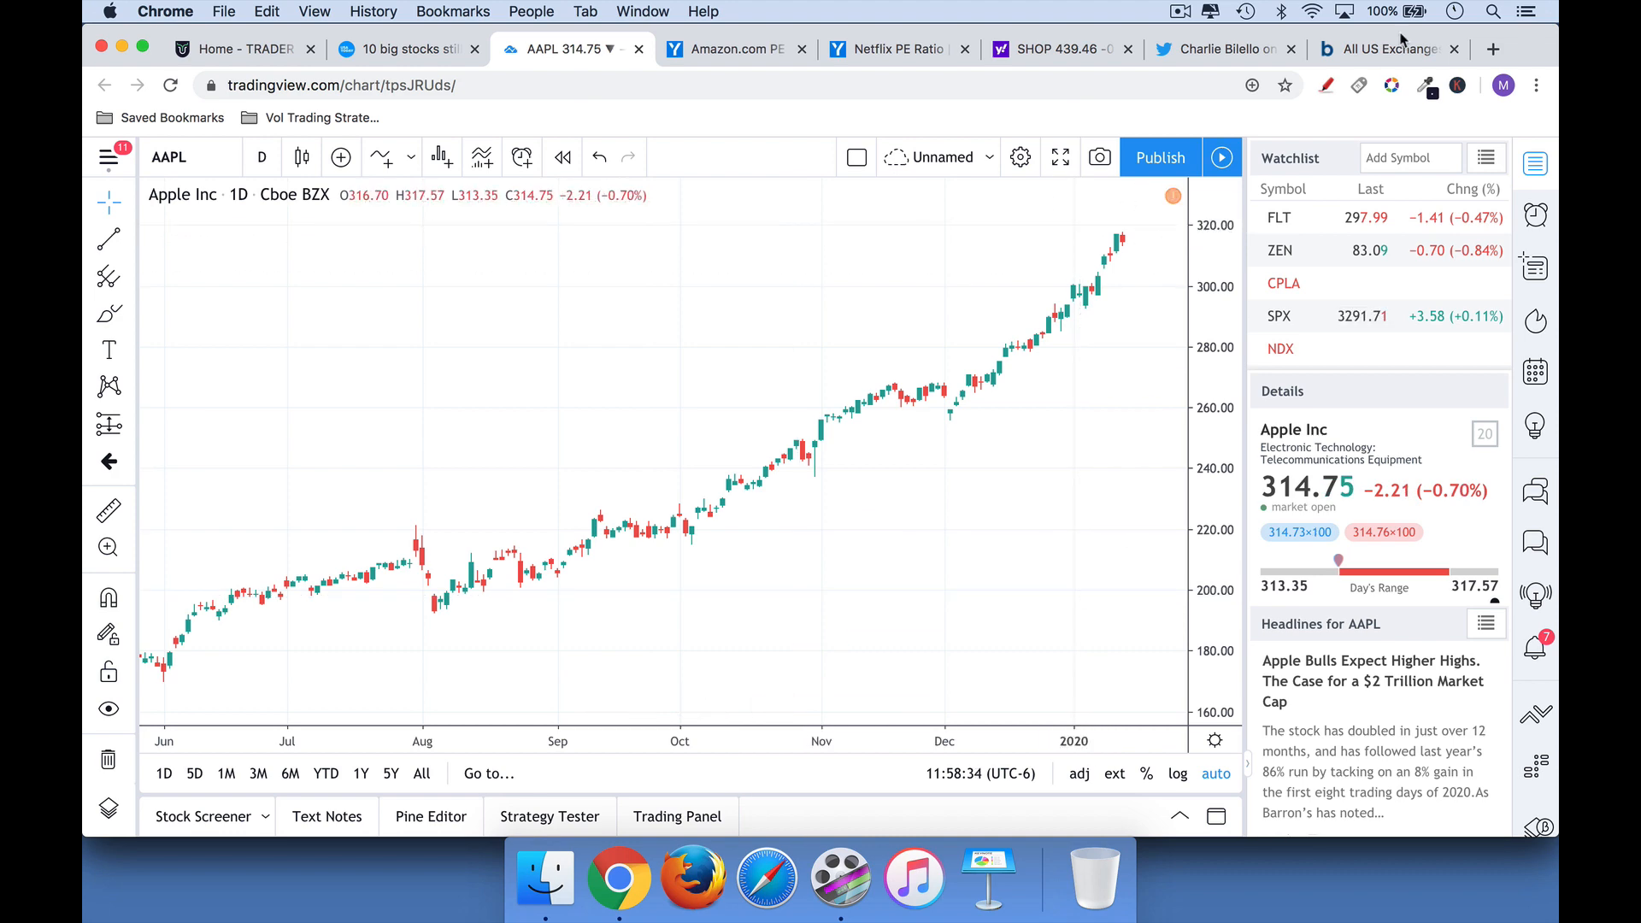
Switch Barchart's new highs list from all-time to 52-week highs
{"action": "left_click", "coordinate": [1383, 48]}
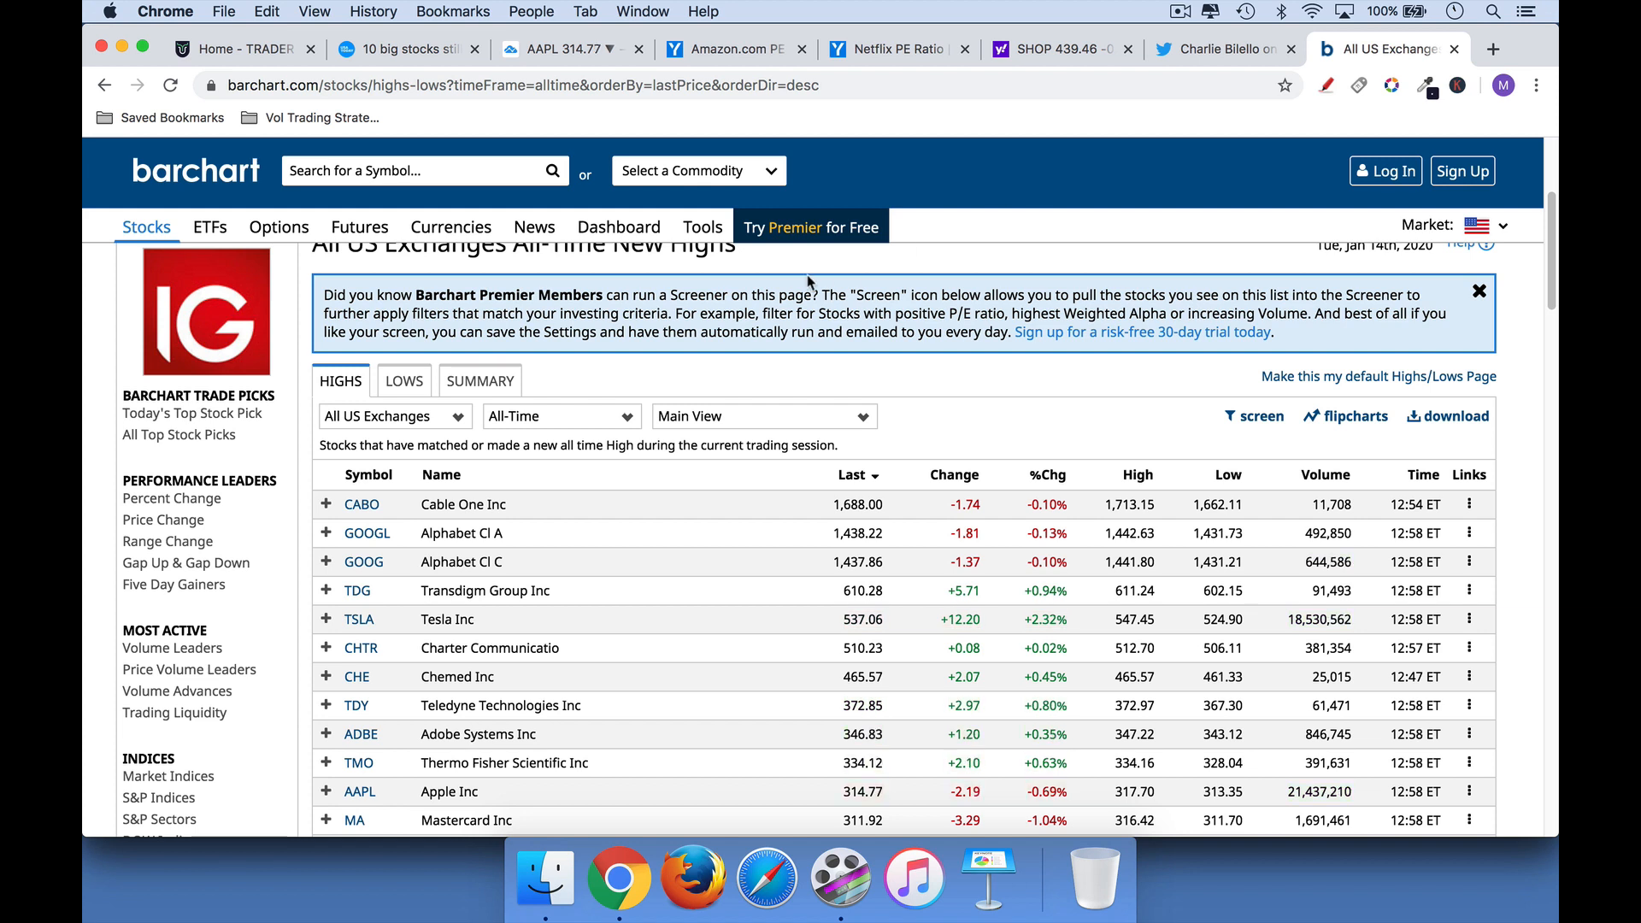
{"action": "left_click", "coordinate": [561, 415]}
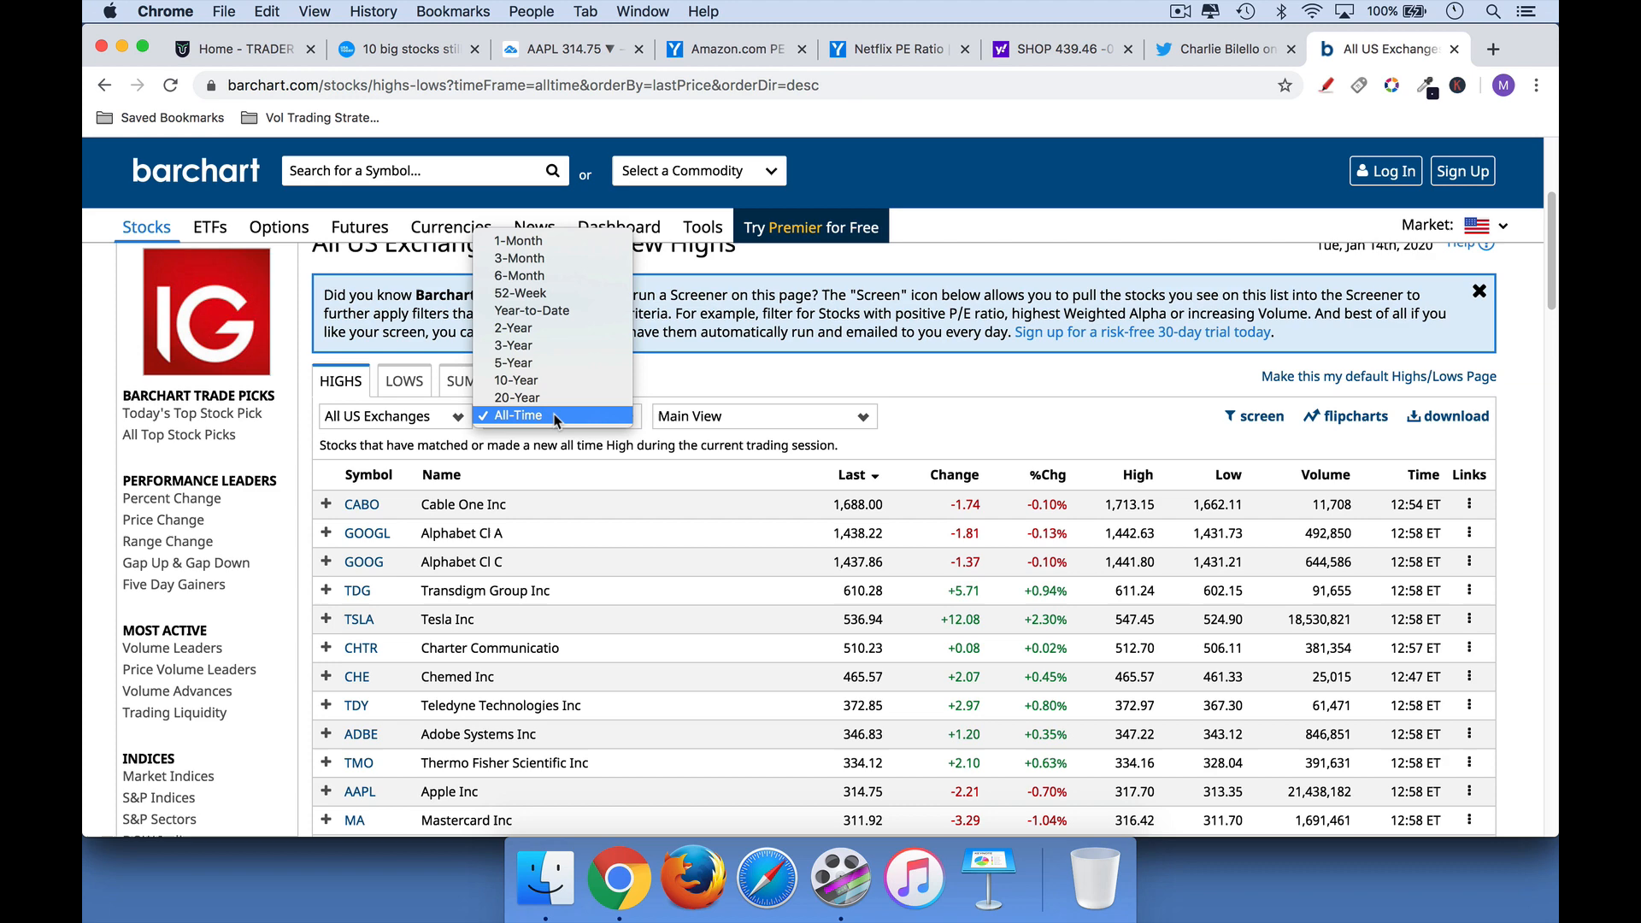
{"action": "mouse_move", "coordinate": [561, 292]}
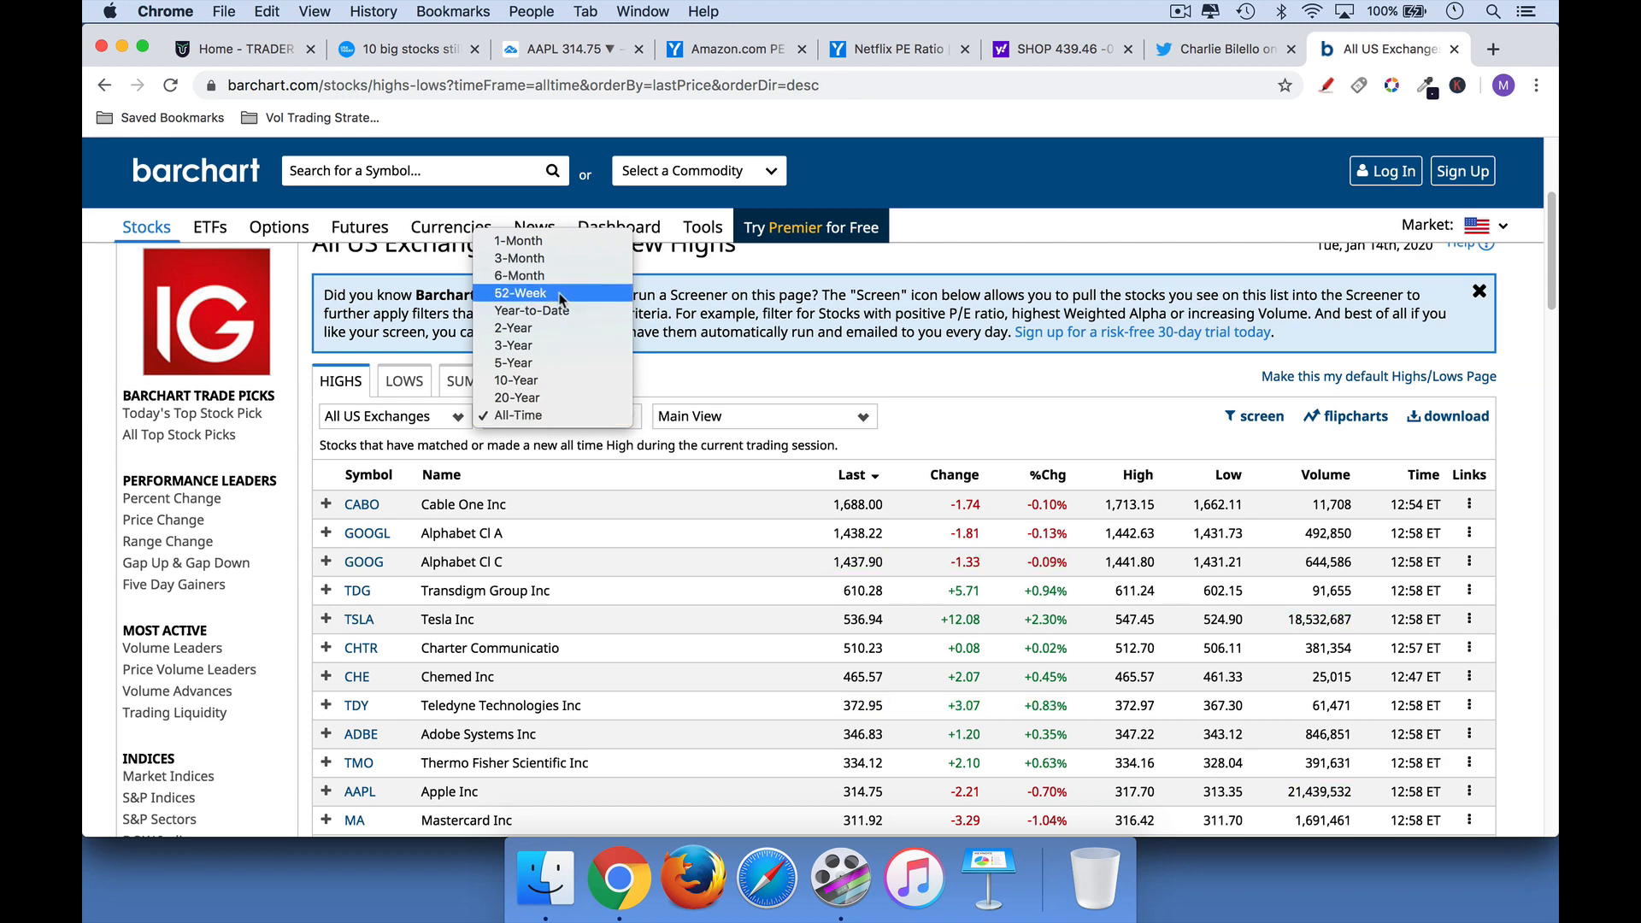
{"action": "left_click", "coordinate": [519, 292]}
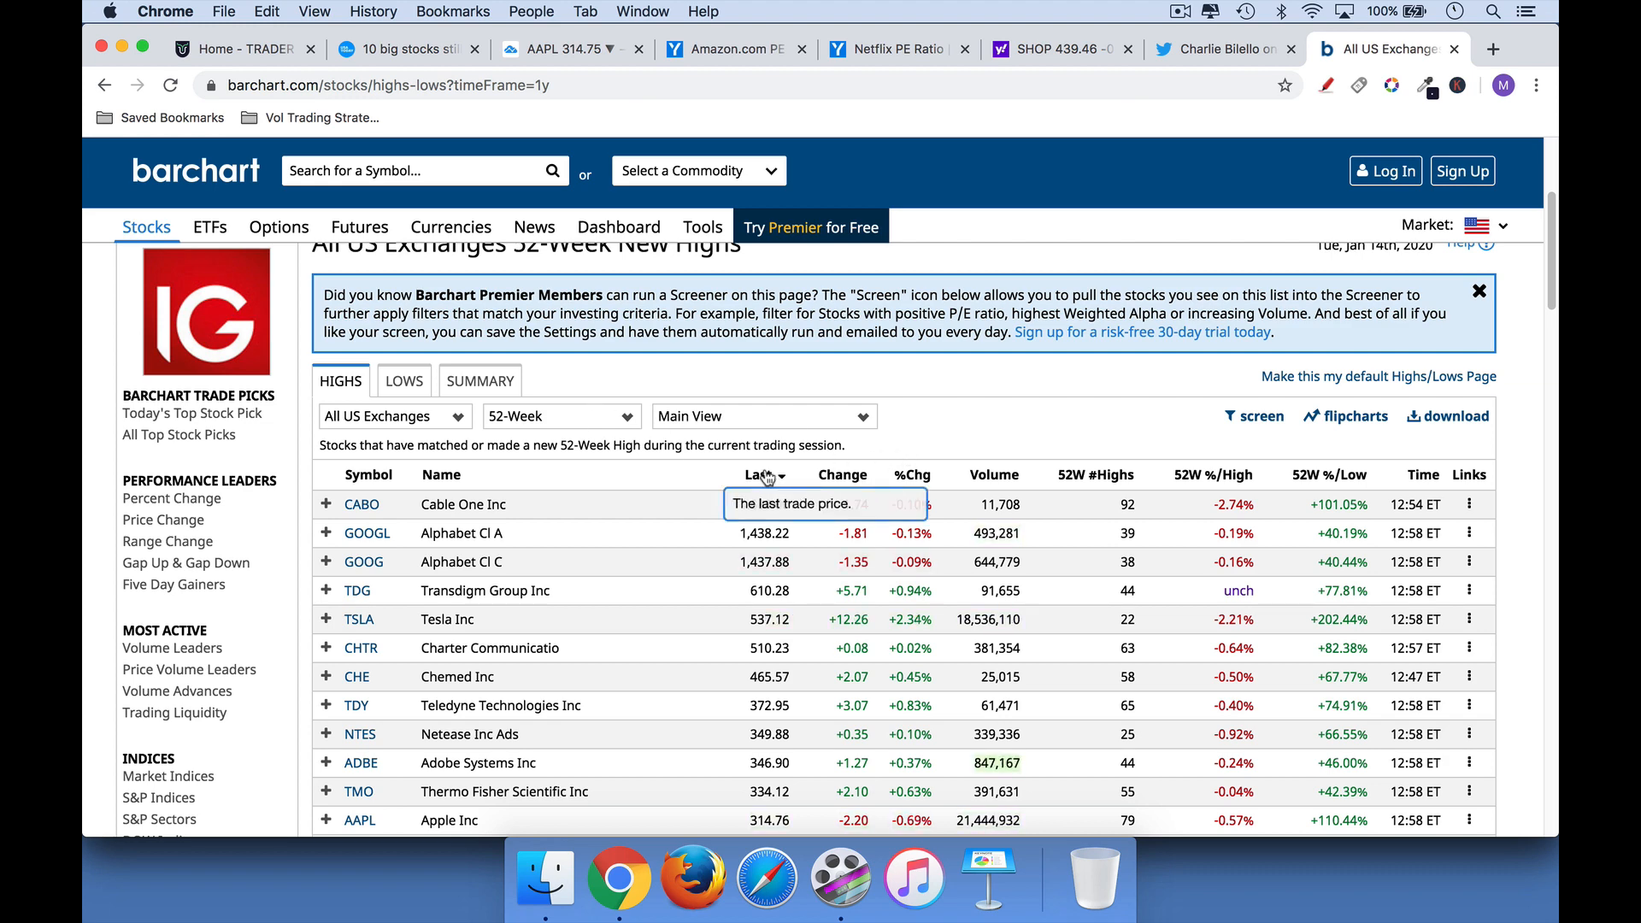
Sort the 52-week highs list by last price, highest first, with Cable One on top
{"action": "left_click", "coordinate": [758, 473]}
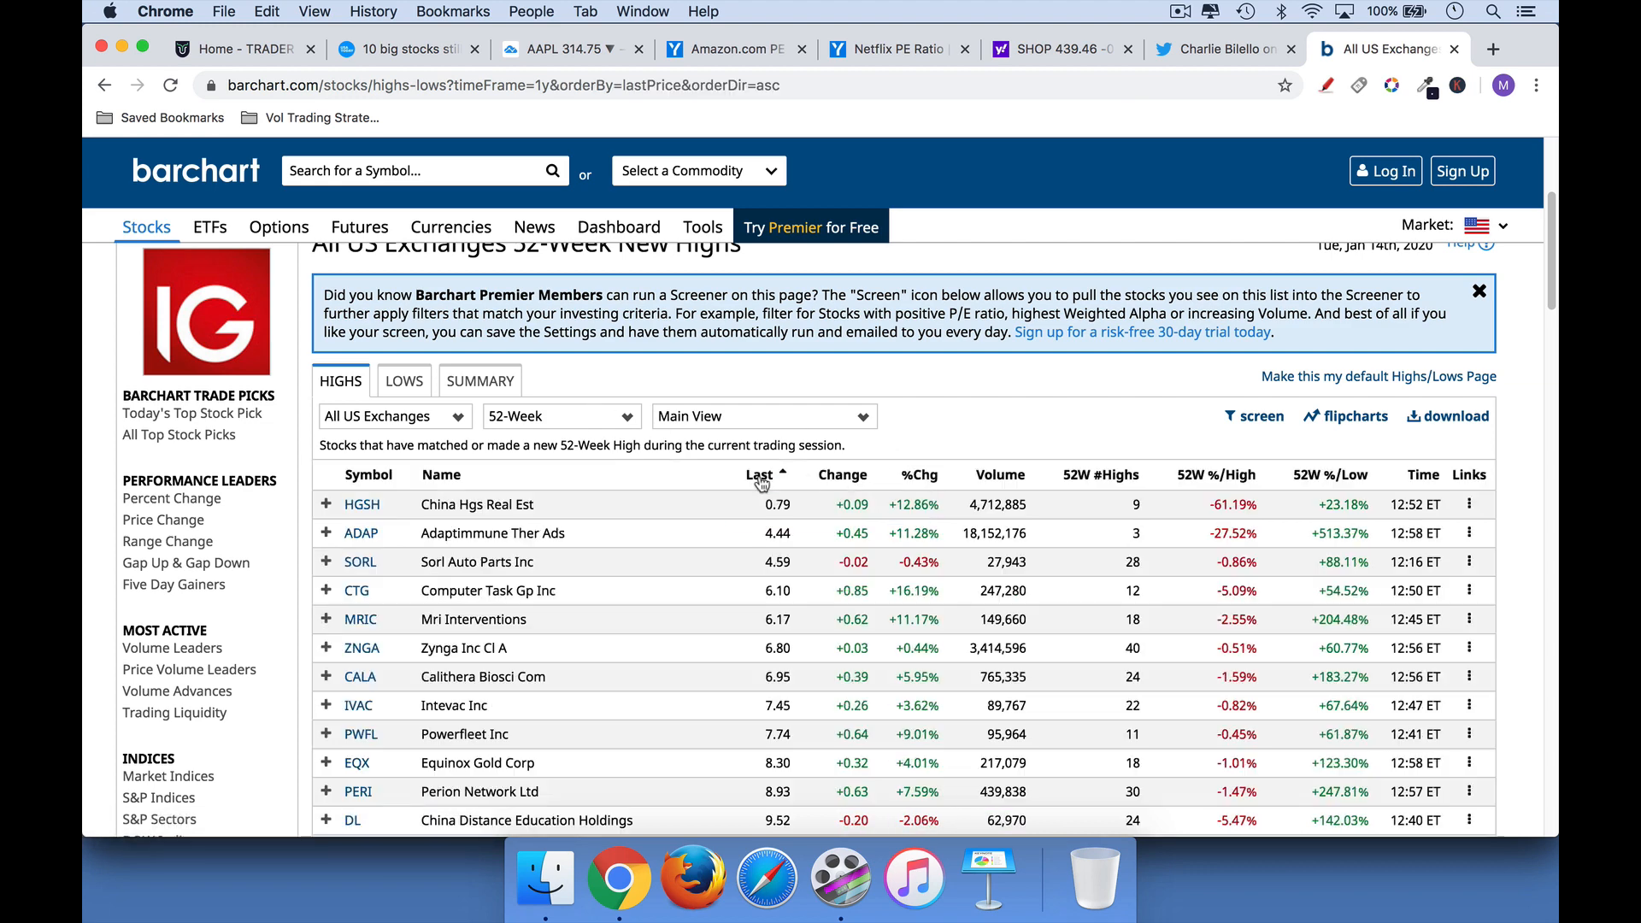
{"action": "left_click", "coordinate": [758, 474]}
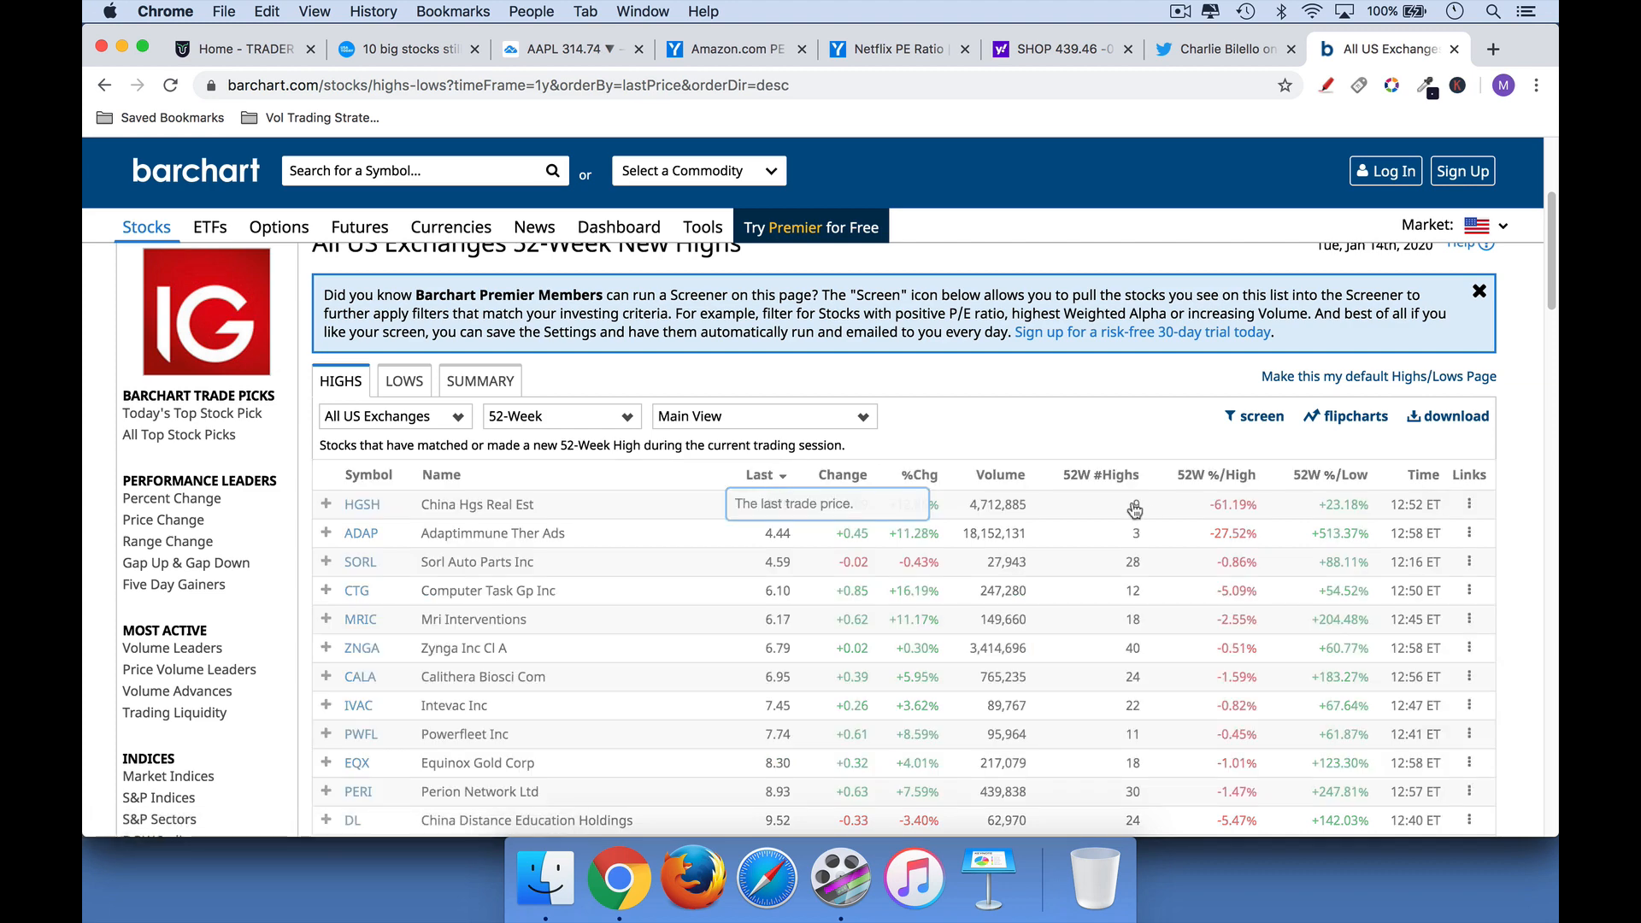
{"action": "left_click", "coordinate": [756, 474]}
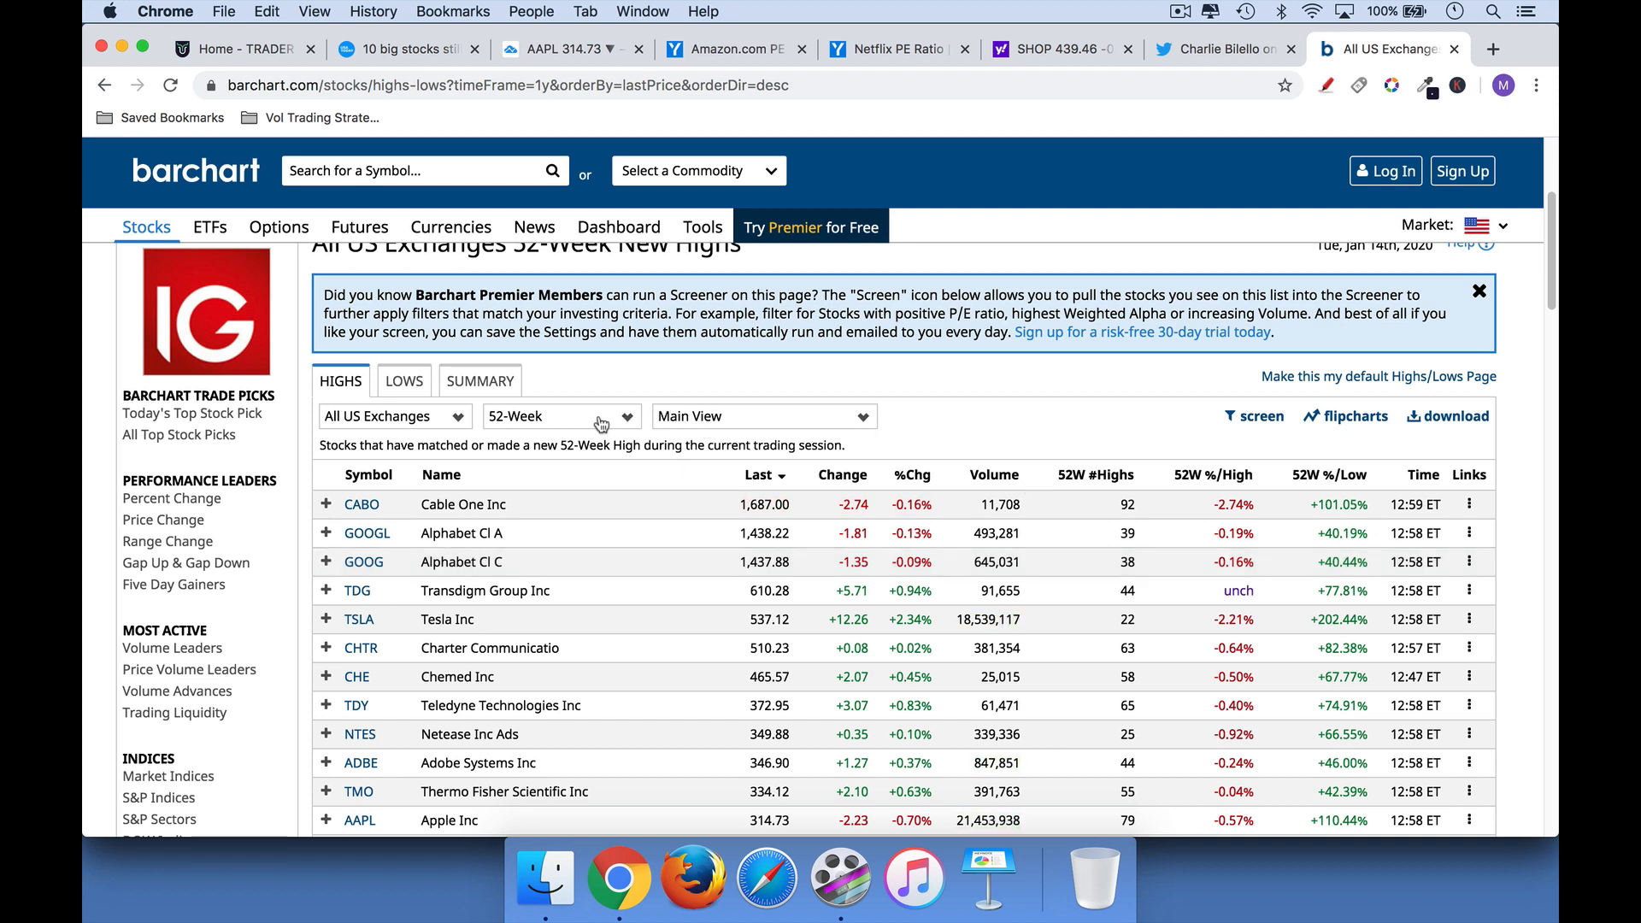
{"action": "left_click", "coordinate": [561, 416]}
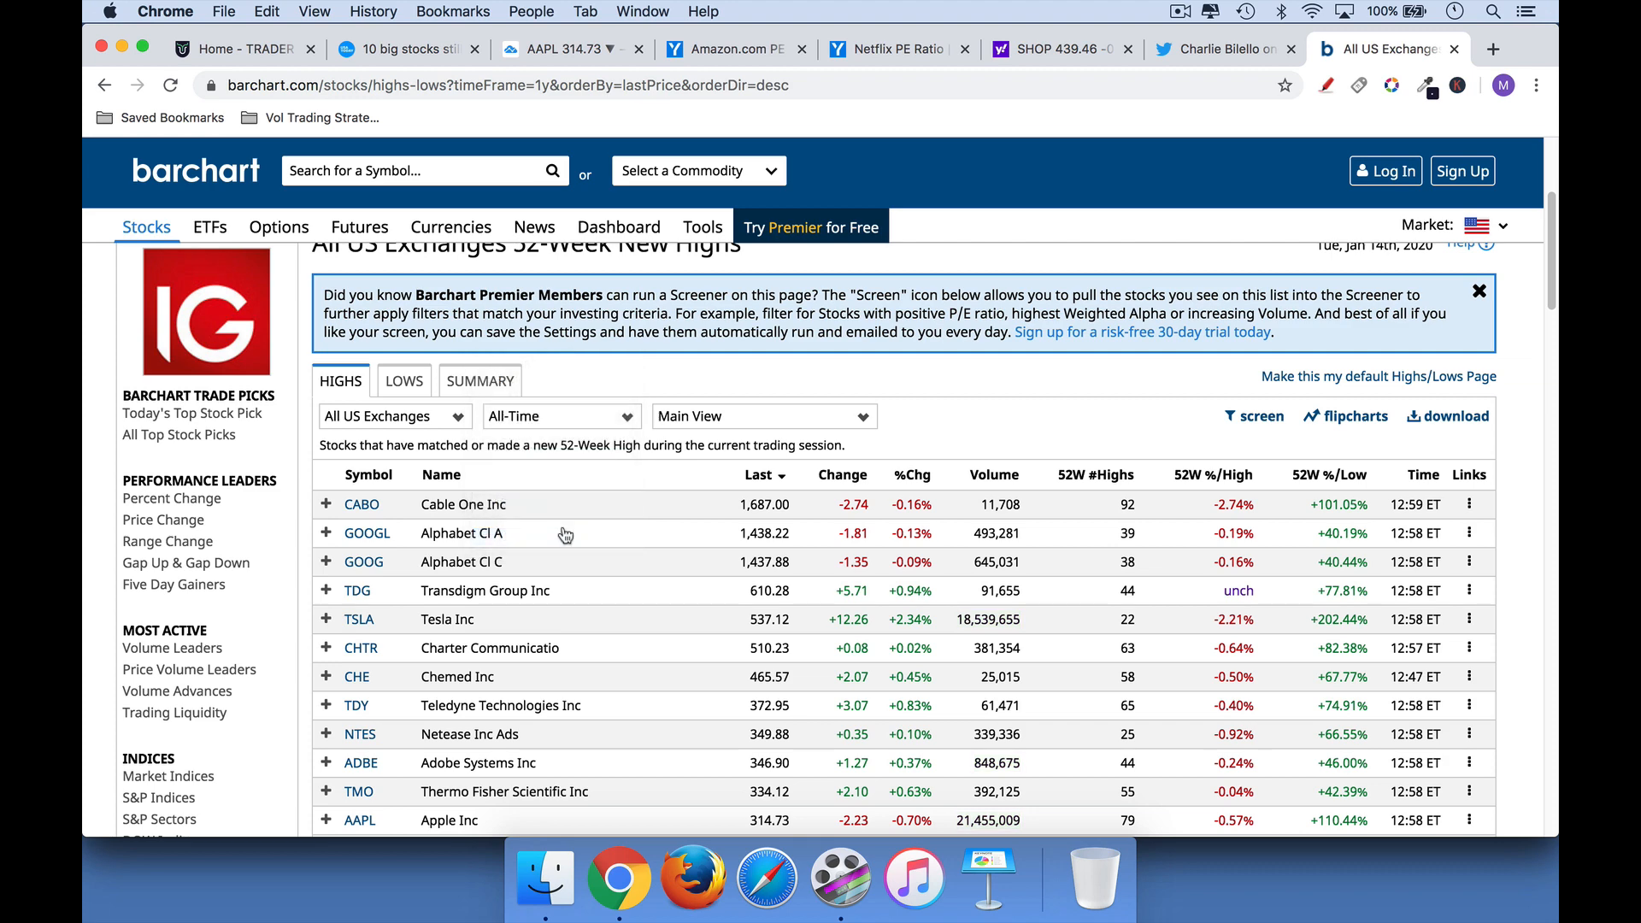
Load the all-time new highs table, then return to the Apple TradingView chart
{"action": "left_click", "coordinate": [561, 415]}
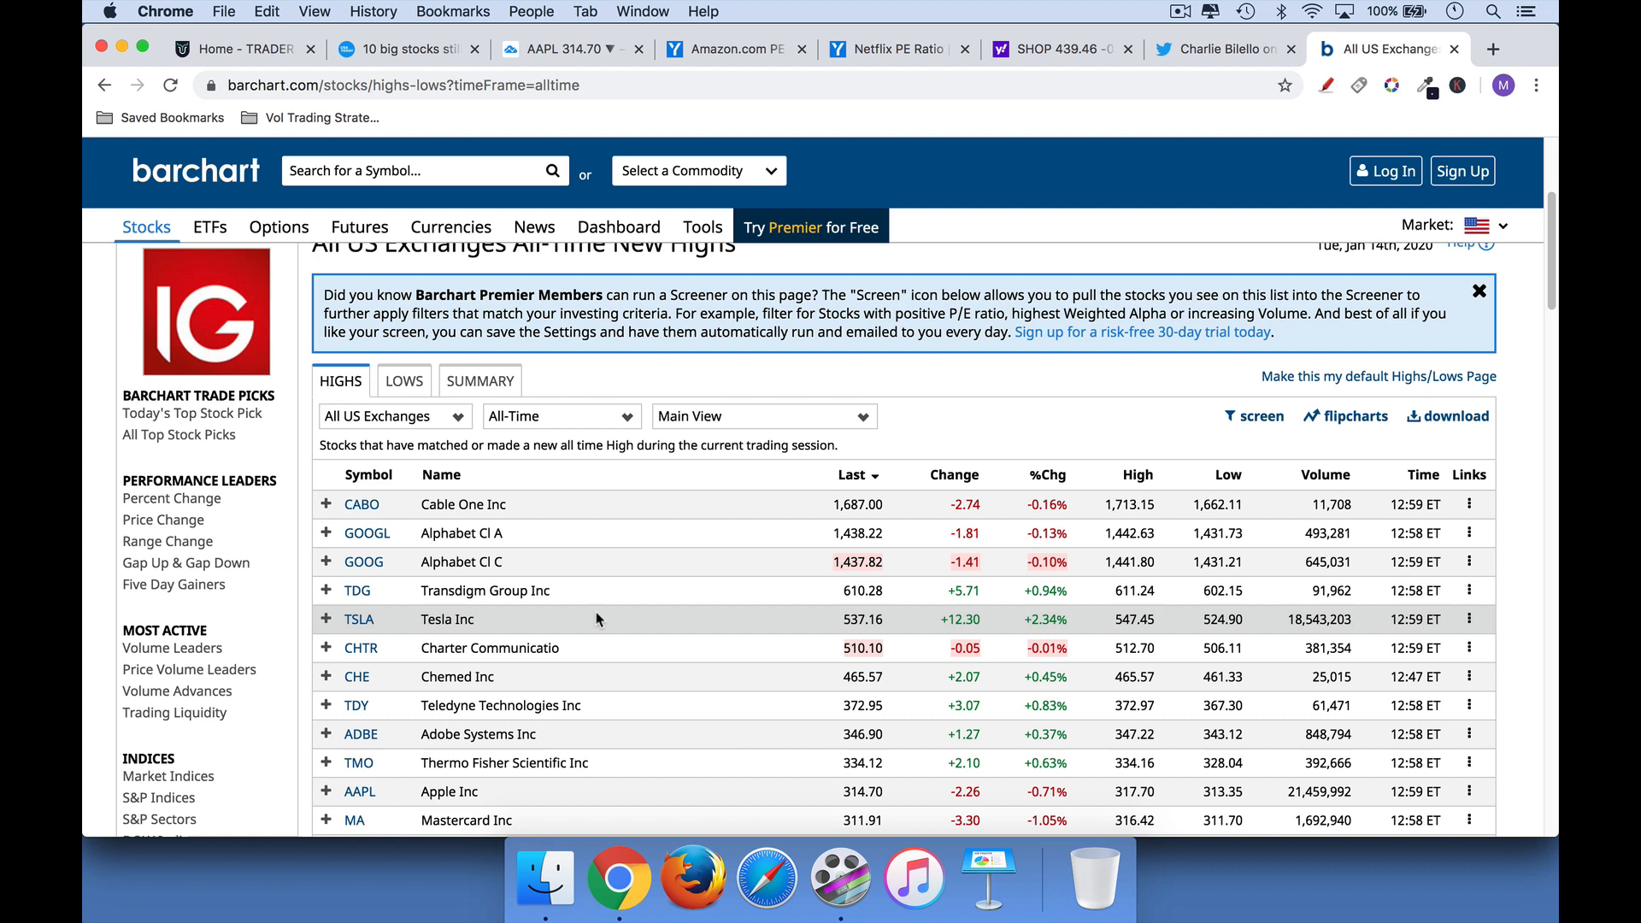
{"action": "mouse_move", "coordinate": [617, 773]}
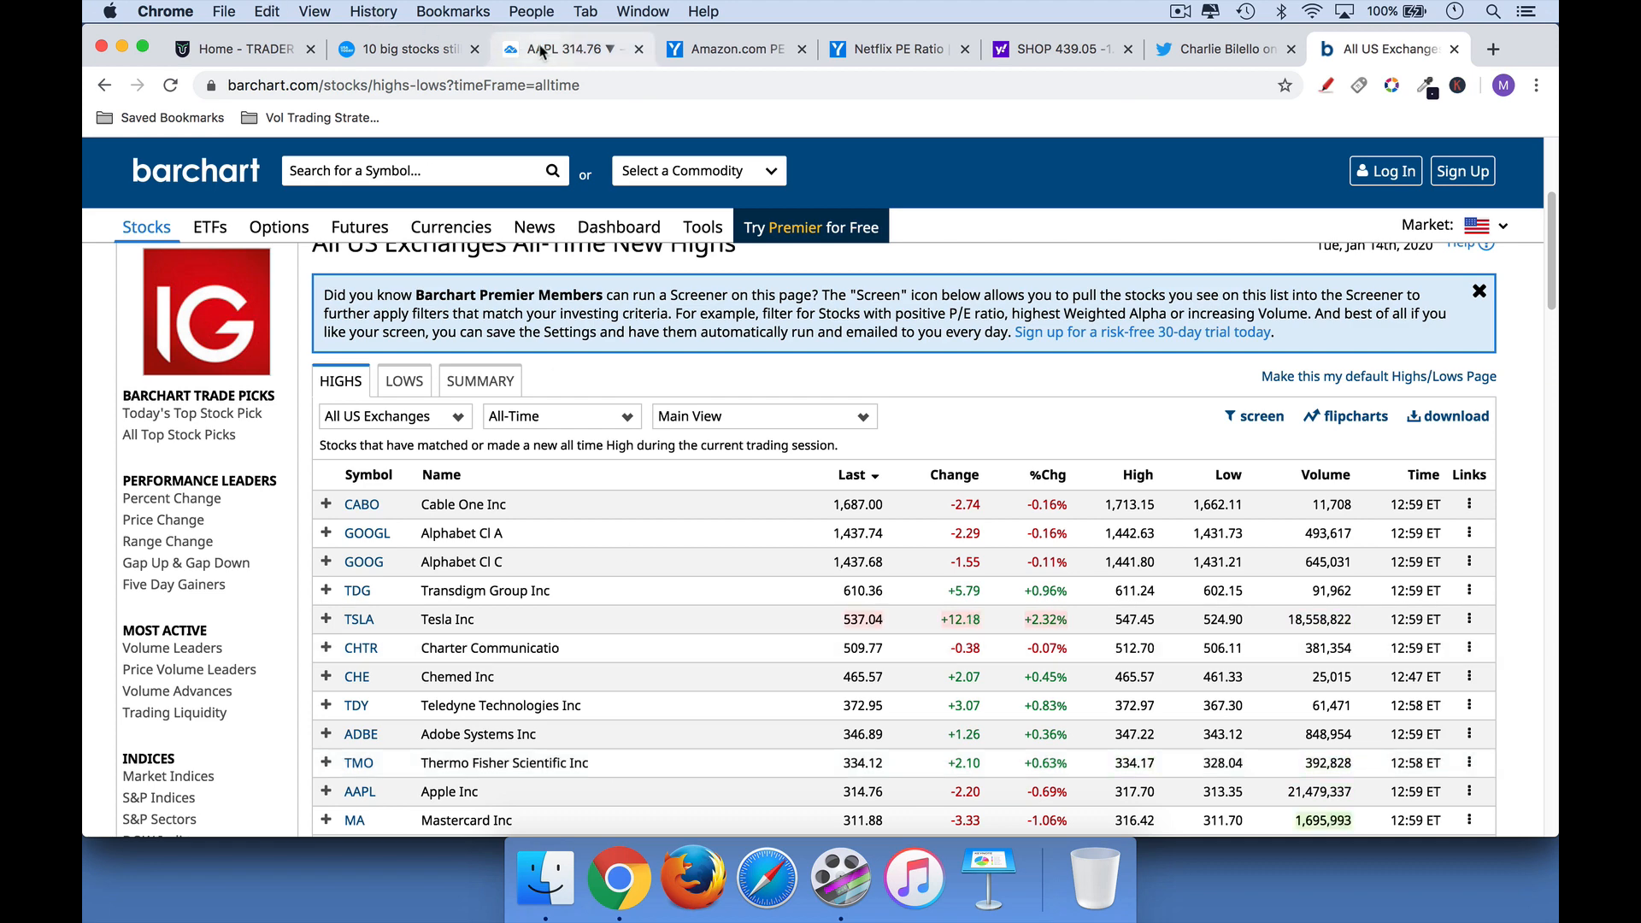
{"action": "left_click", "coordinate": [566, 48]}
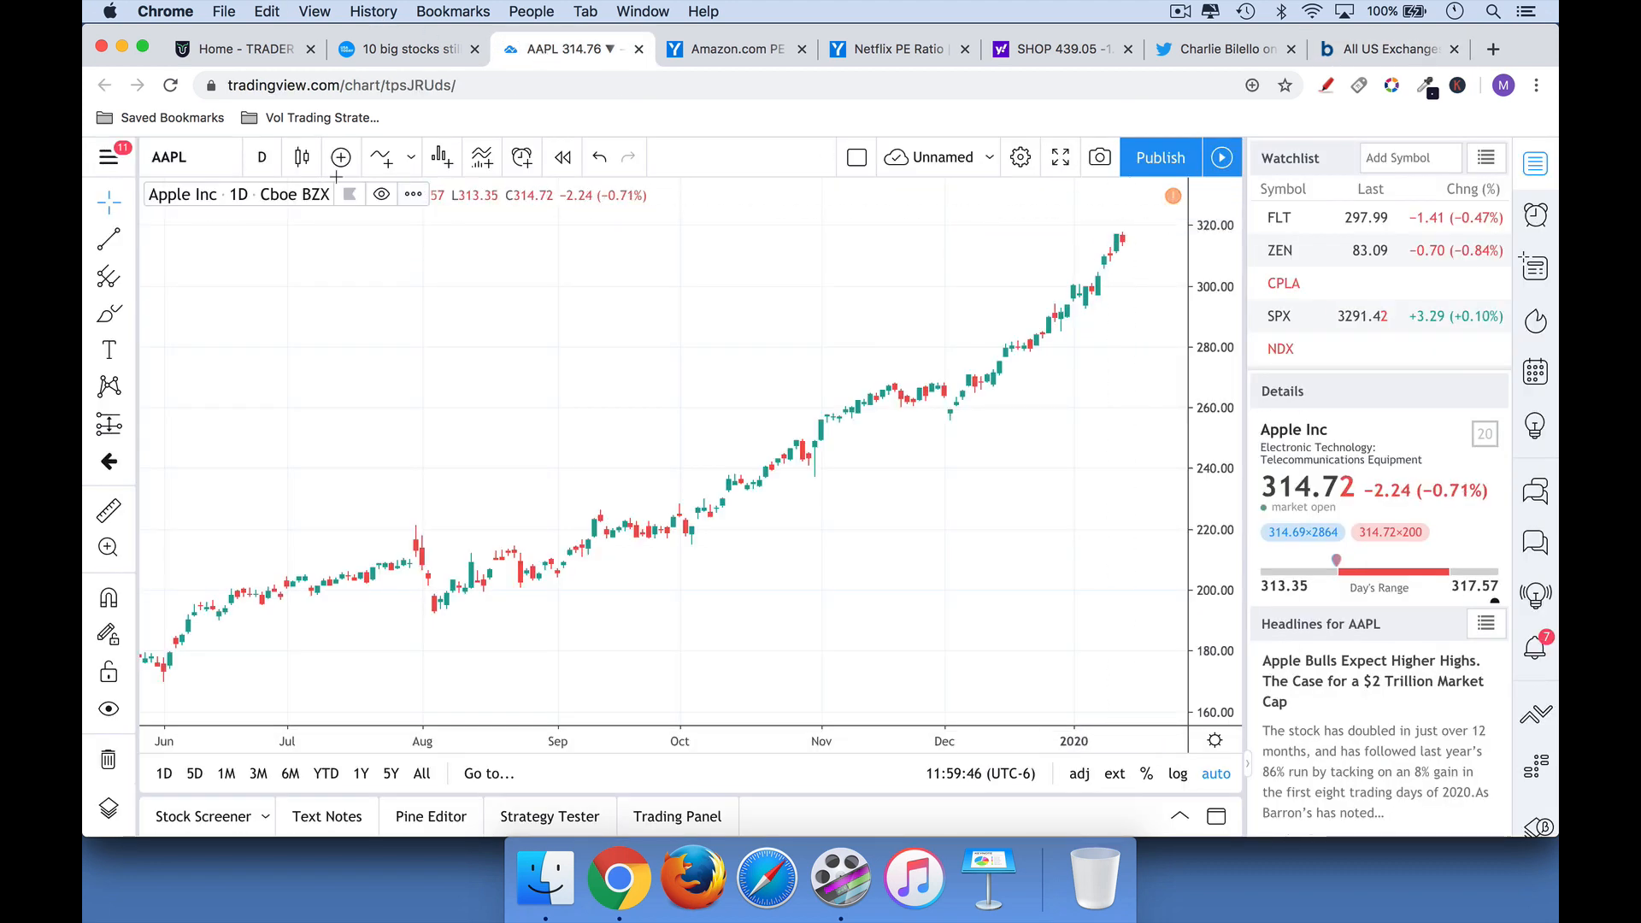
Add a Moving Average indicator to Apple's daily chart from the Indicators search
{"action": "left_click", "coordinate": [379, 157]}
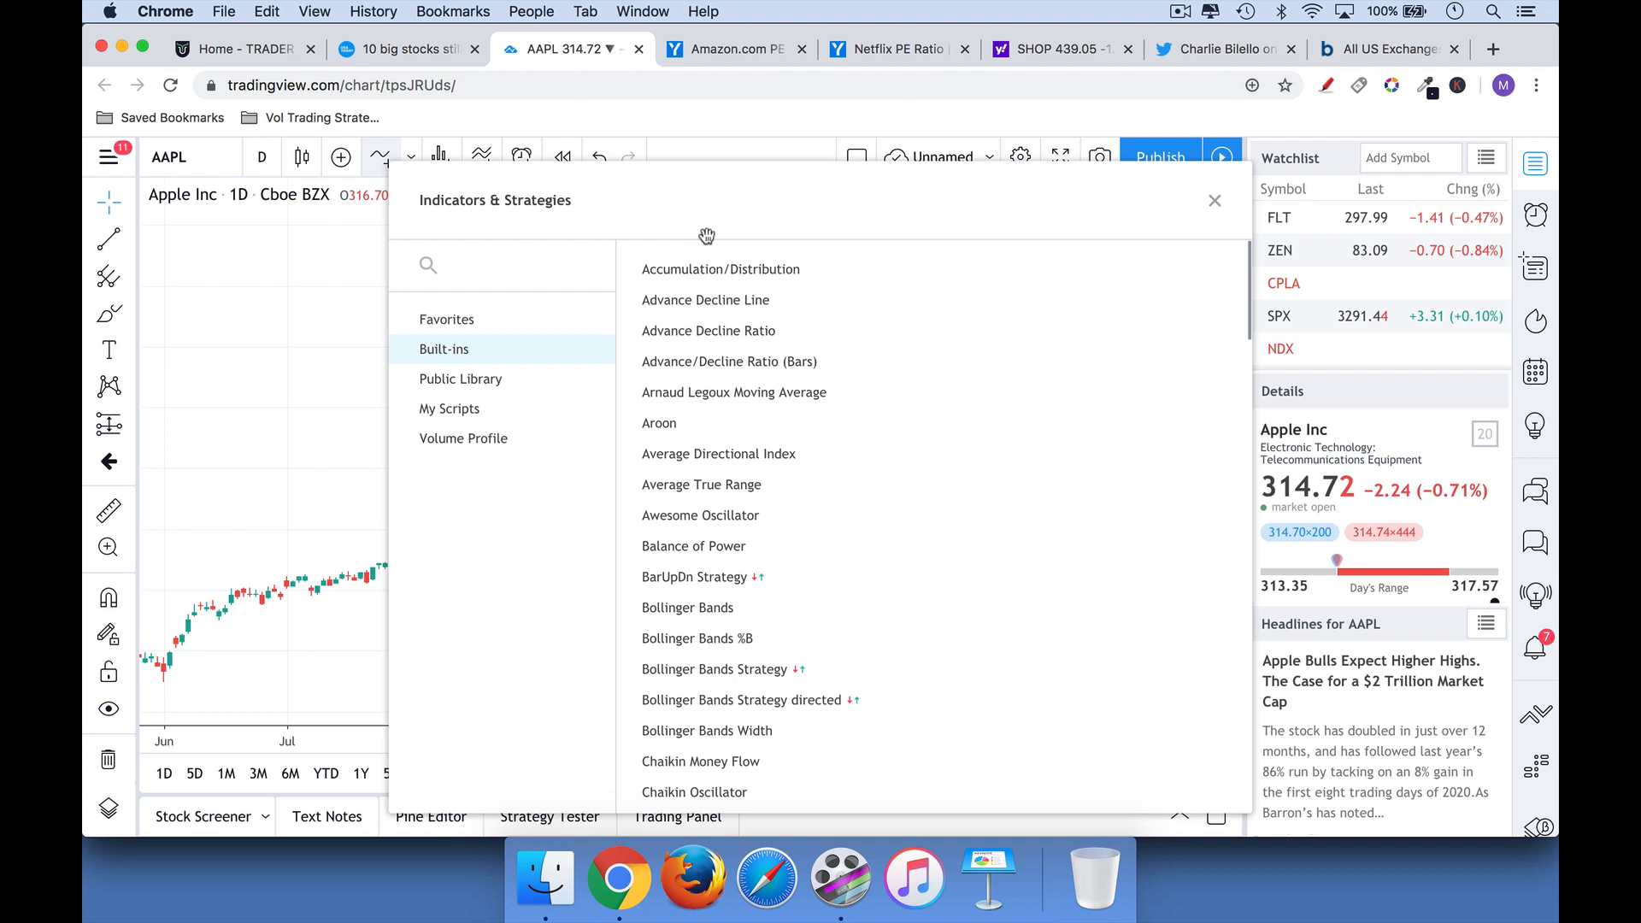
{"action": "type", "text": "moving average"}
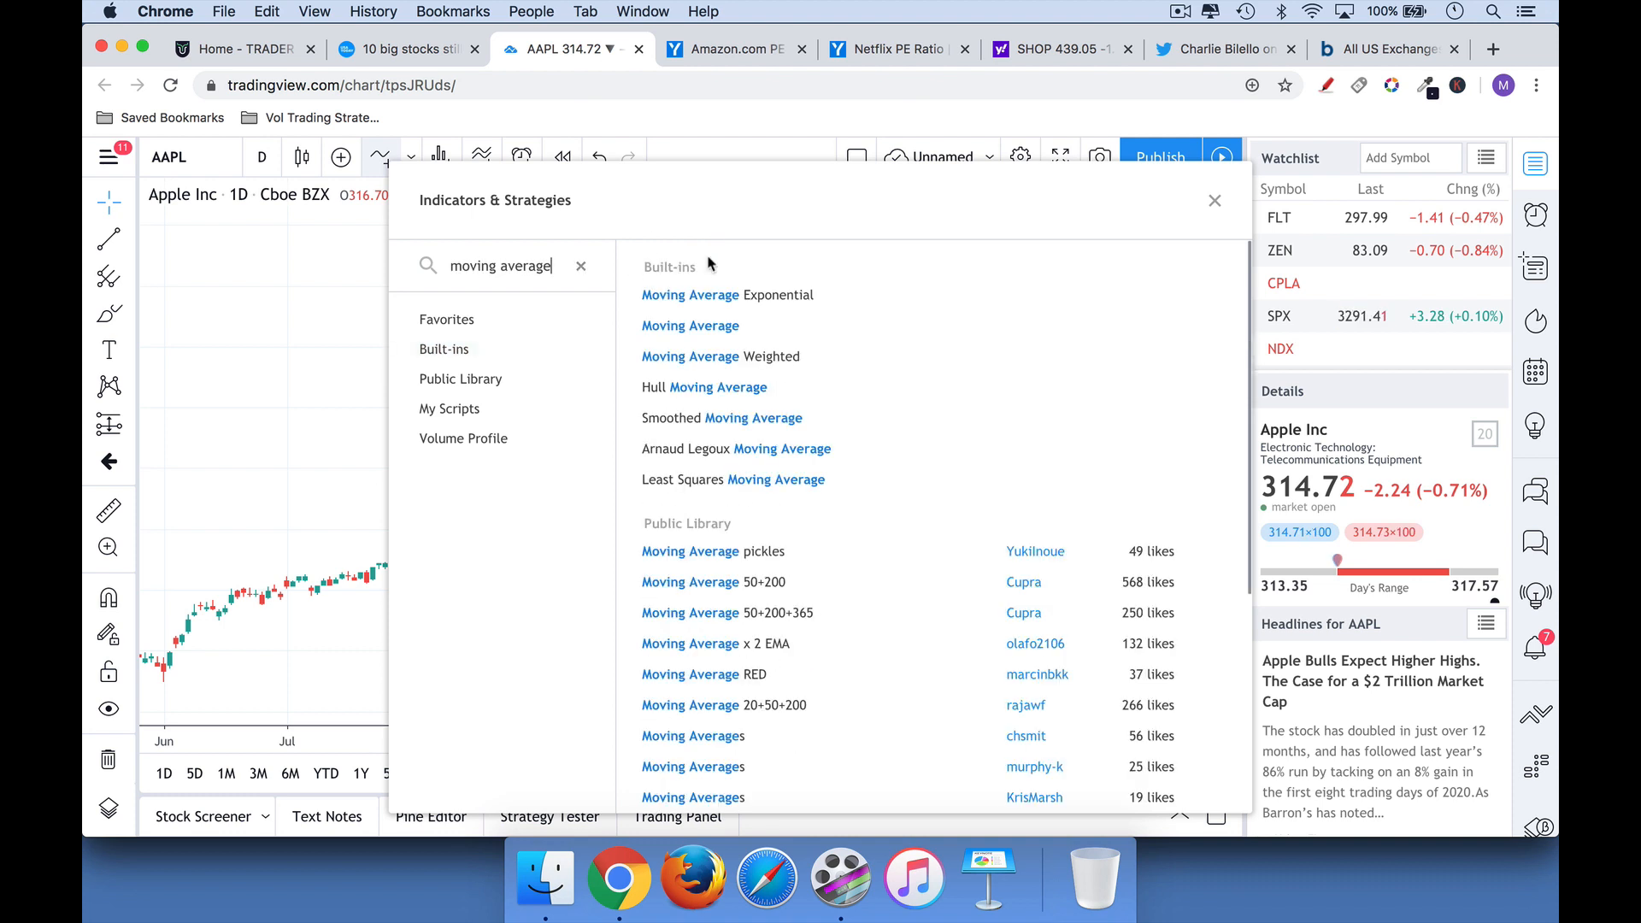
{"action": "left_click", "coordinate": [689, 325]}
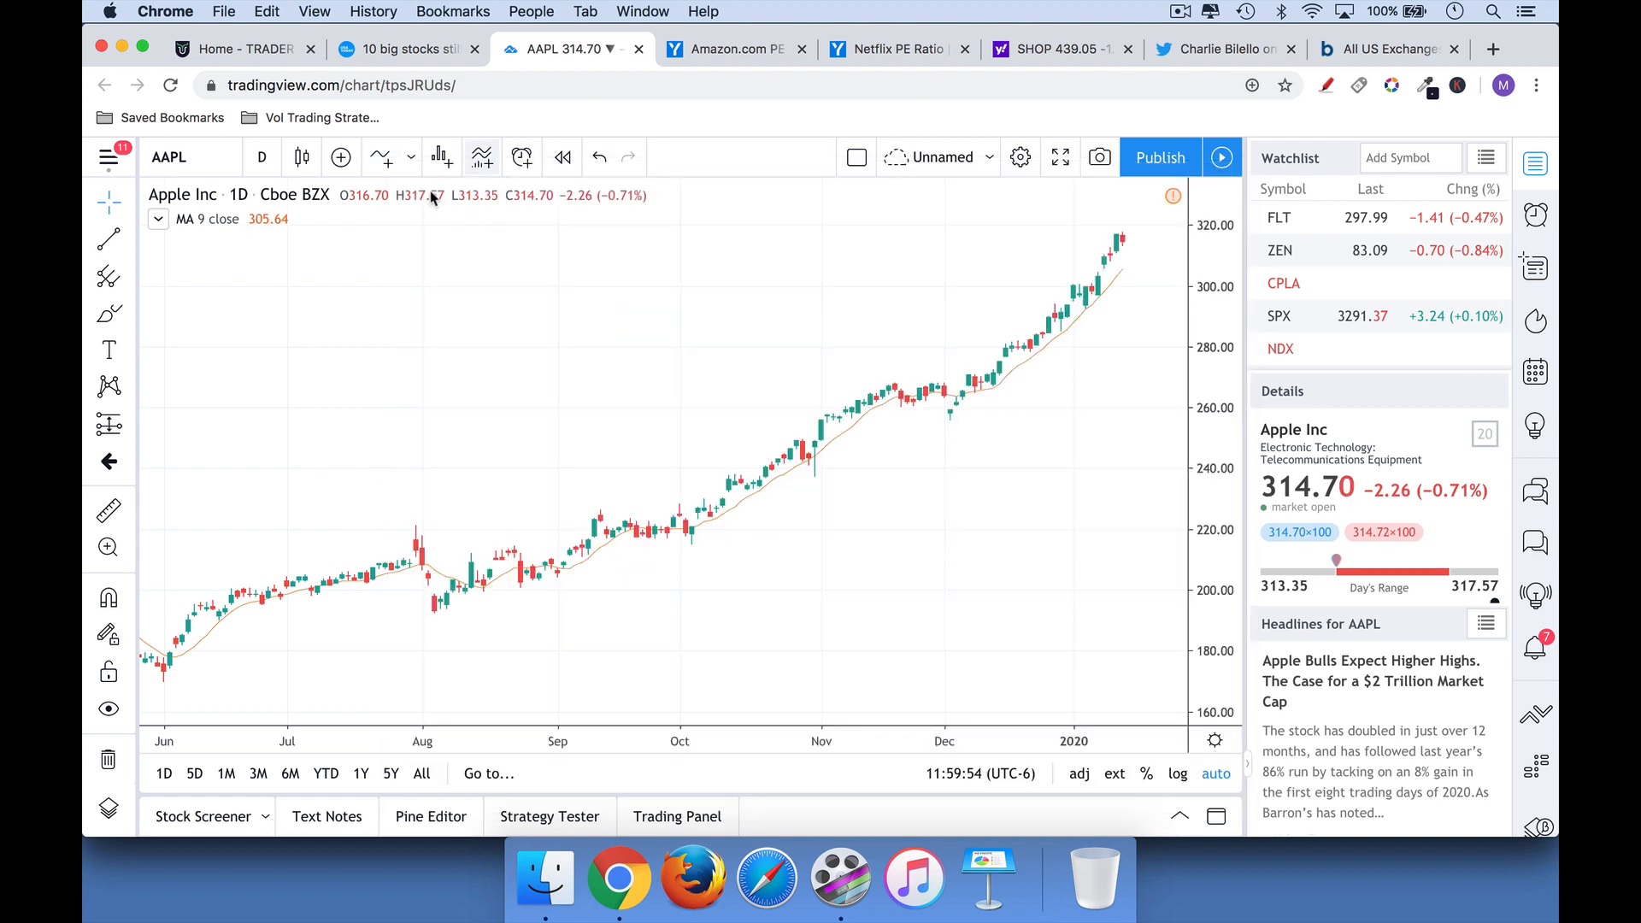
Set the moving average length to 50 and apply it
{"action": "left_click", "coordinate": [291, 219]}
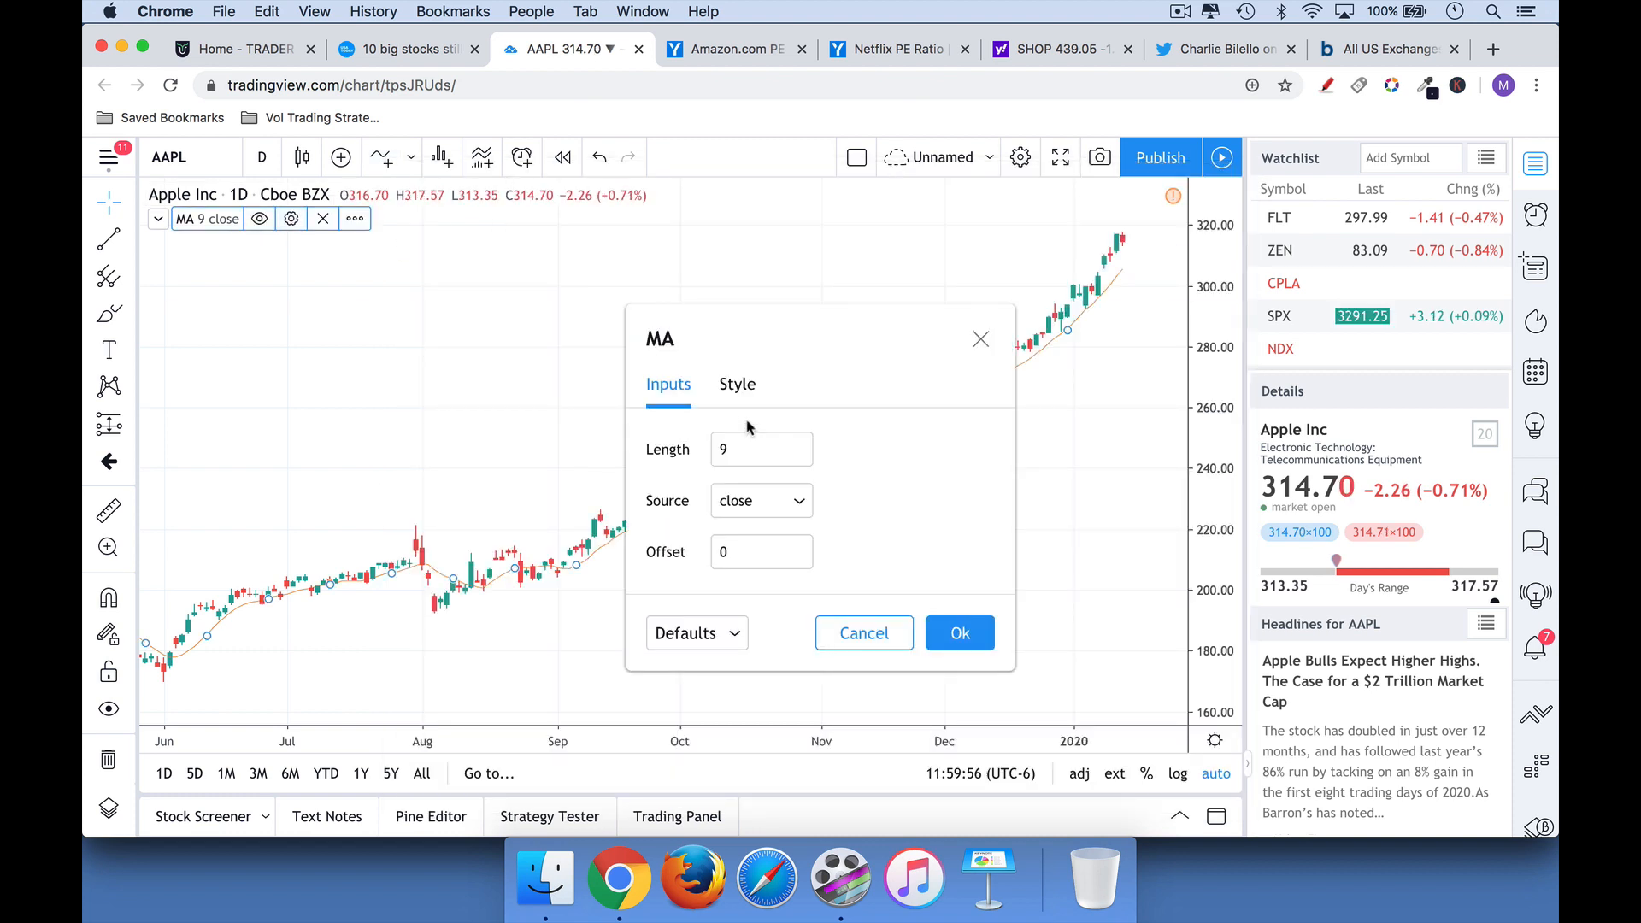
{"action": "left_click", "coordinate": [761, 450]}
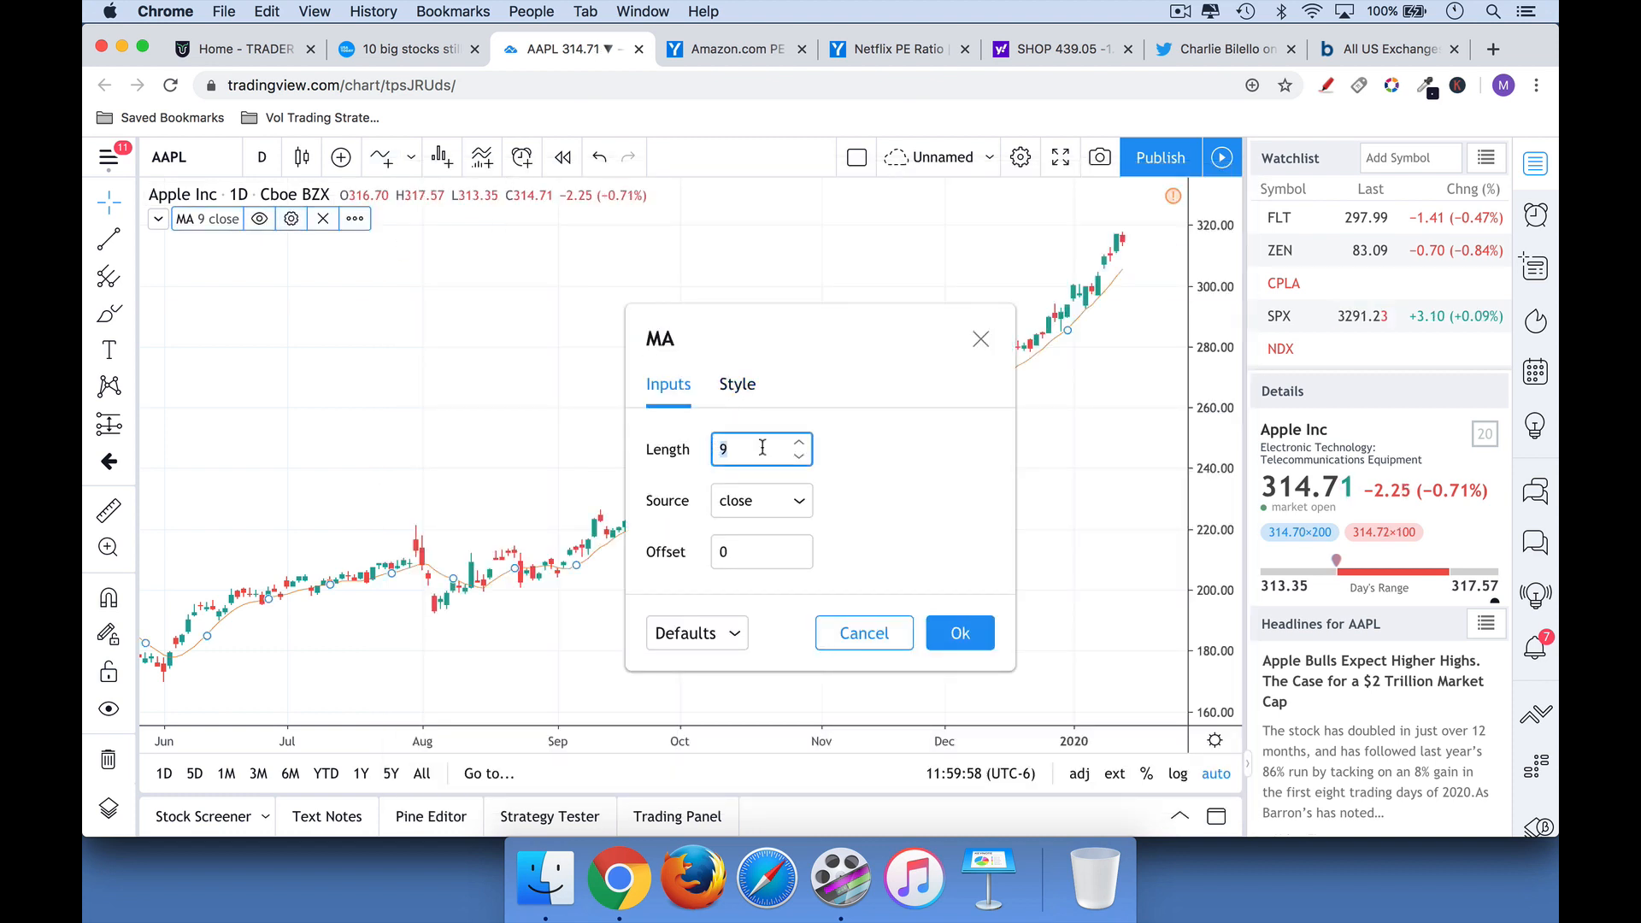
{"action": "type", "text": "50"}
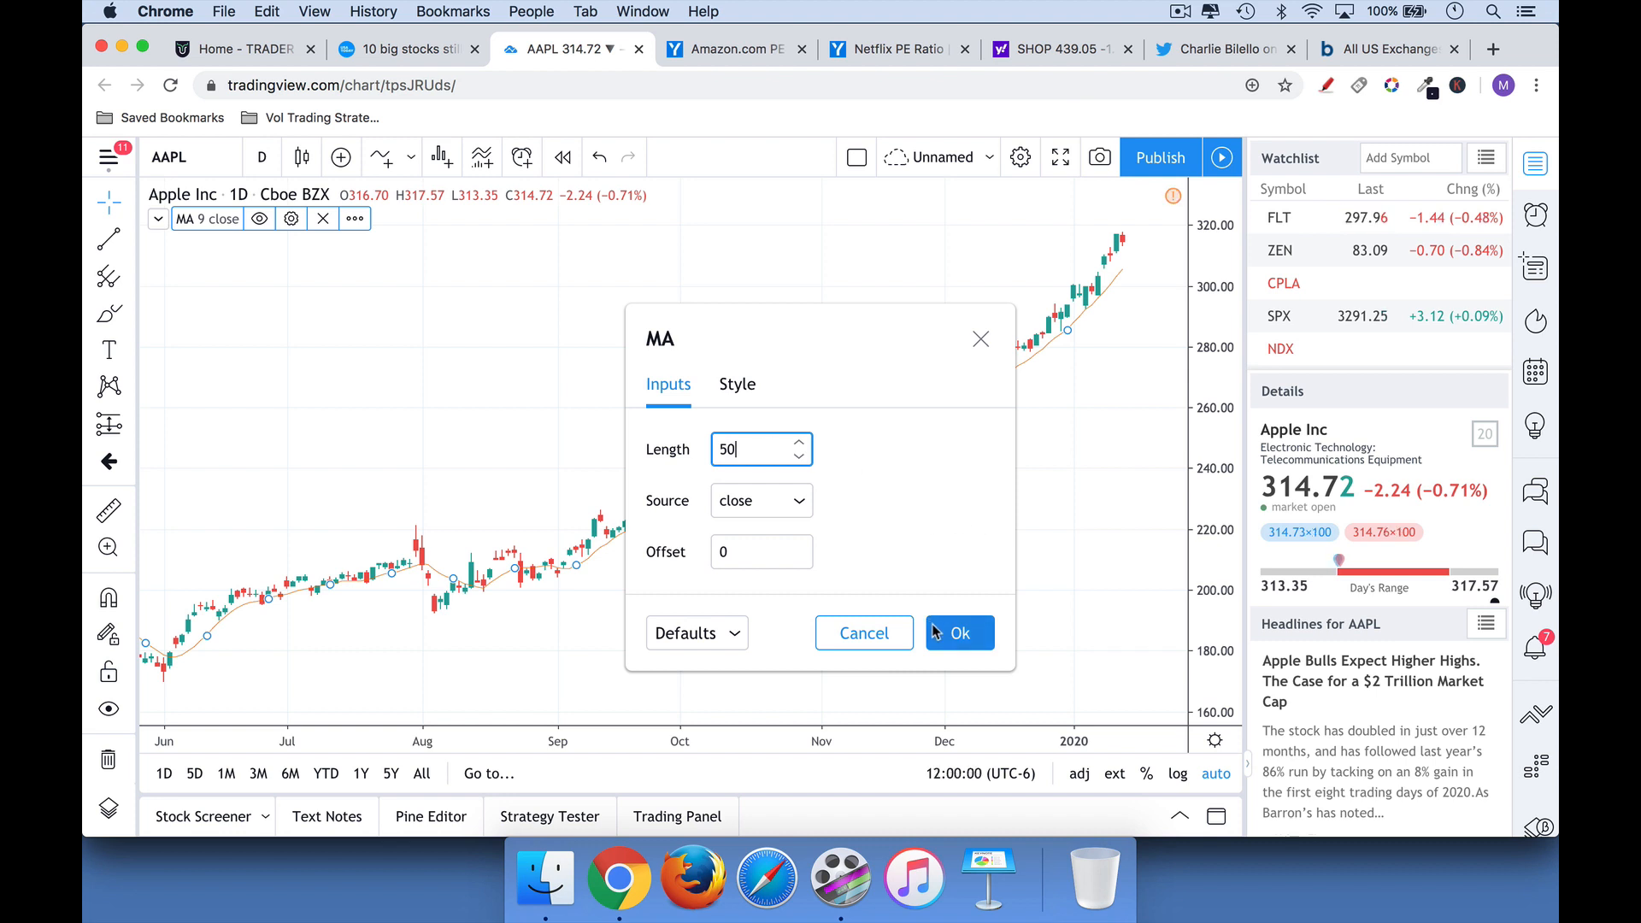
{"action": "left_click", "coordinate": [957, 633]}
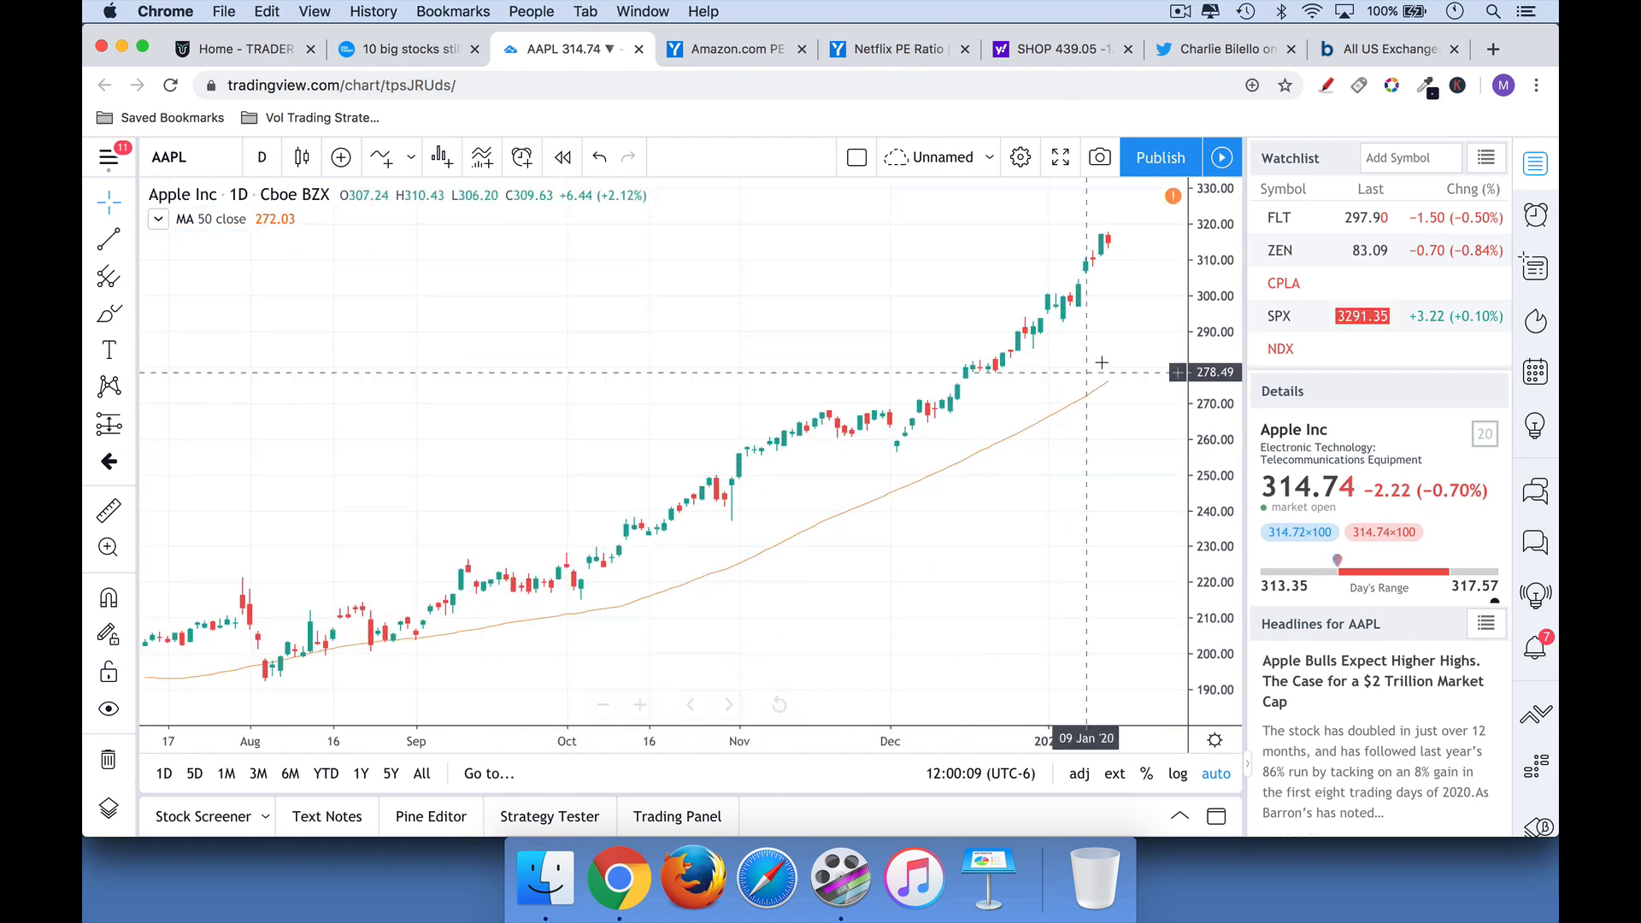
{"action": "mouse_move", "coordinate": [1109, 388]}
{"action": "type", "text": "GE"}
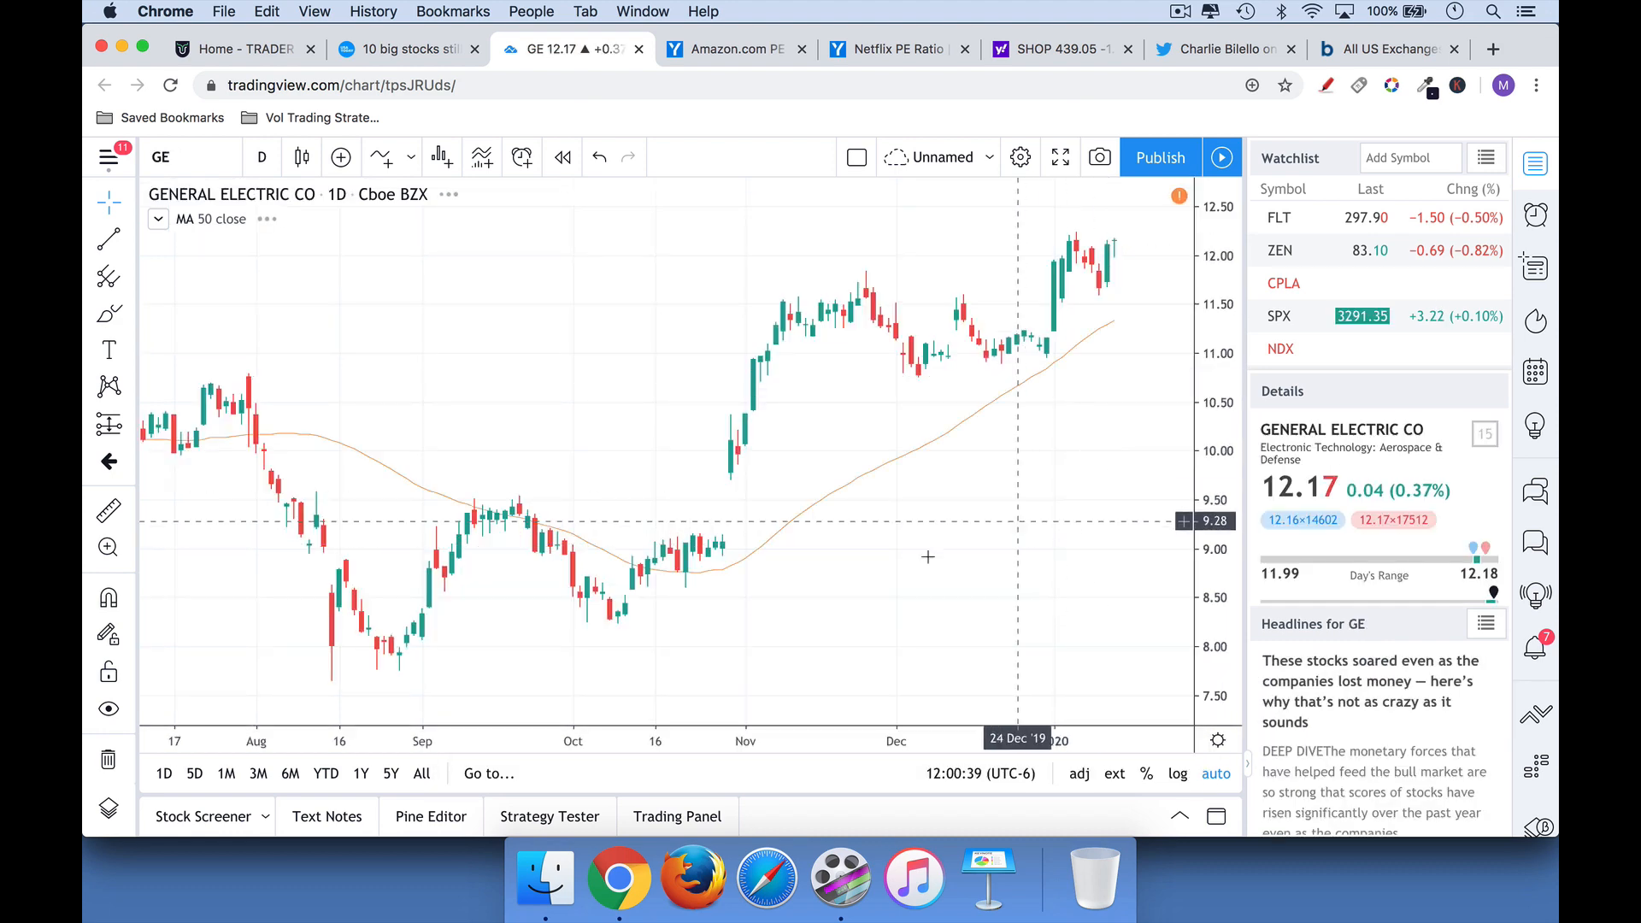
Zoom GE out to 2016 and draw three red arrows along its 2017 decline at the moving average
{"action": "left_click", "coordinate": [601, 704]}
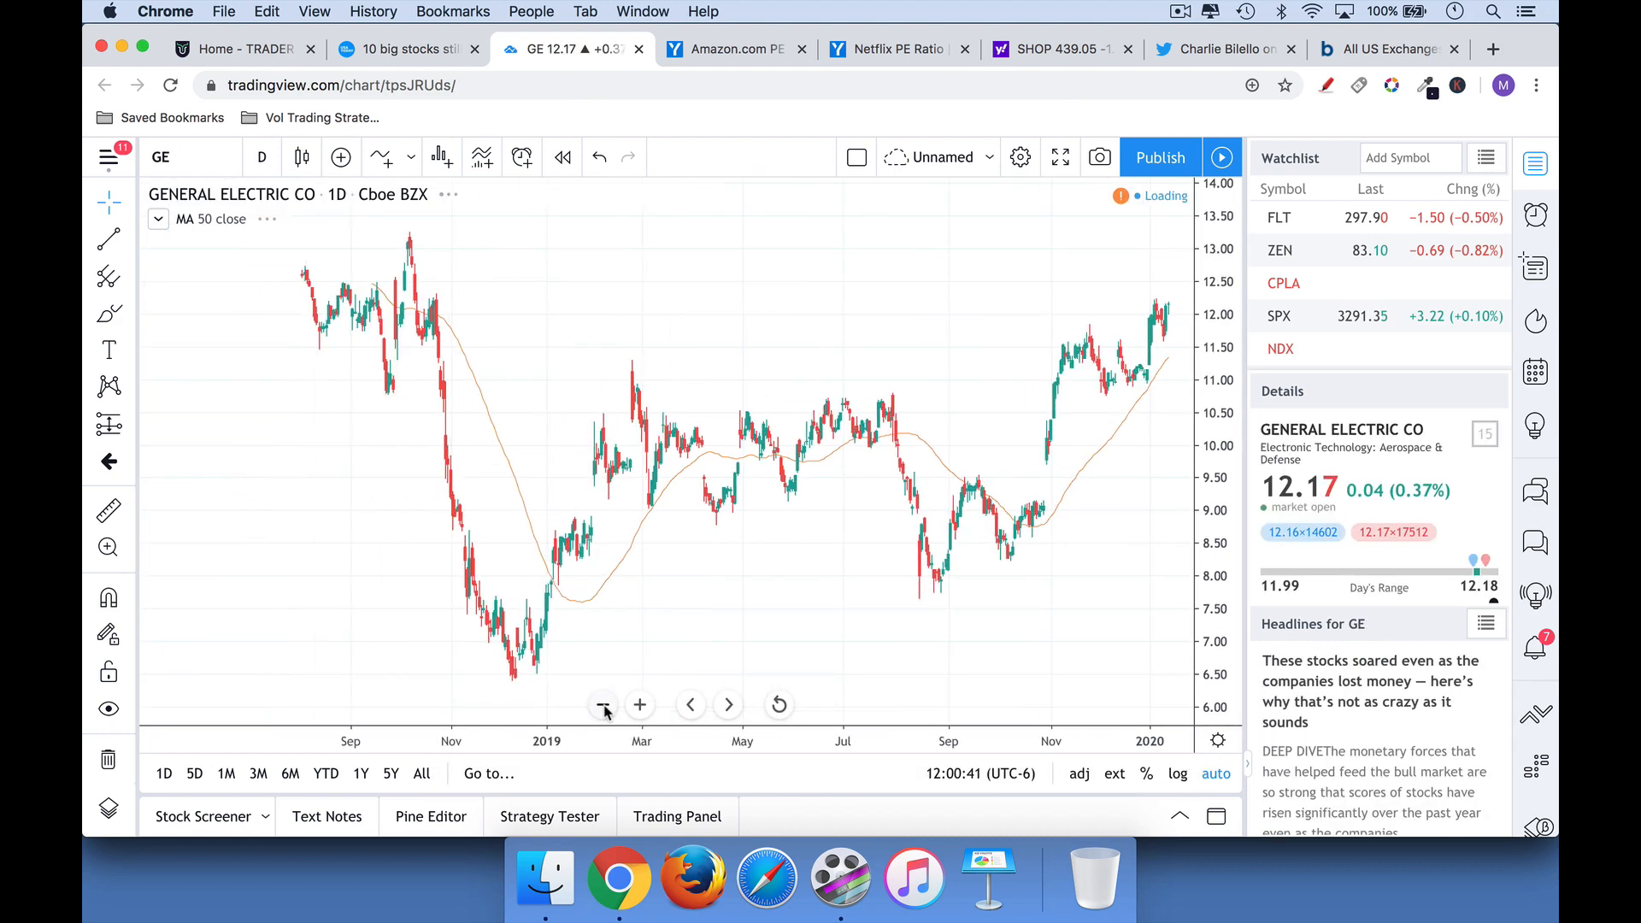
{"action": "left_click", "coordinate": [602, 704]}
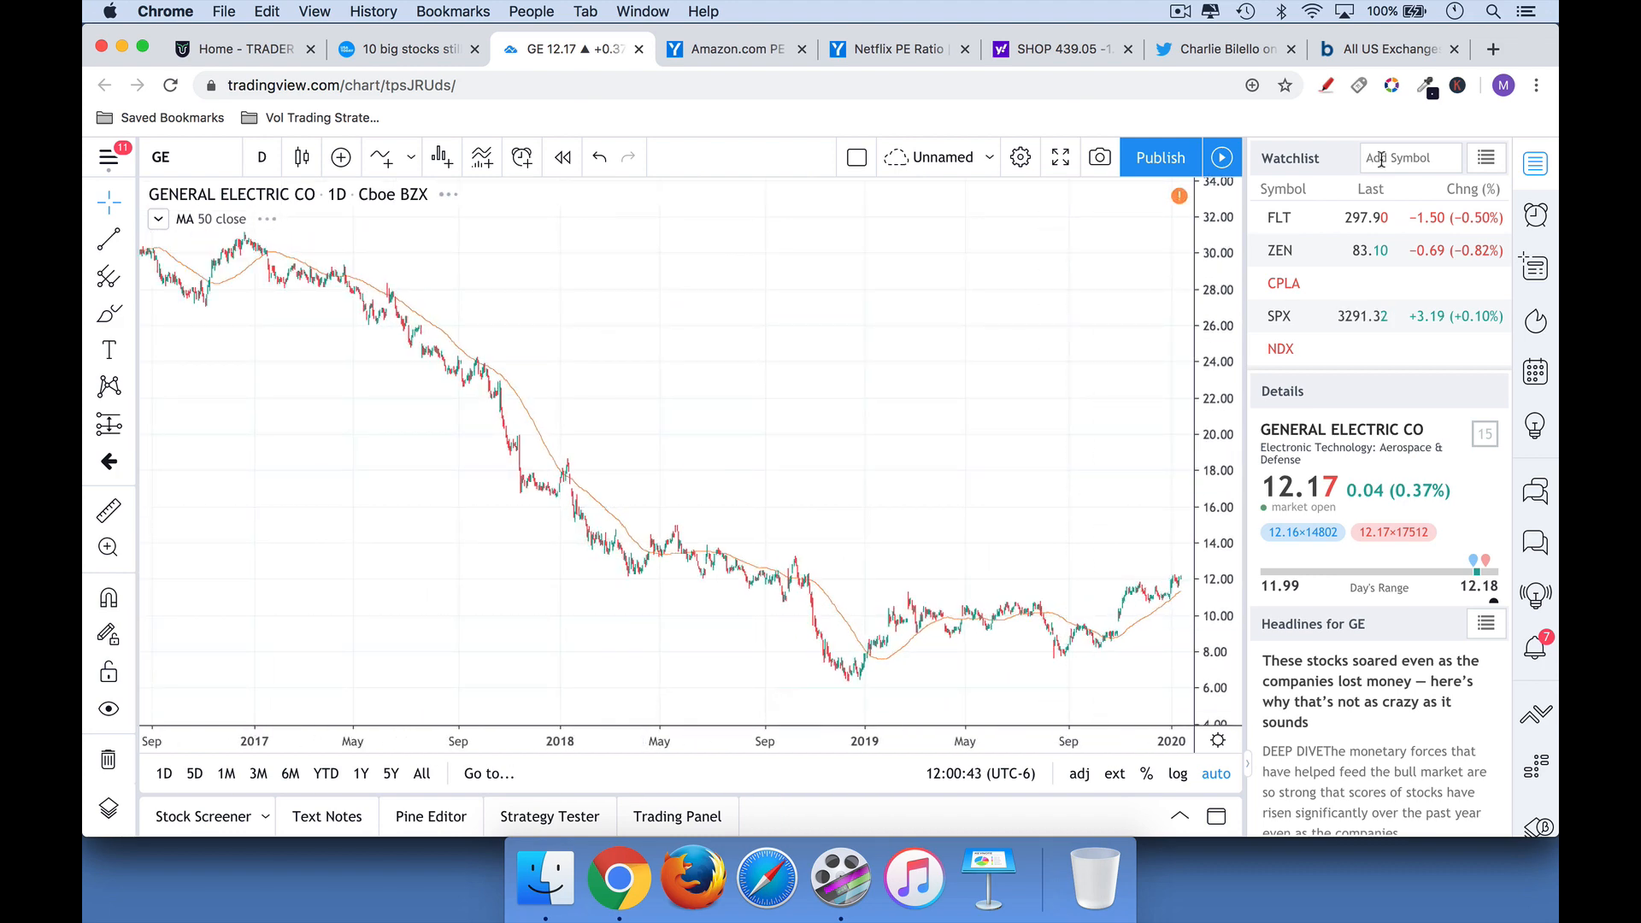
{"action": "left_click_drag", "start_coordinate": [296, 450], "coordinate": [361, 342]}
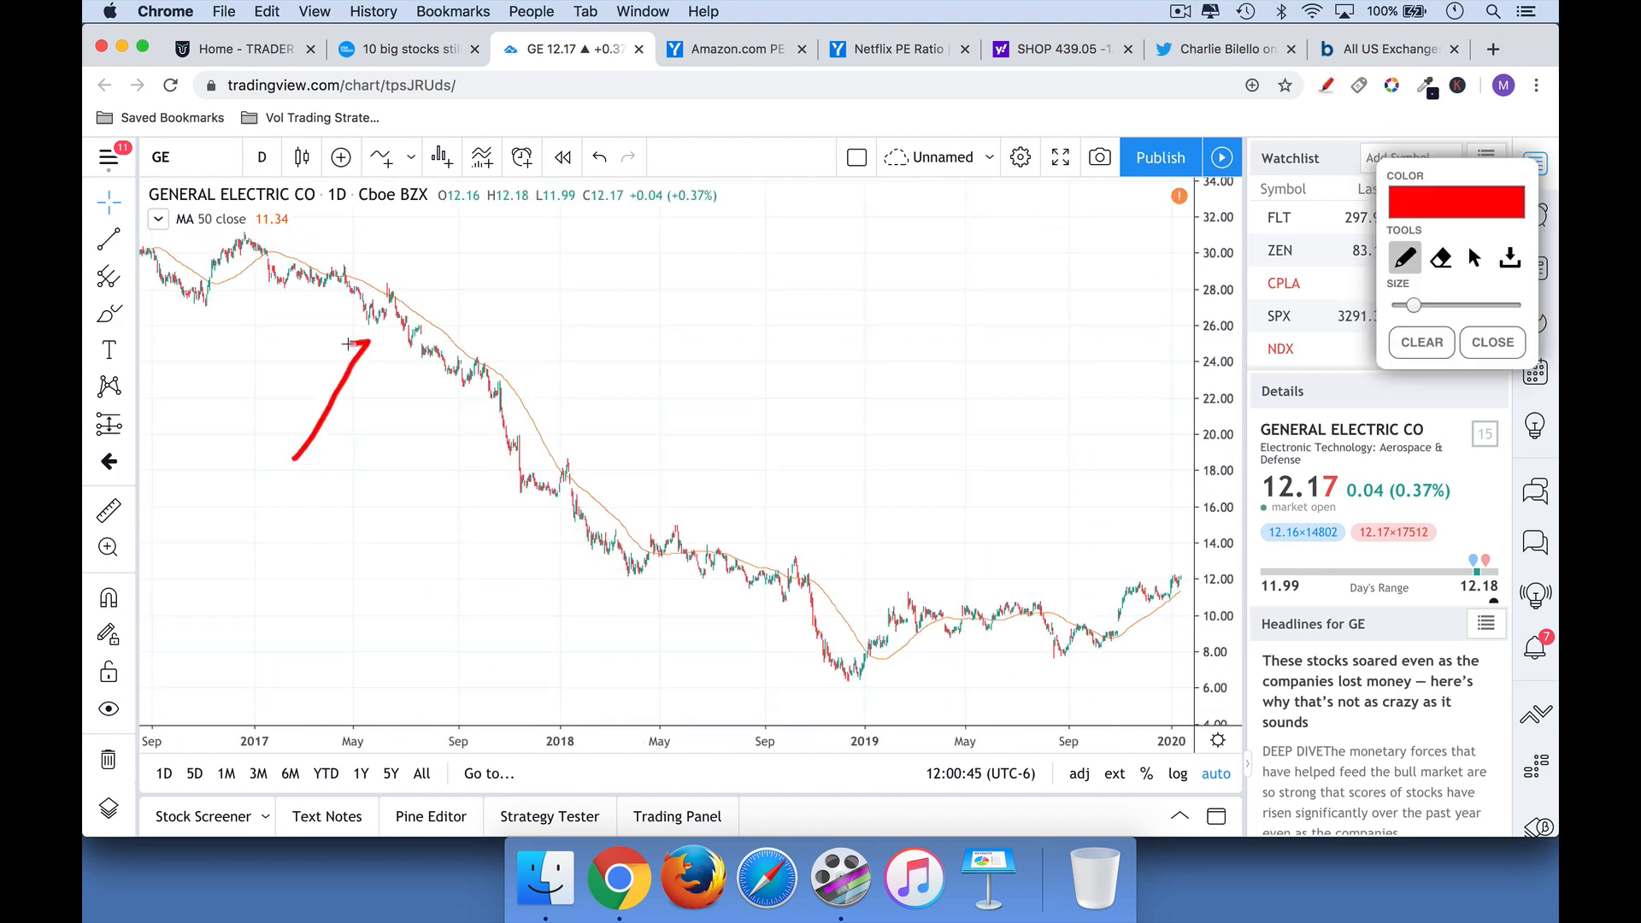
{"action": "left_click_drag", "start_coordinate": [419, 487], "coordinate": [460, 361]}
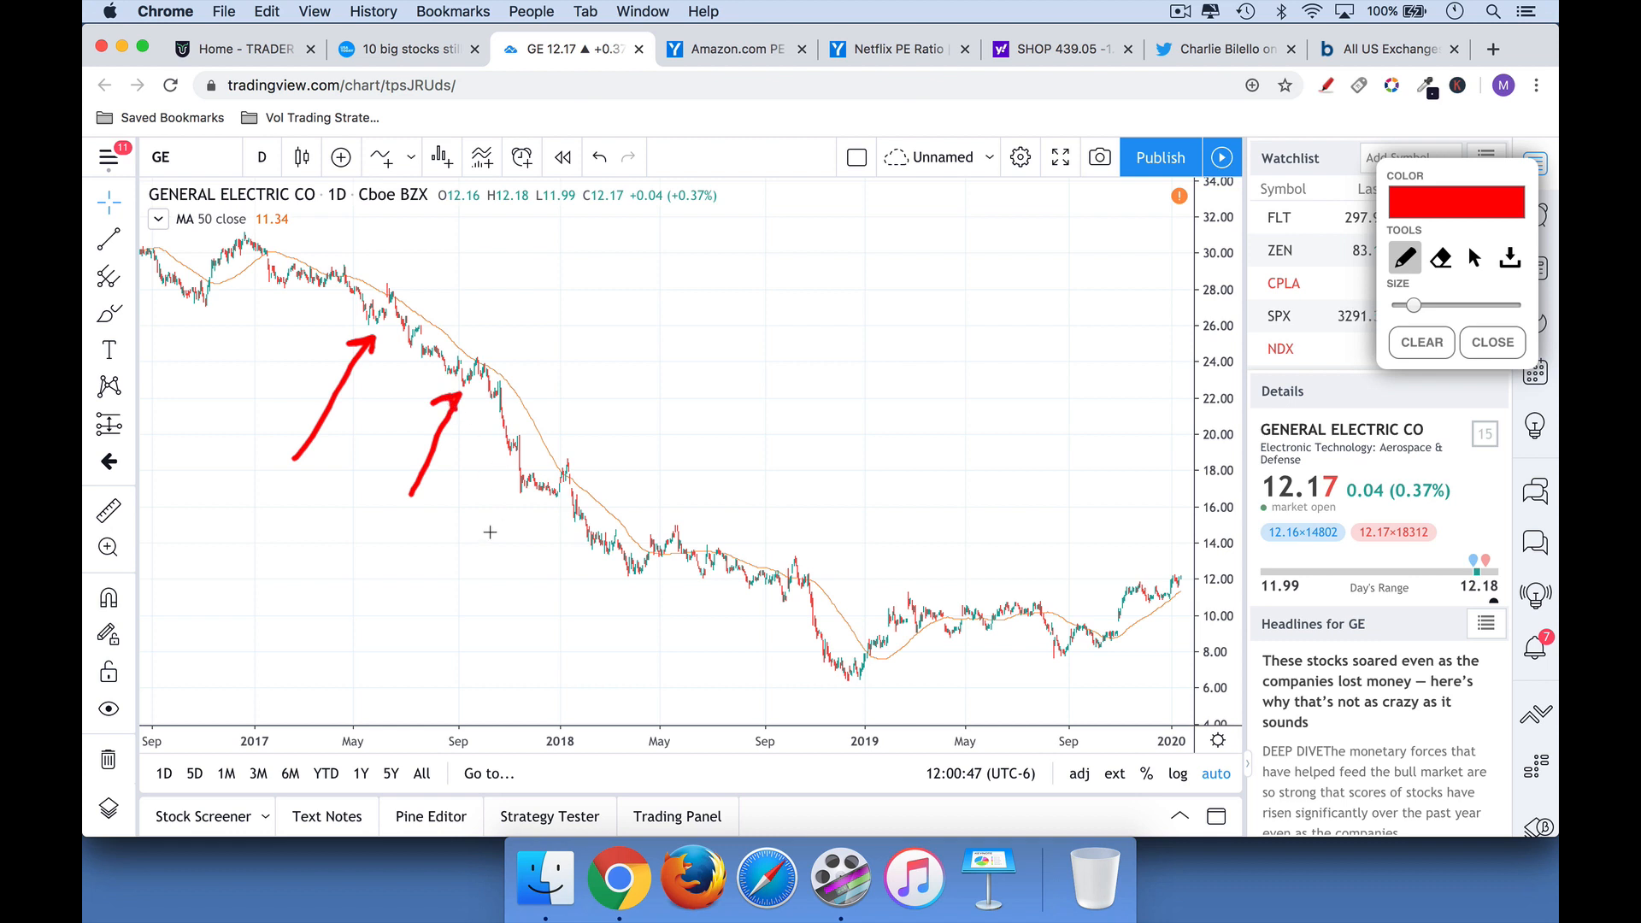
{"action": "left_click_drag", "start_coordinate": [460, 578], "coordinate": [512, 502]}
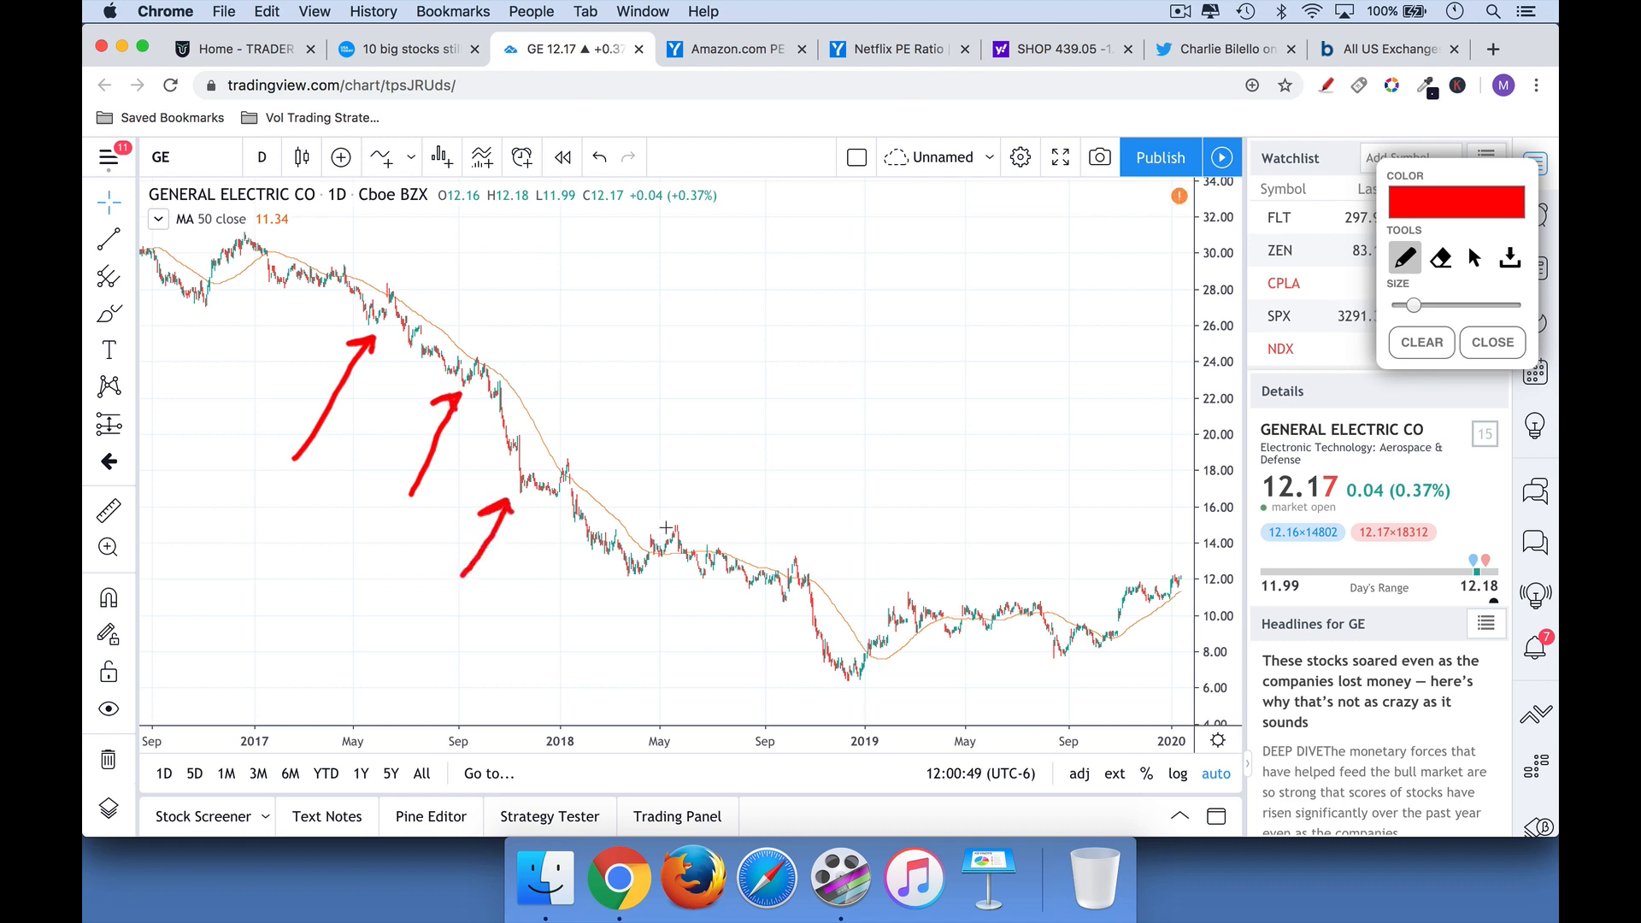
{"action": "mouse_move", "coordinate": [519, 462]}
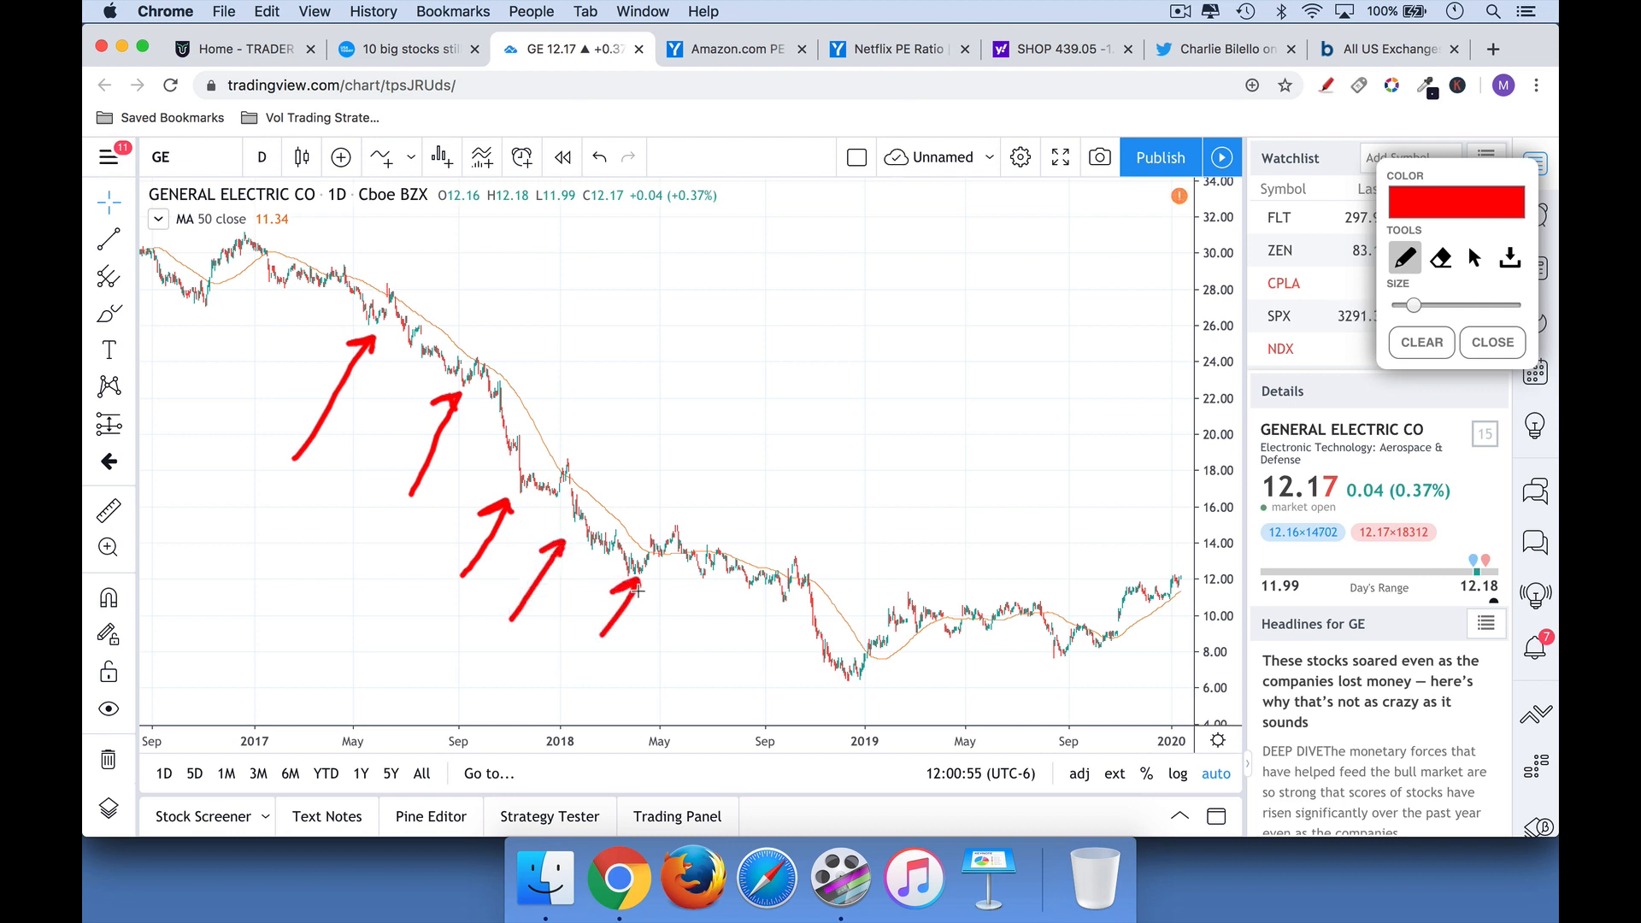
{"action": "mouse_move", "coordinate": [715, 708]}
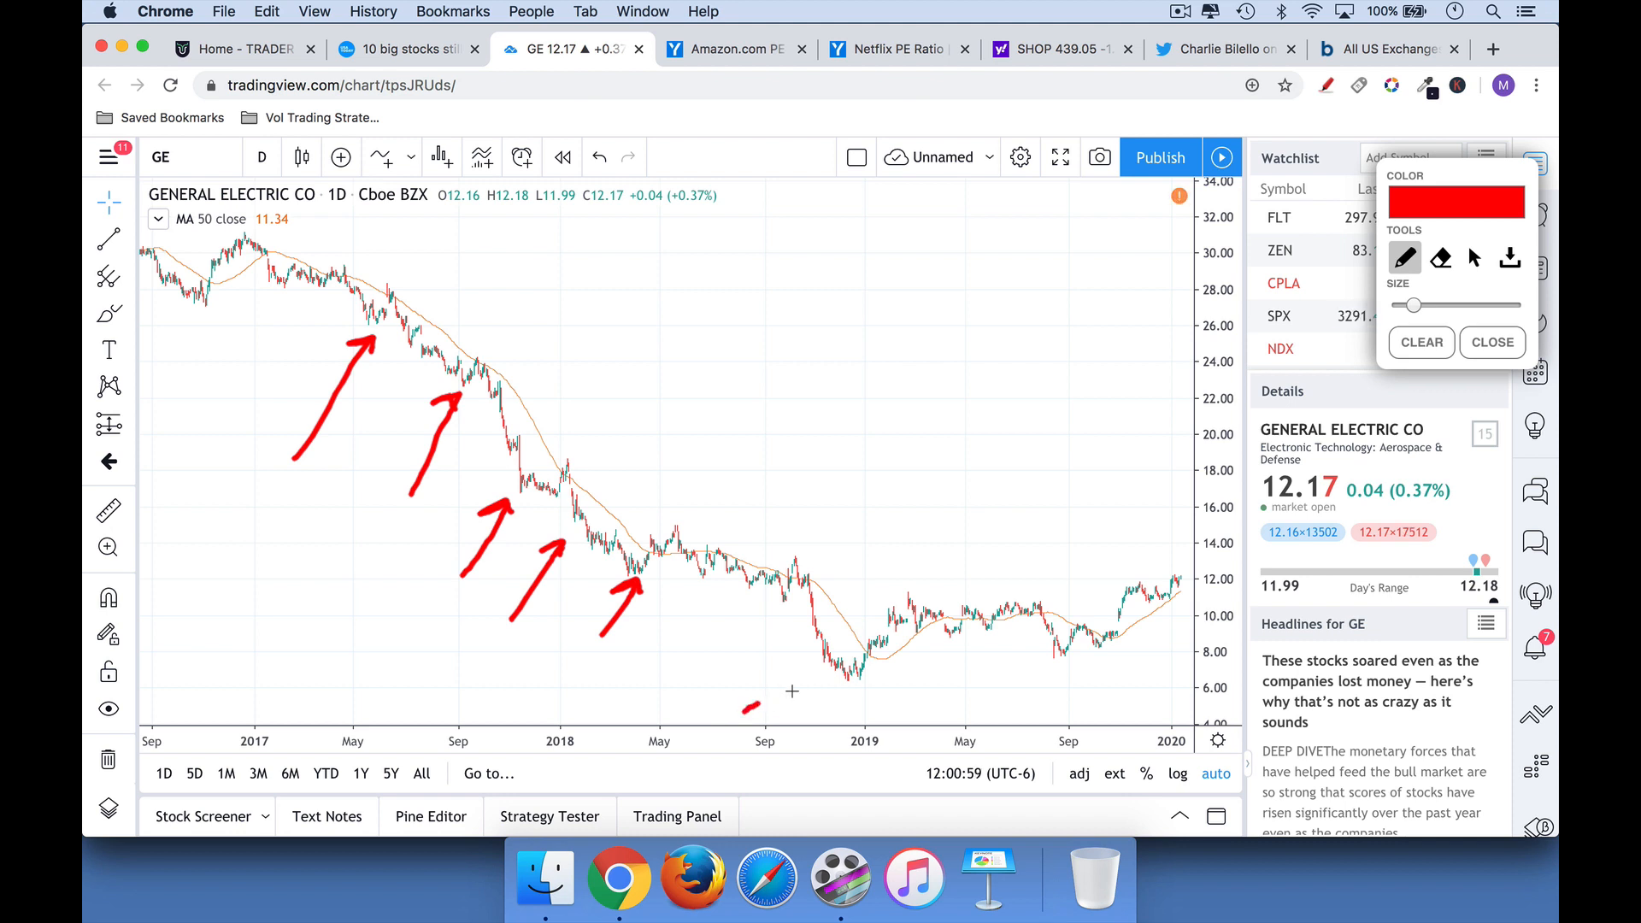
Draw a red arrow at GE's late-2018 low, then change the symbol to AAPL
{"action": "left_click_drag", "start_coordinate": [745, 710], "coordinate": [828, 685]}
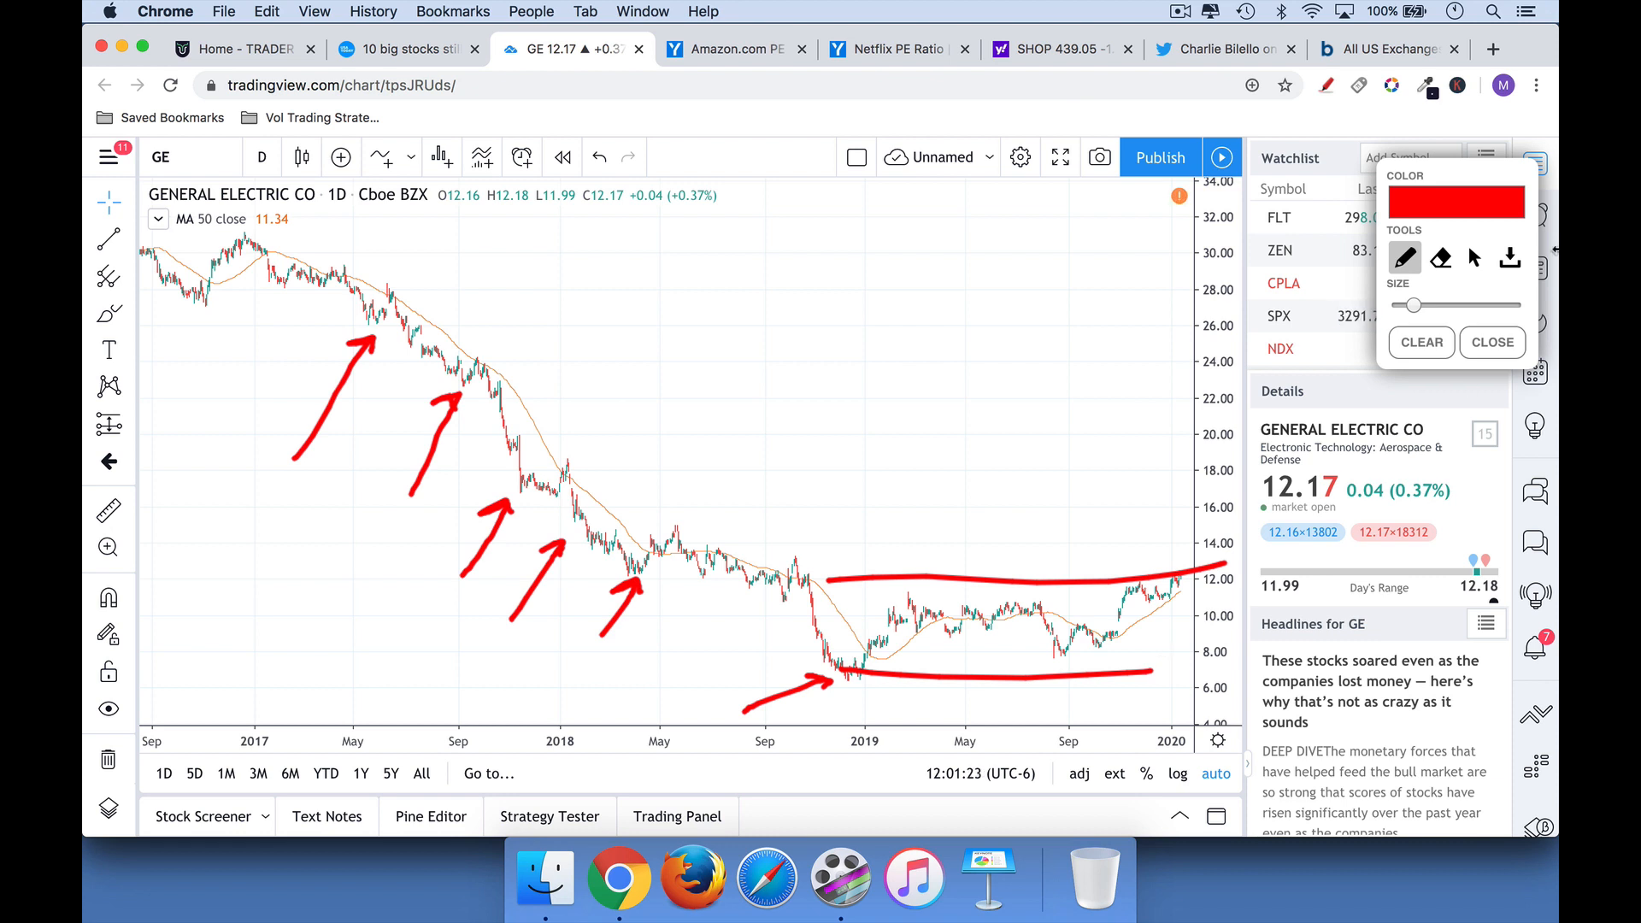
{"action": "type", "text": "AAPL"}
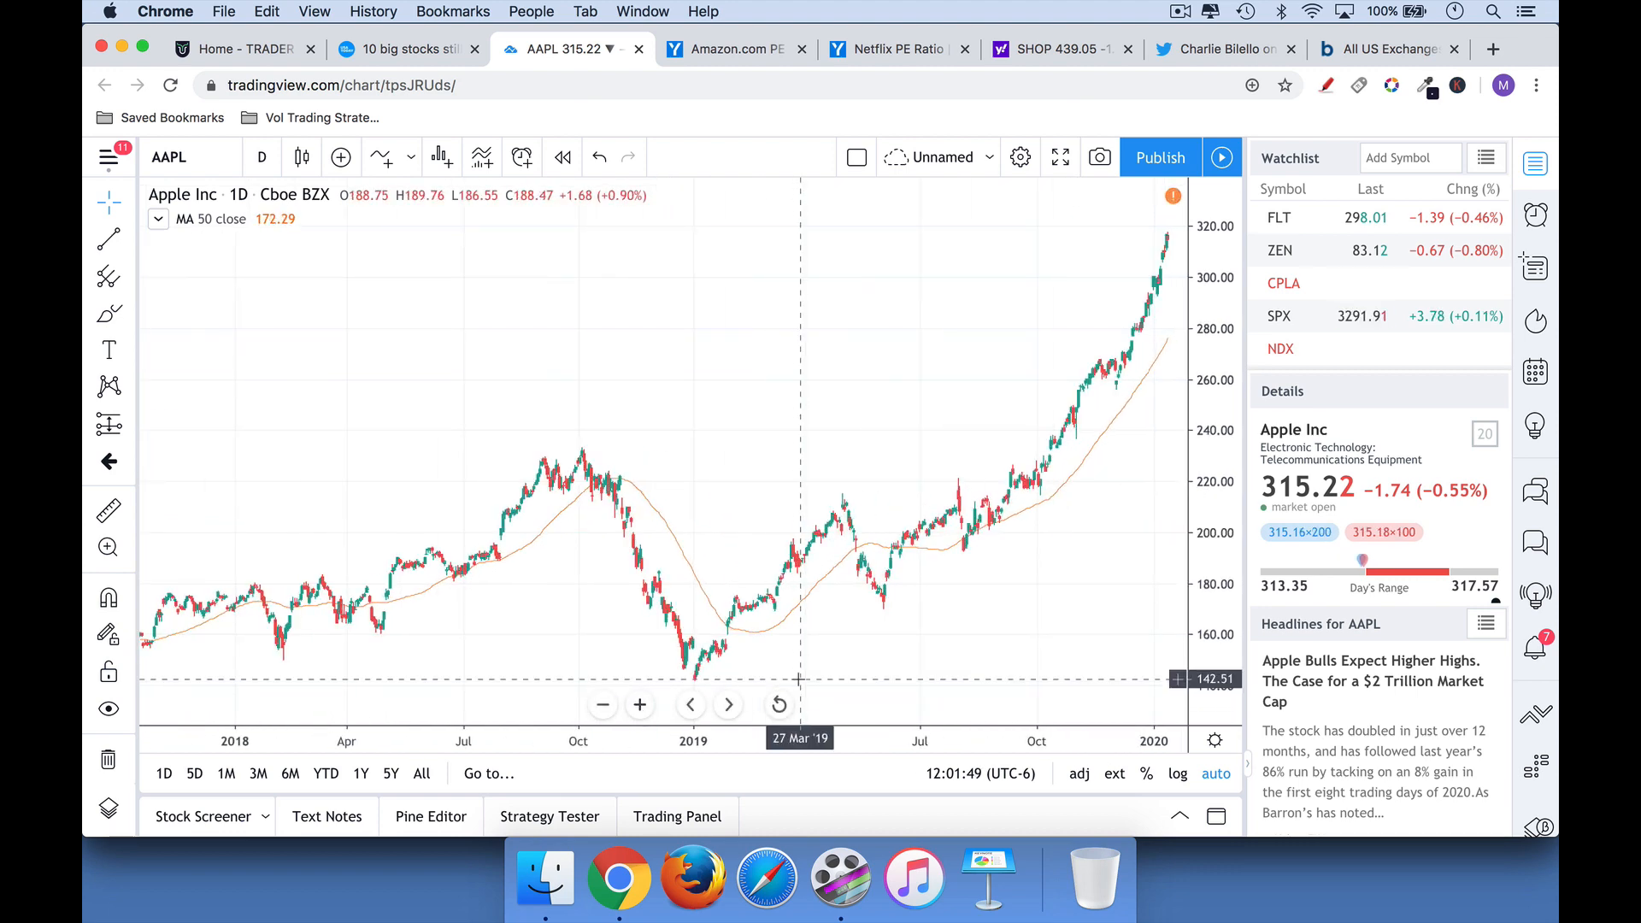
{"action": "mouse_move", "coordinate": [585, 394]}
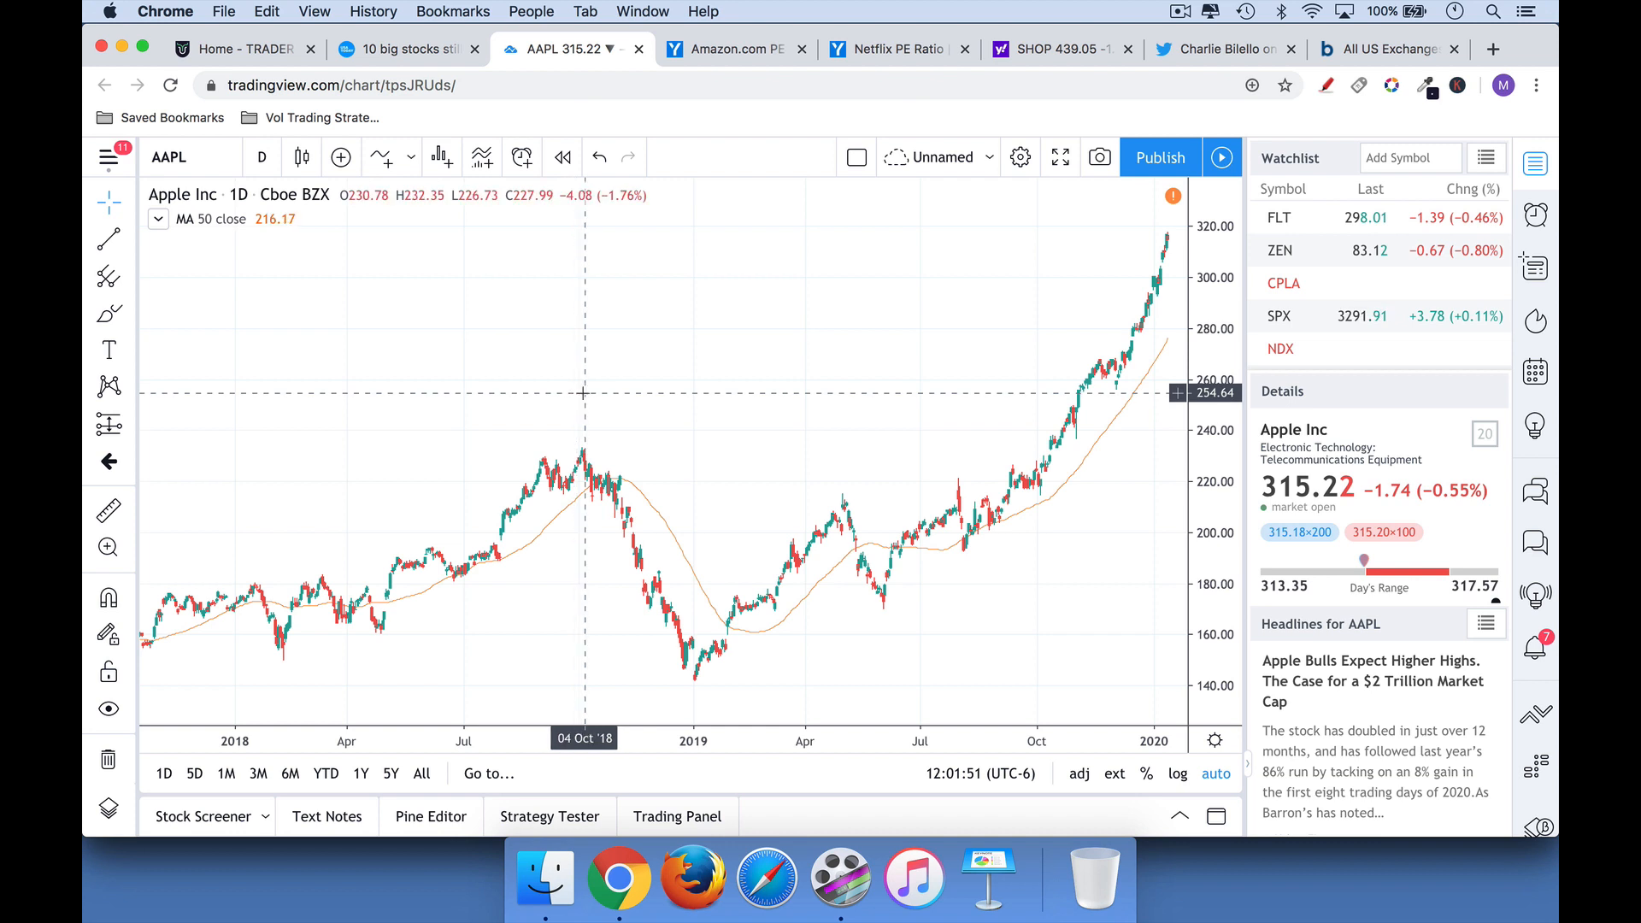
{"action": "mouse_move", "coordinate": [833, 335]}
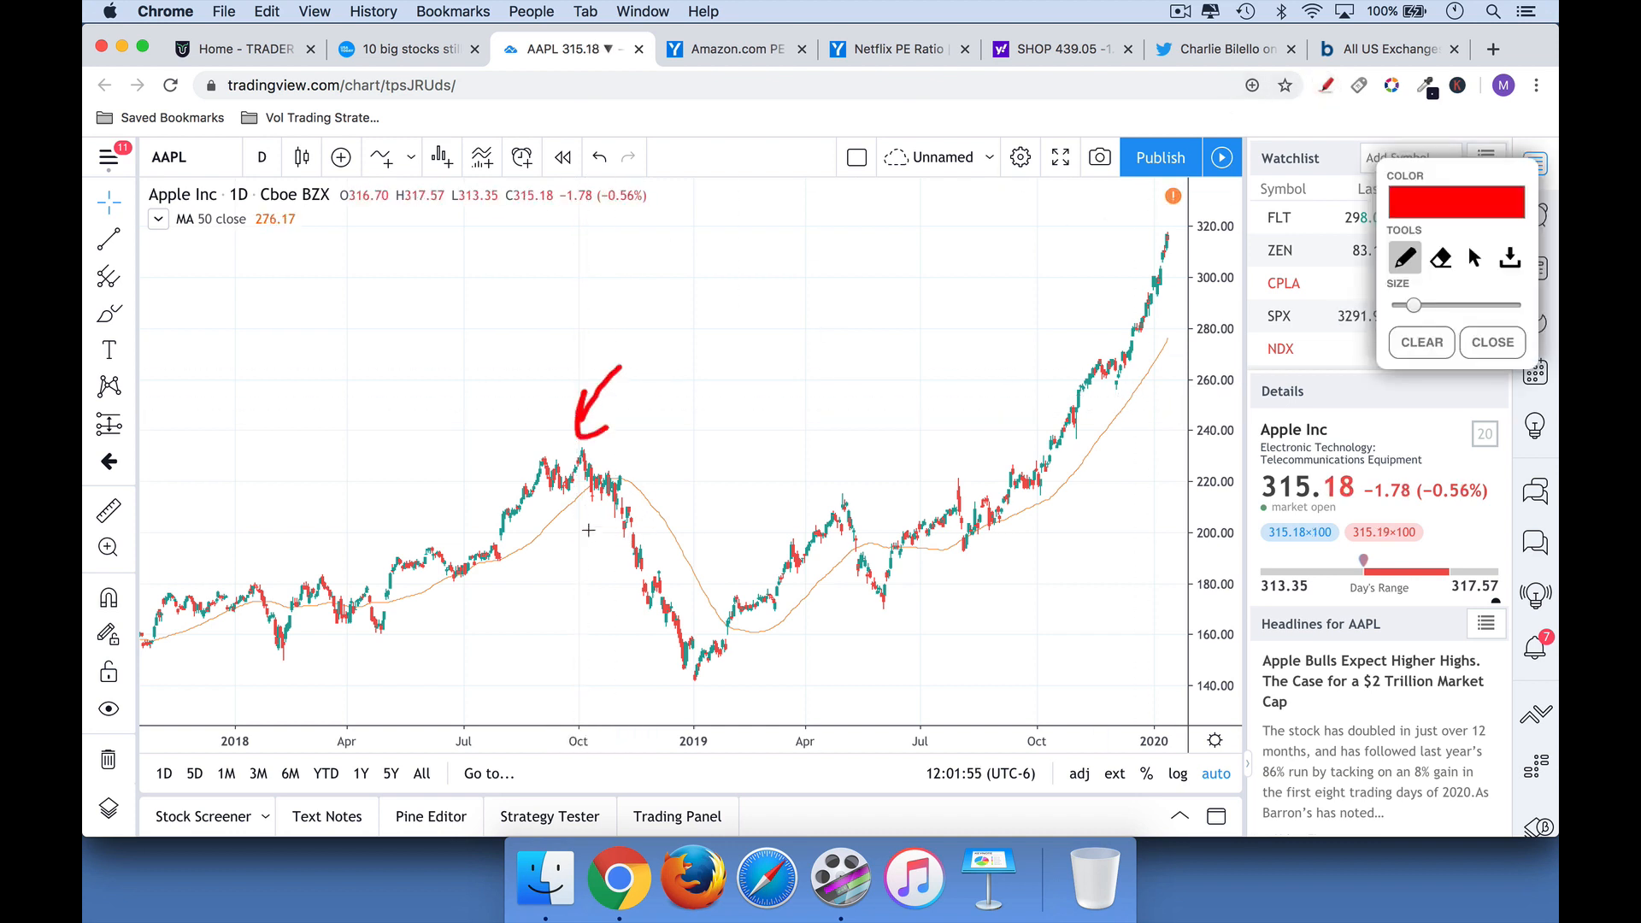
Draw Apple's 2018 peak-to-low arrow, a resistance line at that high, the breakout circle and a rally arrow
{"action": "left_click_drag", "start_coordinate": [581, 523], "coordinate": [670, 660]}
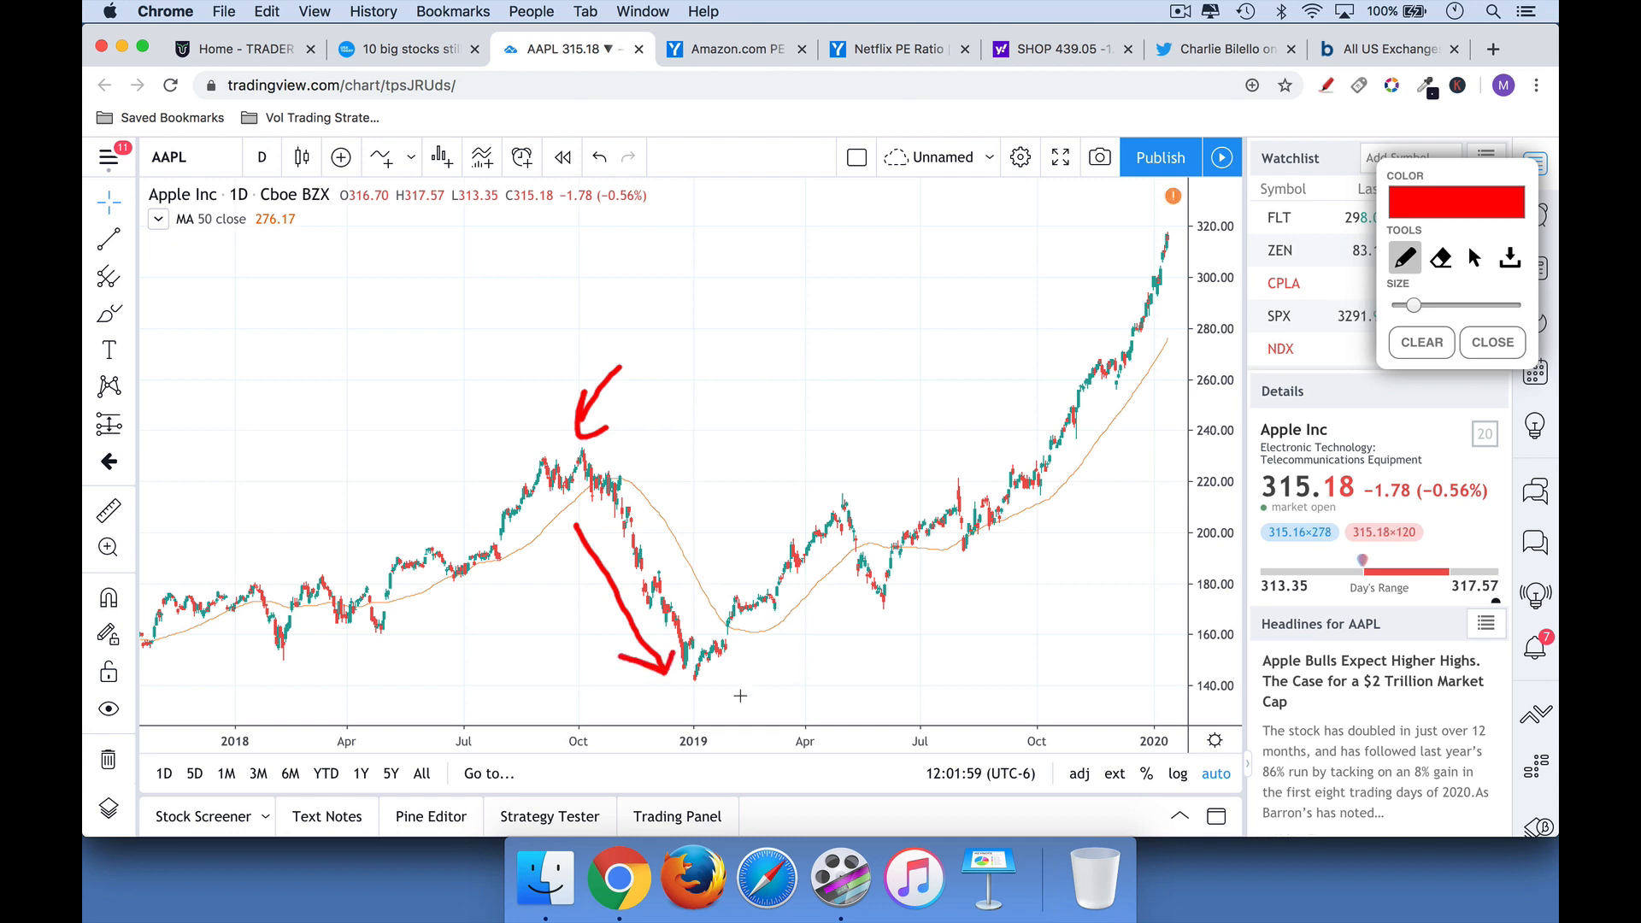
{"action": "mouse_move", "coordinate": [874, 601]}
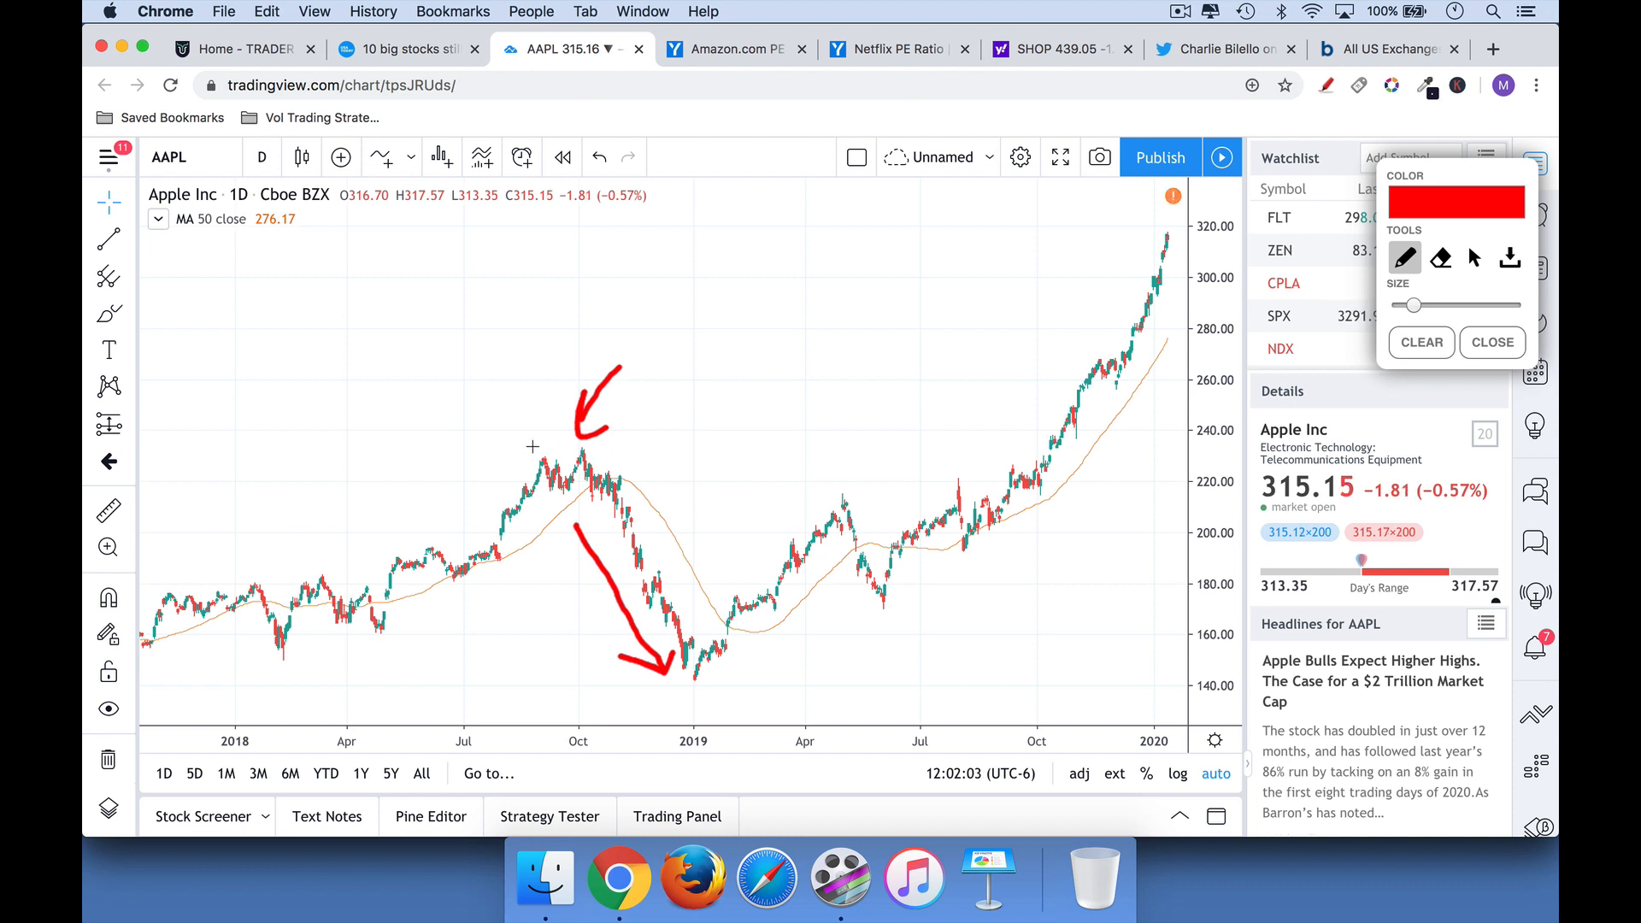
{"action": "left_click_drag", "start_coordinate": [484, 449], "coordinate": [887, 433]}
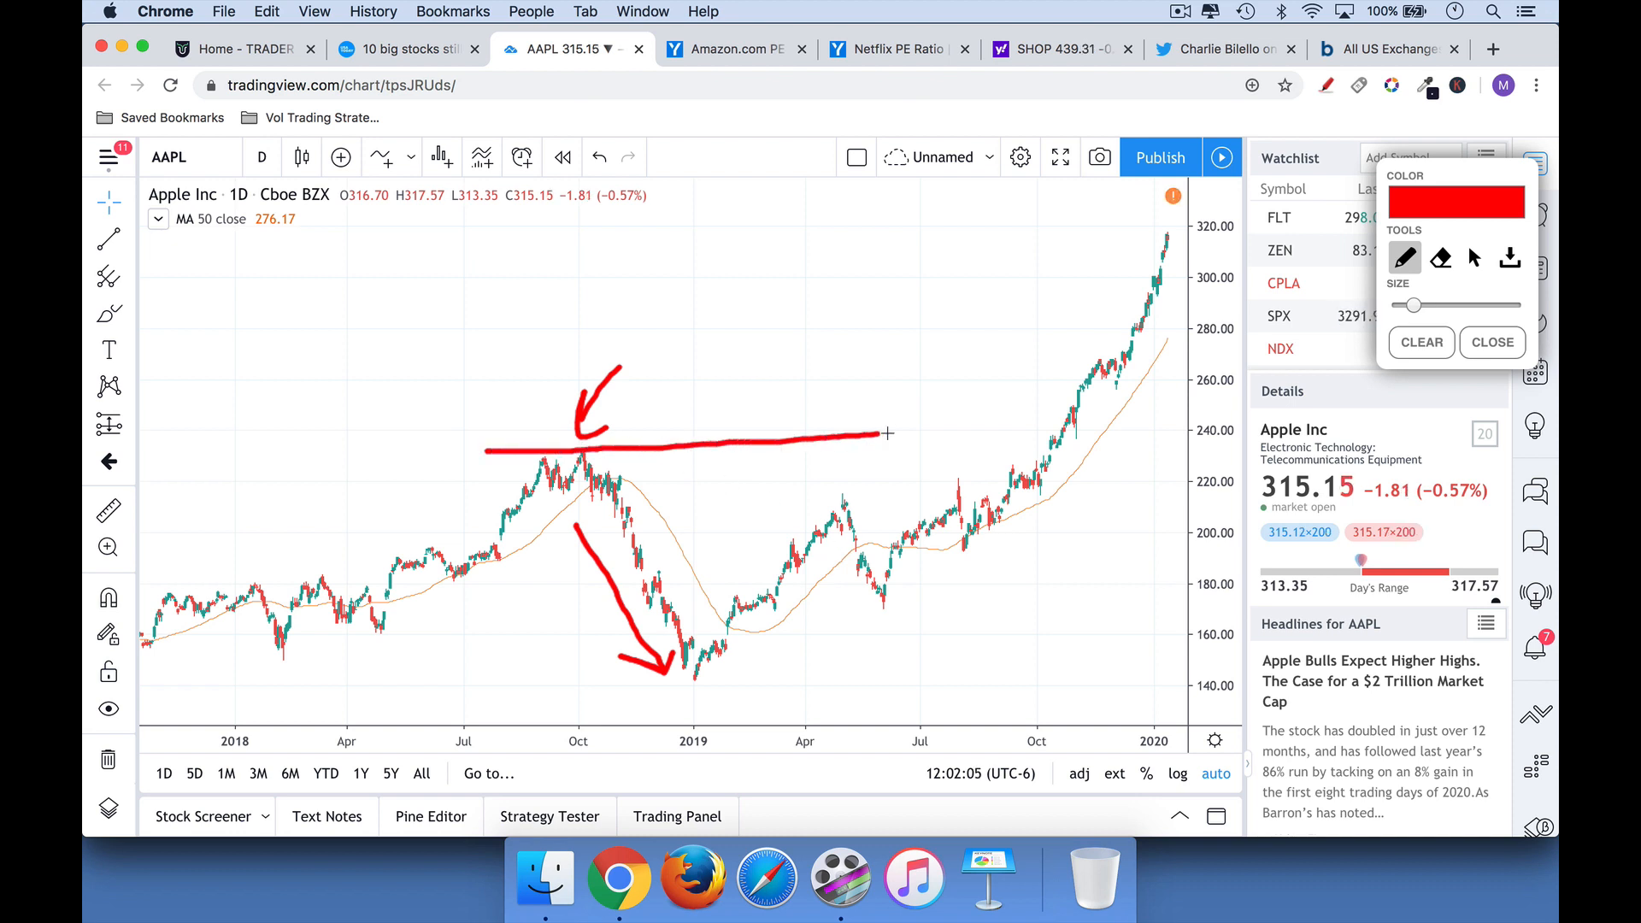
{"action": "left_click_drag", "start_coordinate": [887, 432], "coordinate": [1168, 422]}
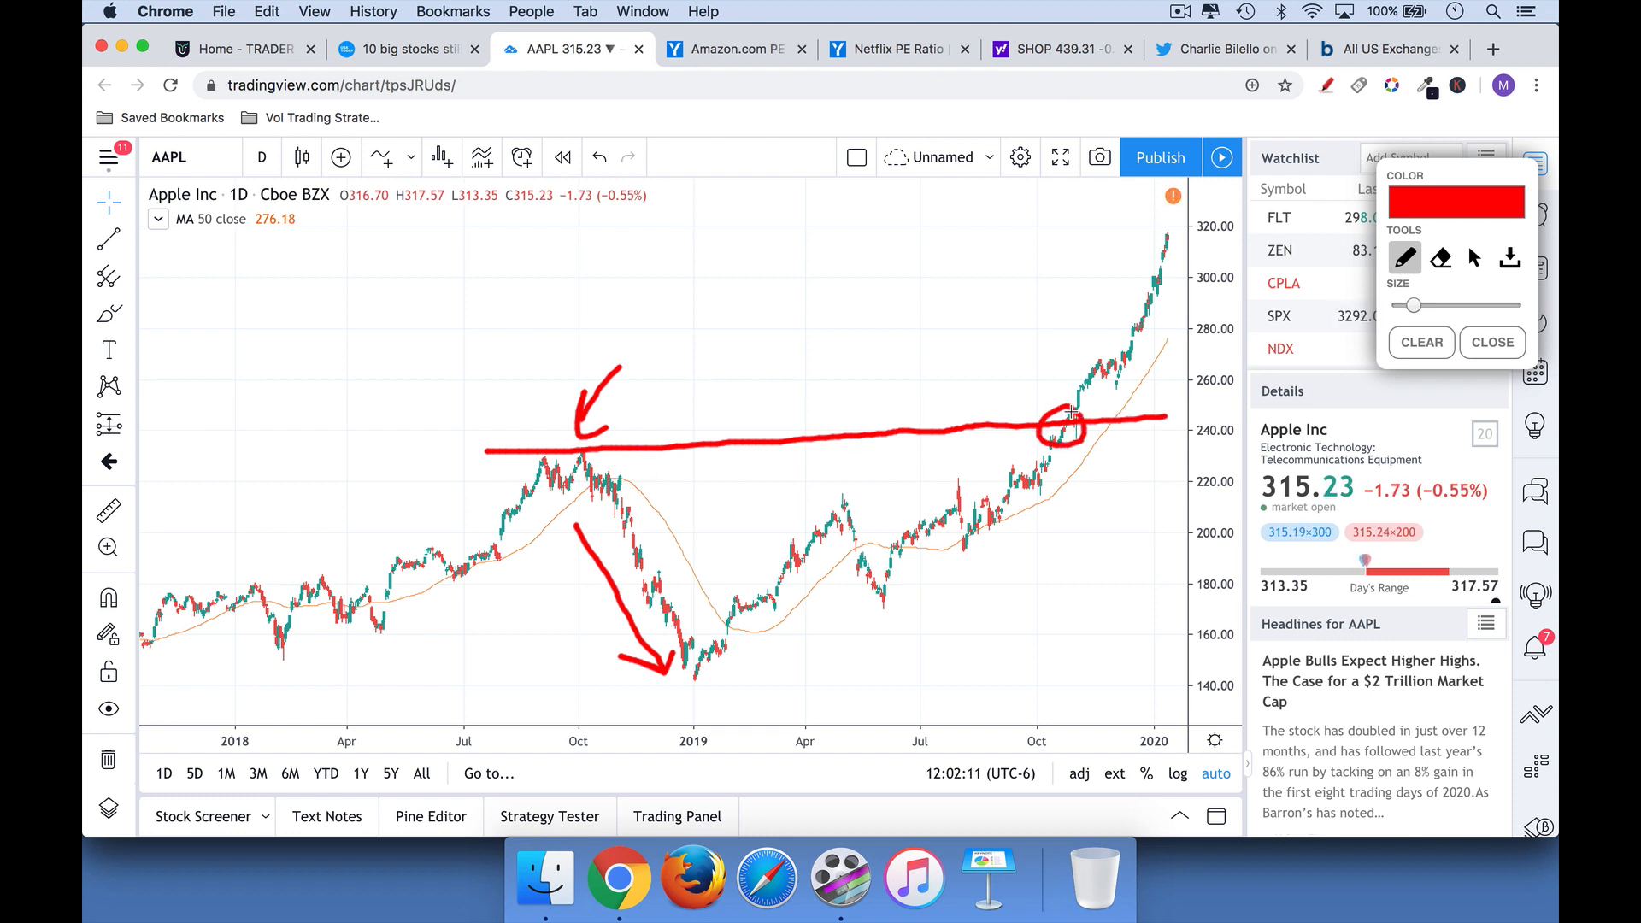
{"action": "left_click_drag", "start_coordinate": [1057, 429], "coordinate": [1135, 256]}
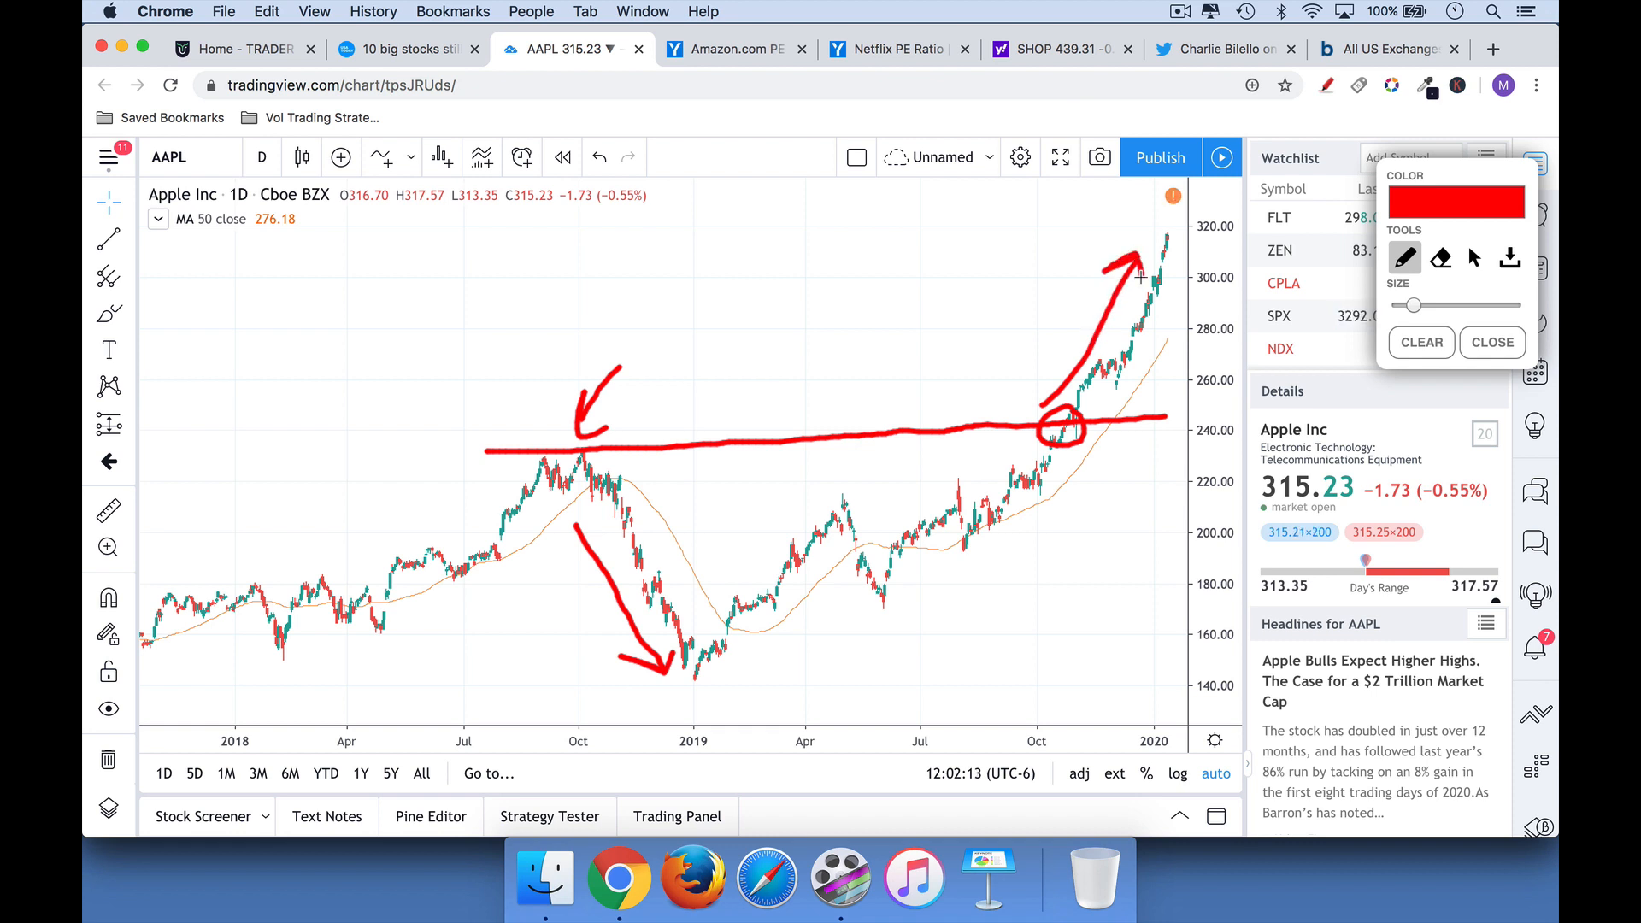